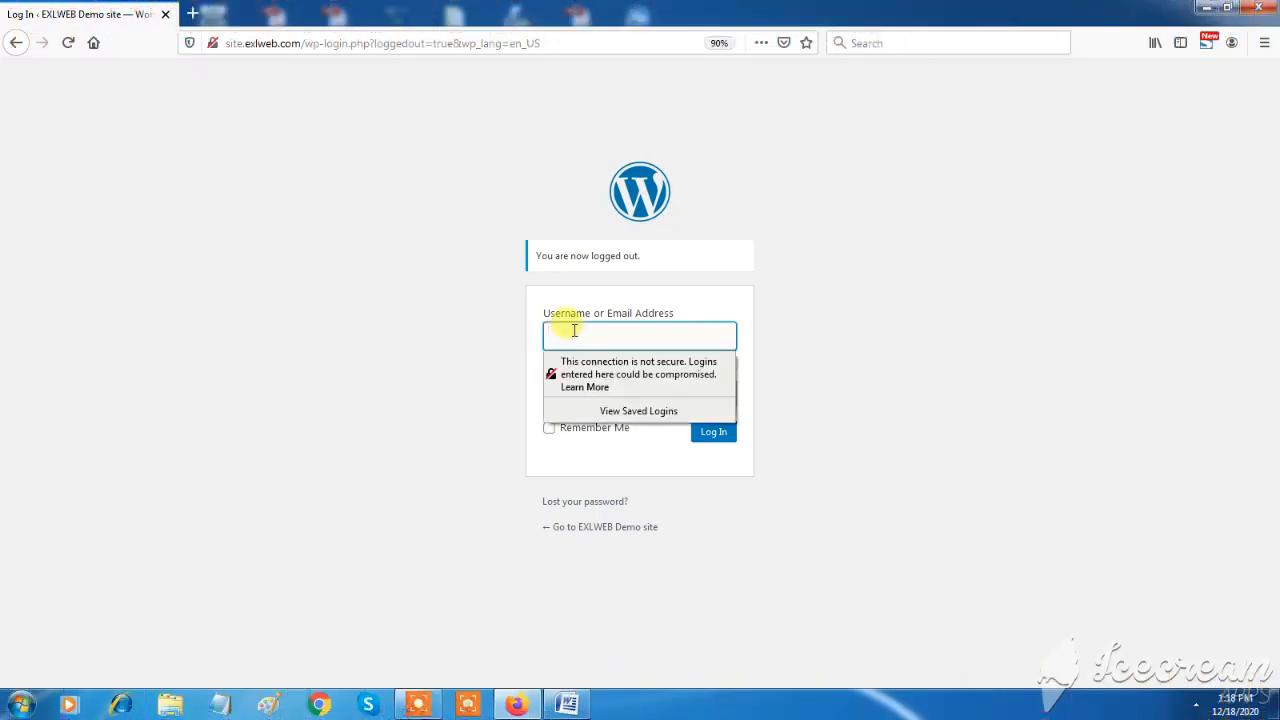
- Log in to the EXLWEB Demo site and bring up the Visit Site link options
left_click(638, 410)
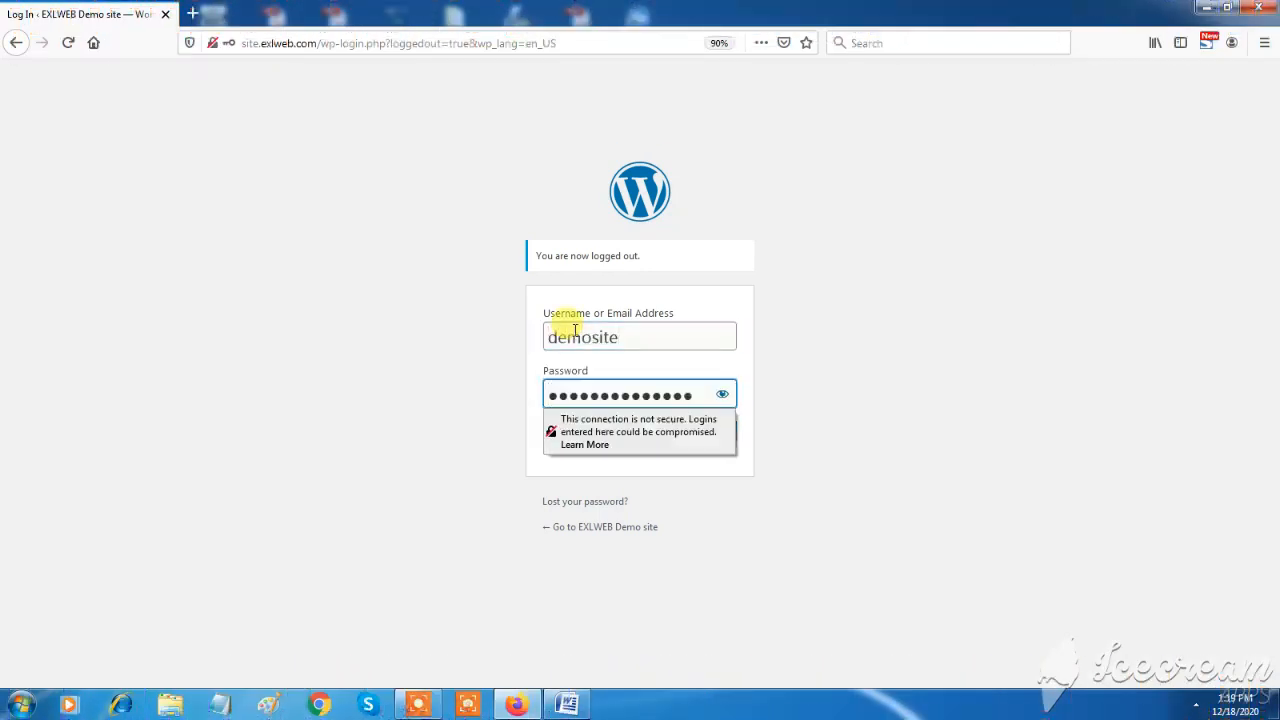
left_click(713, 431)
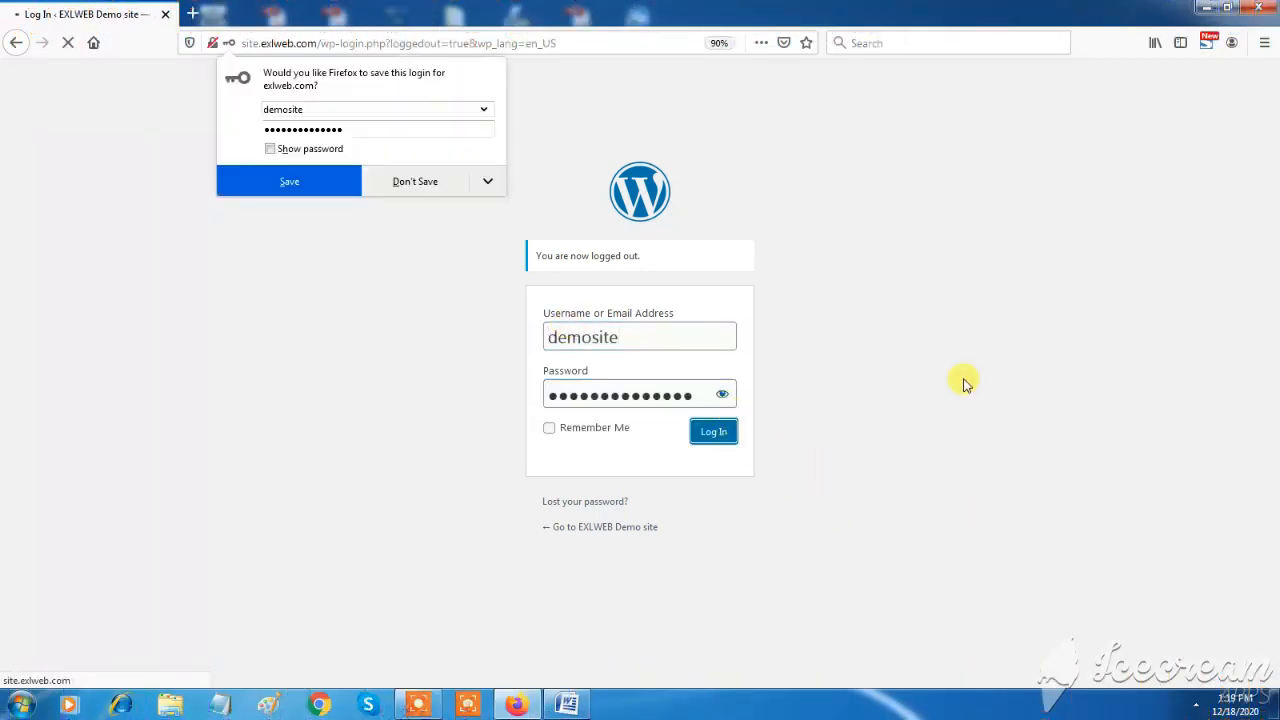
right_click(18, 114)
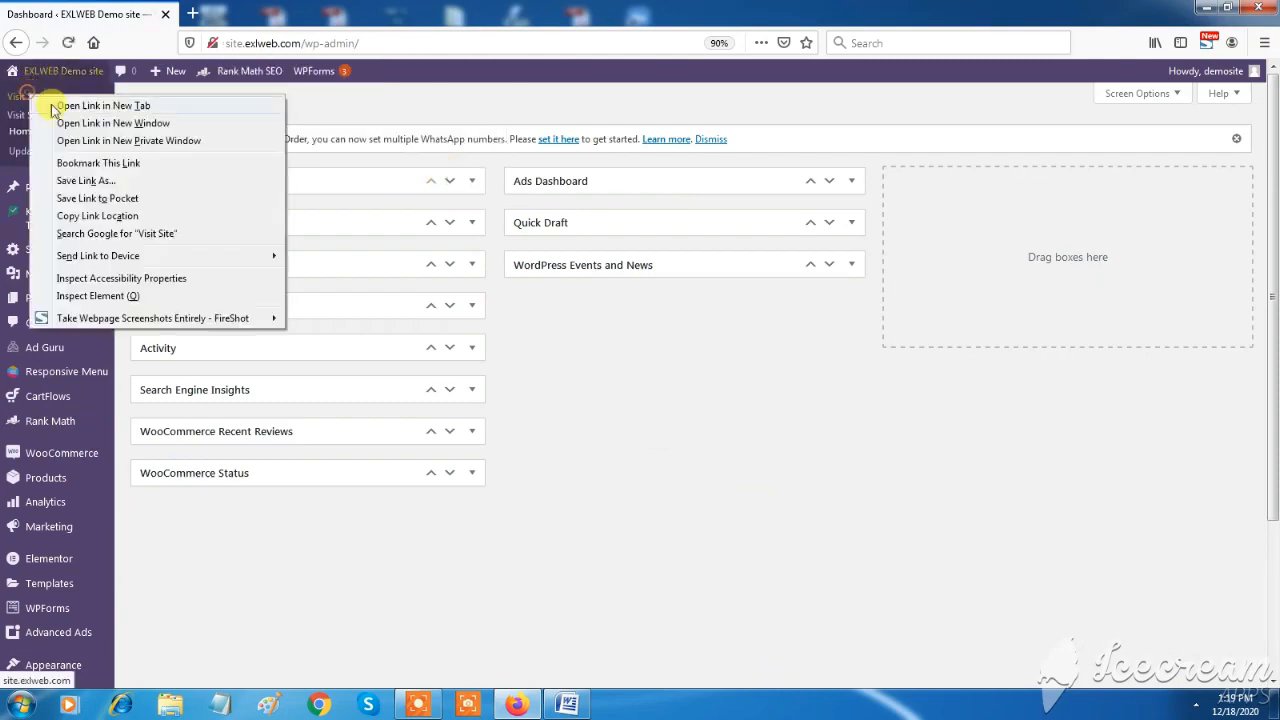
- Open the live site in a new tab, browse Store, Men, Women and Accessories, then return to Dashboard
left_click(105, 105)
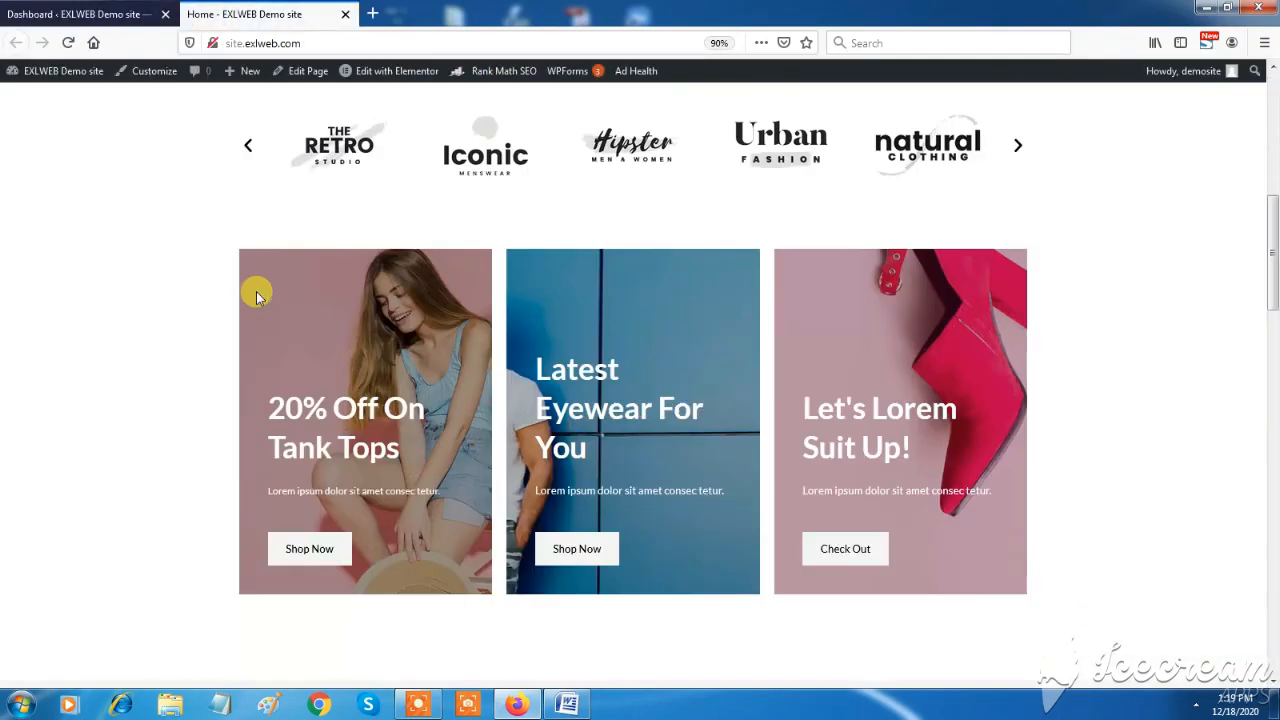
scroll("down", 3)
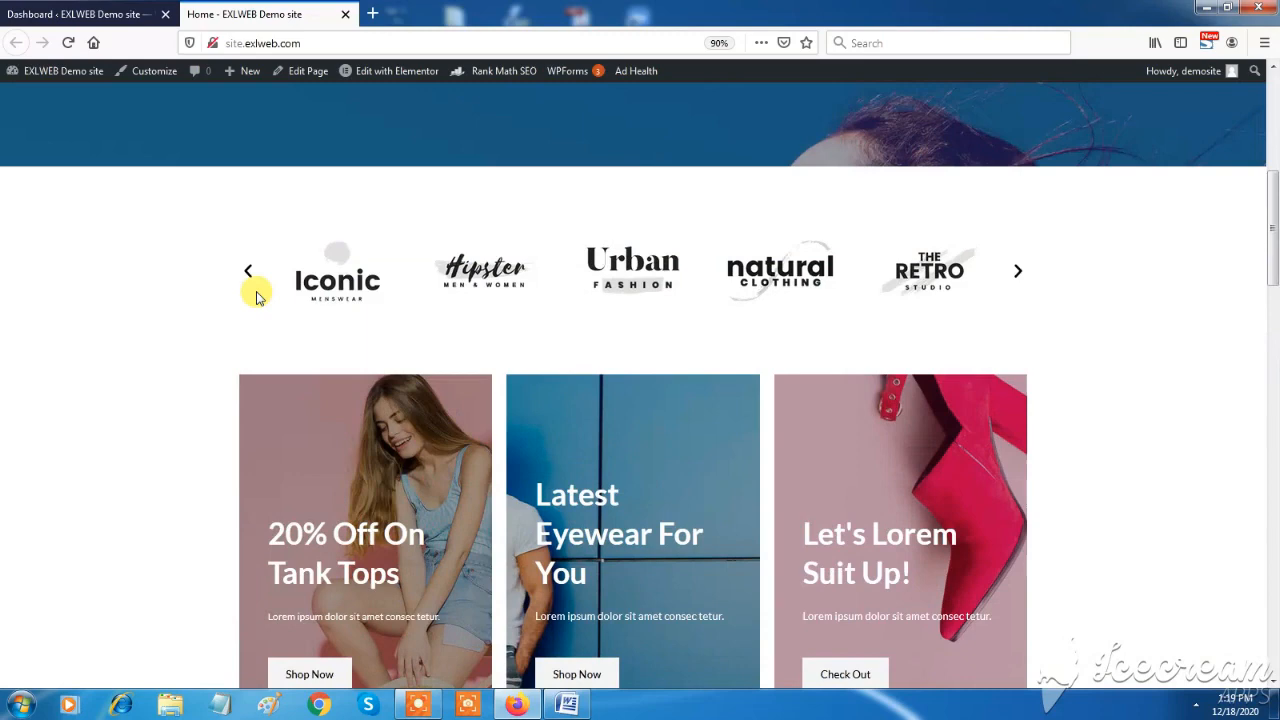
left_click(633, 121)
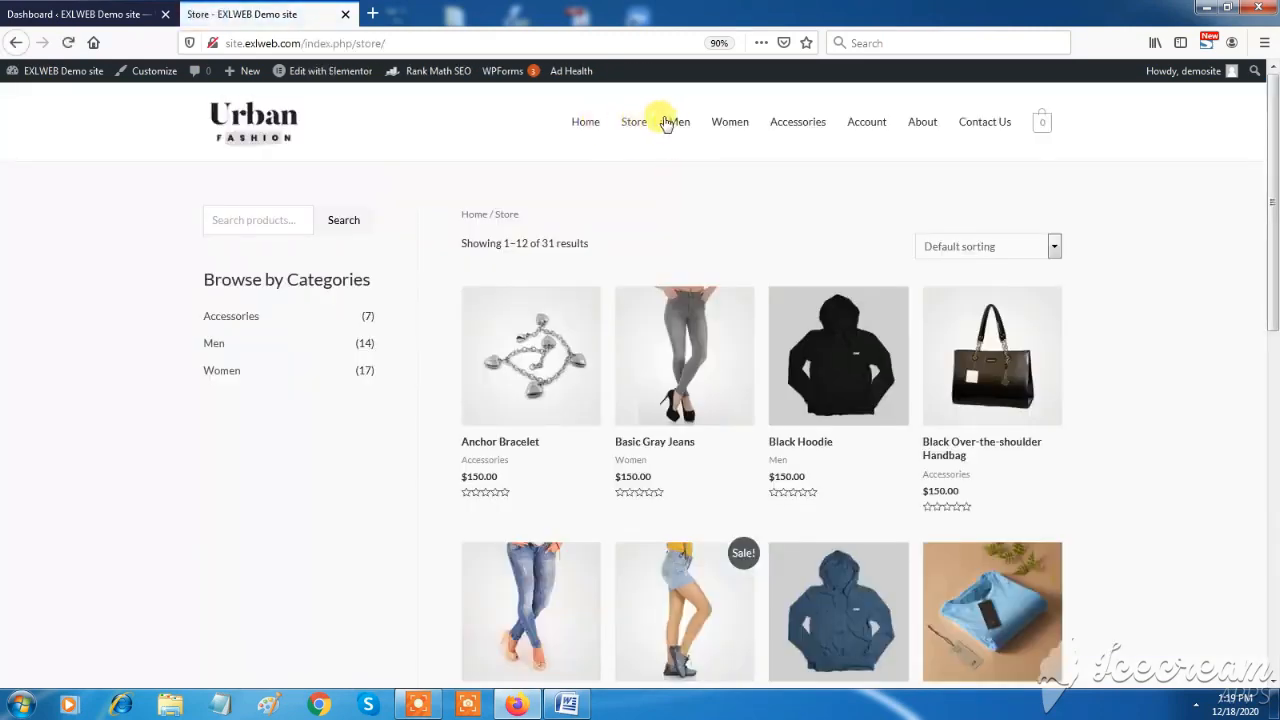
left_click(678, 121)
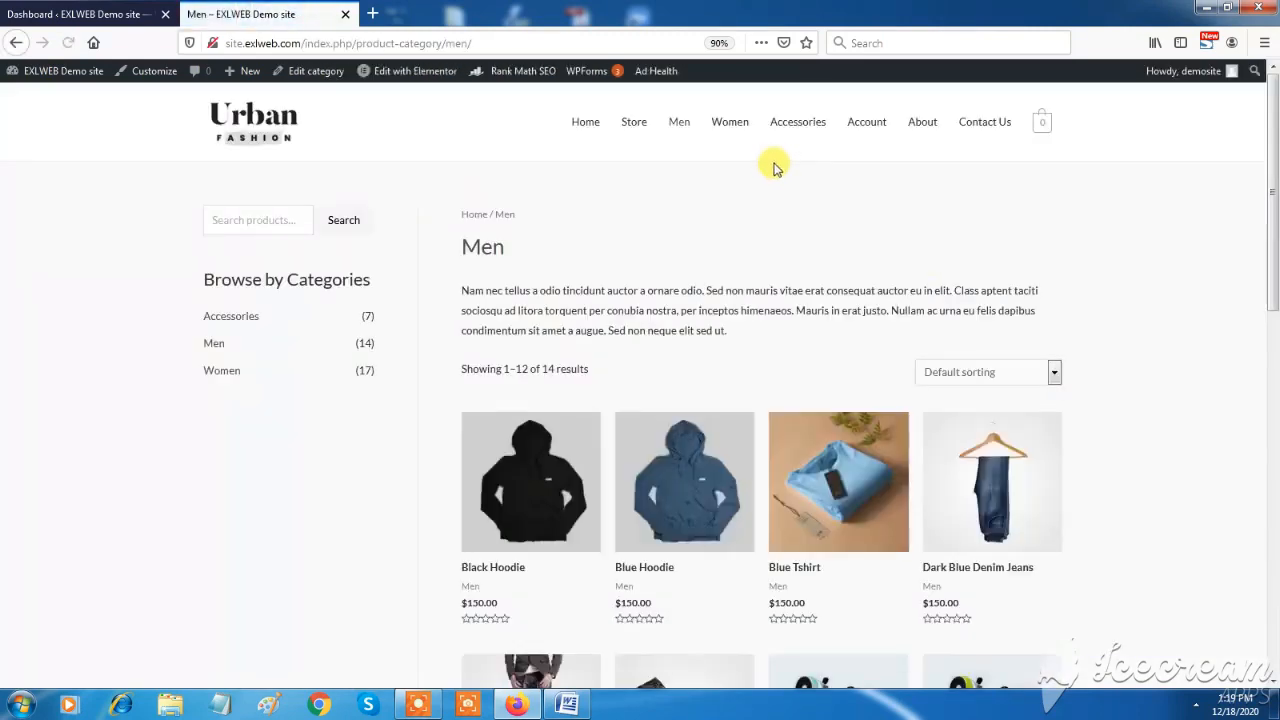
left_click(729, 121)
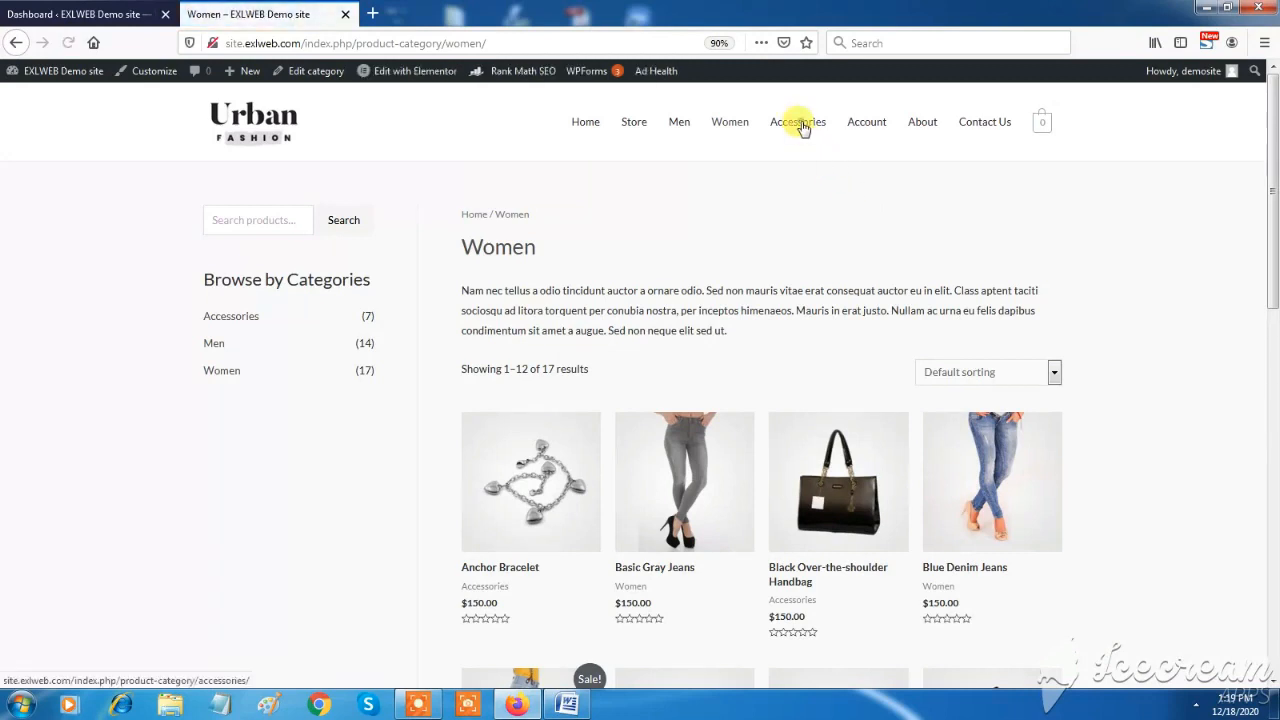
left_click(797, 121)
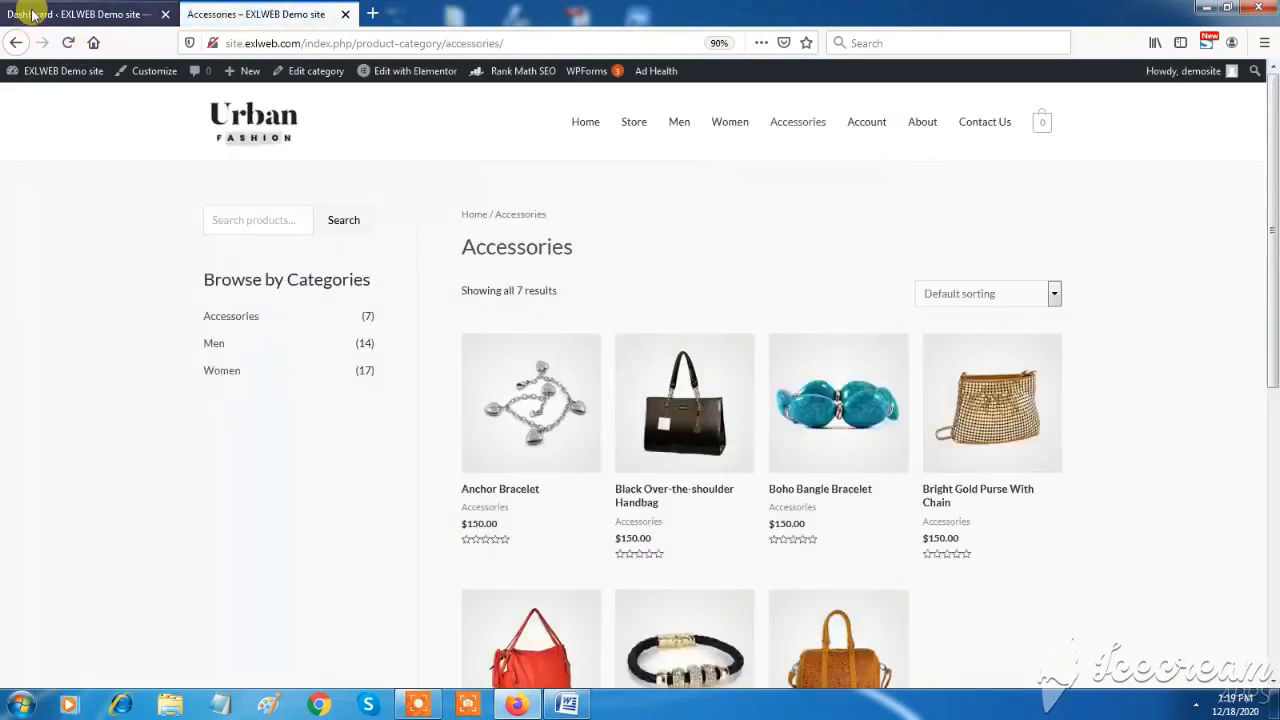
left_click(80, 14)
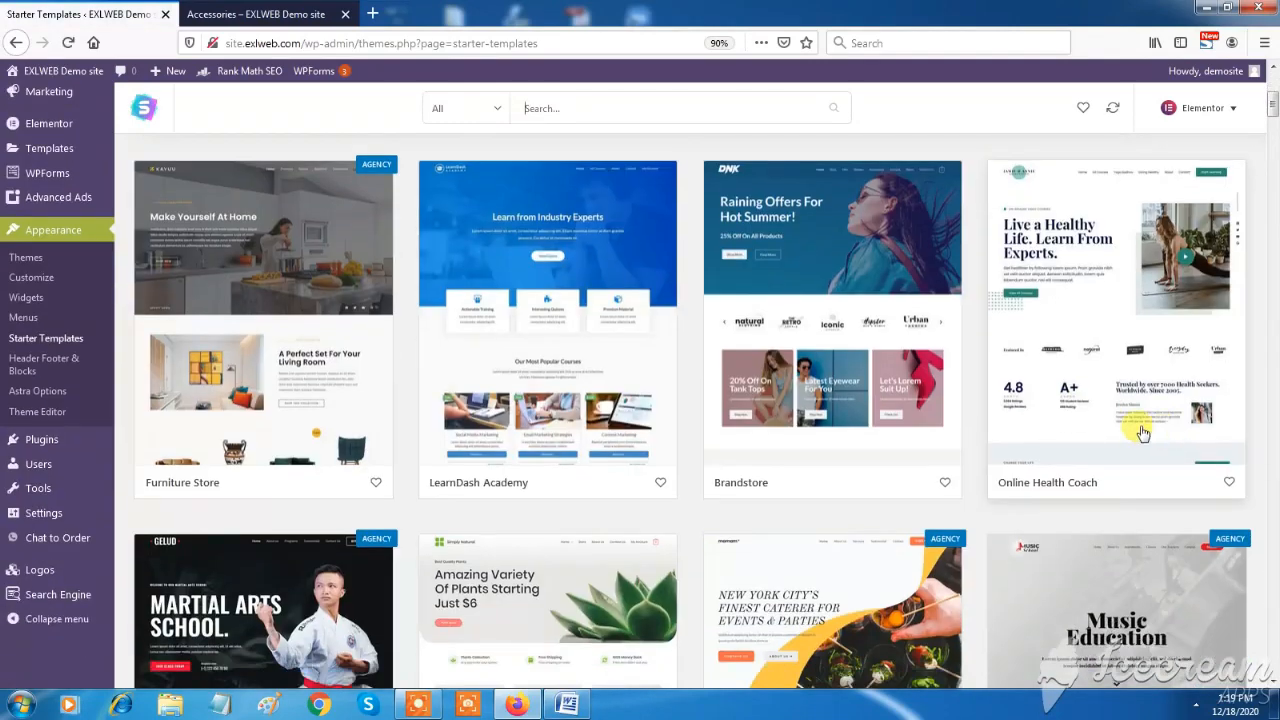
- Import Simply Natural as the complete site, deleting the previously imported site
scroll("down", 3)
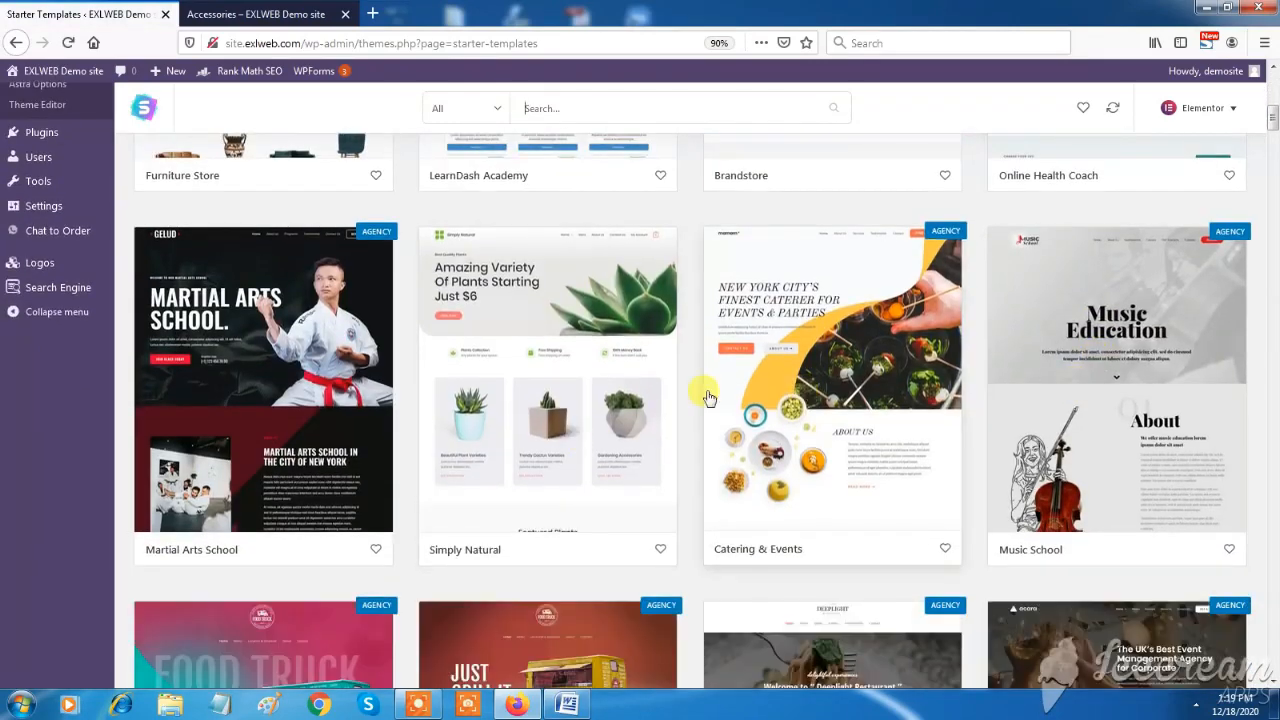
left_click(547, 377)
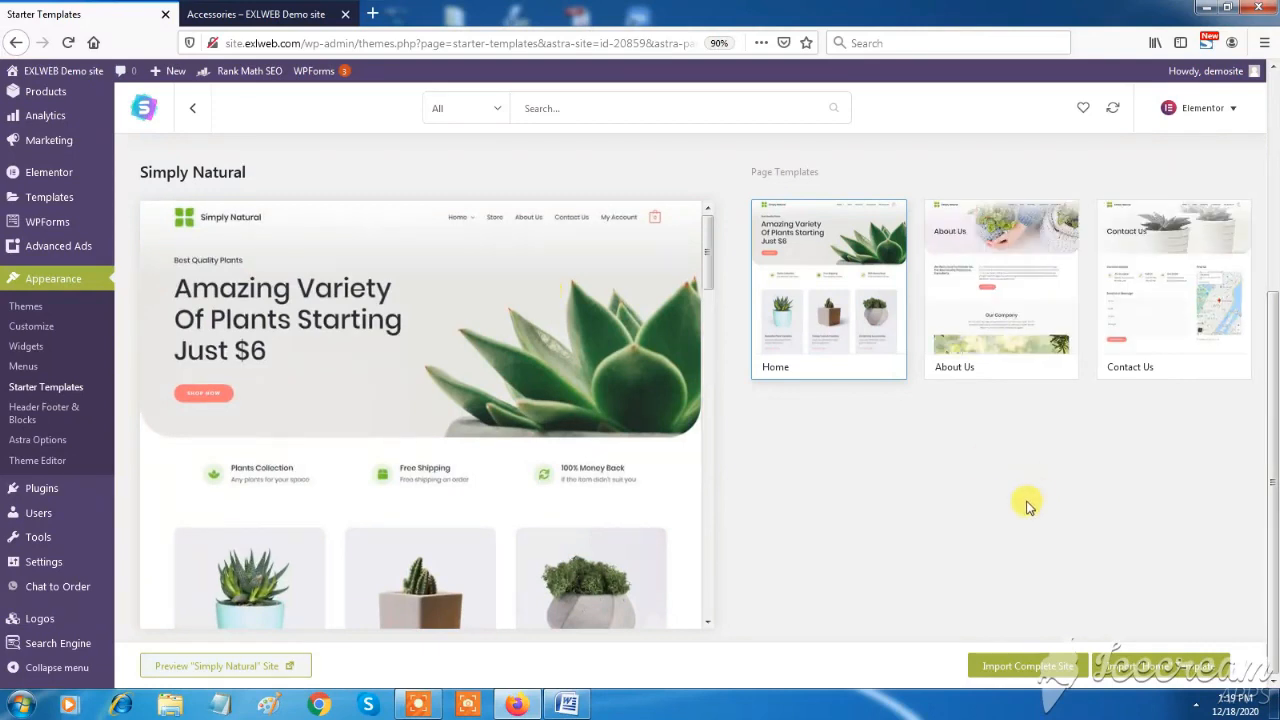
left_click(1027, 665)
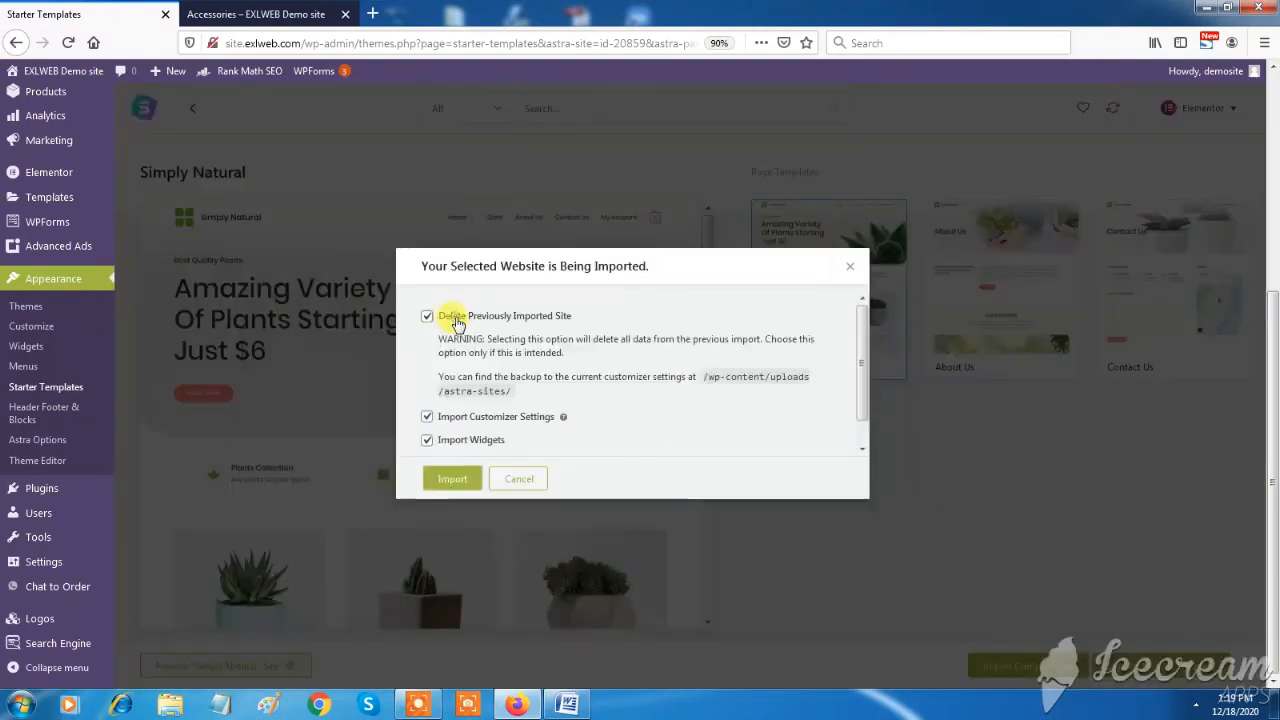
left_click(451, 478)
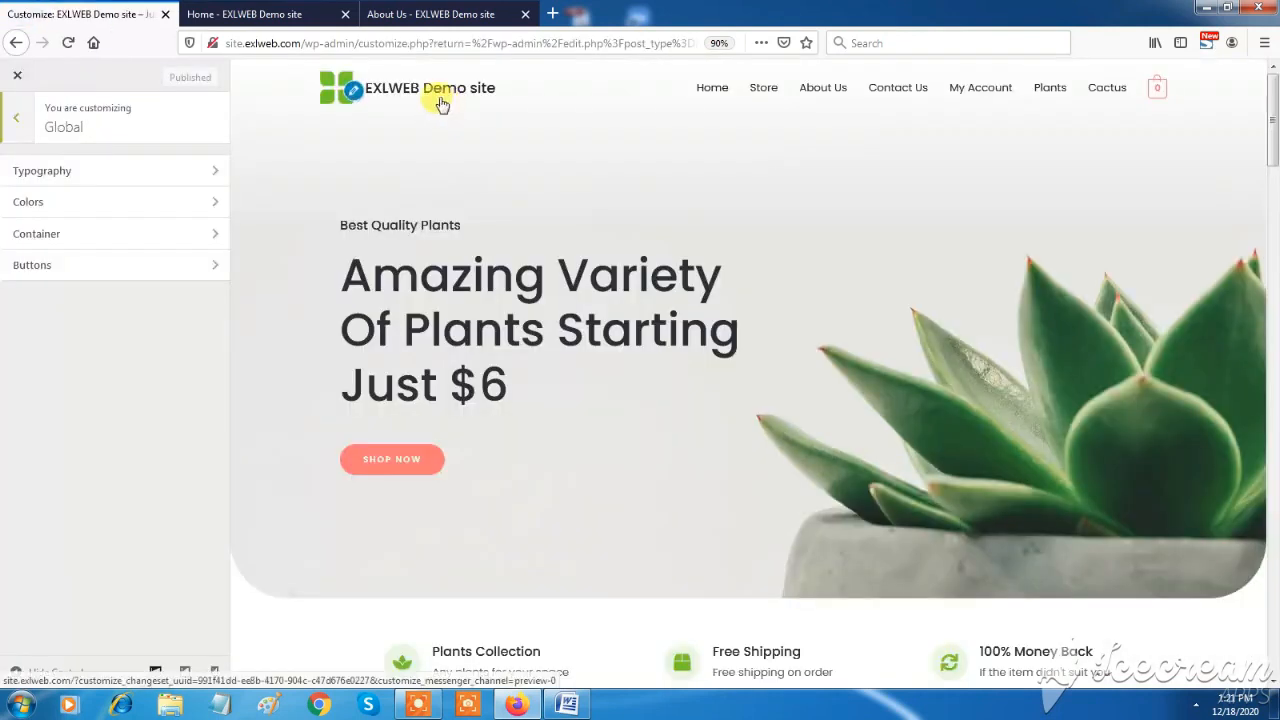
- Set logo.png as the site logo, clear the site title, widen the logo to 328, and publish
left_click(441, 103)
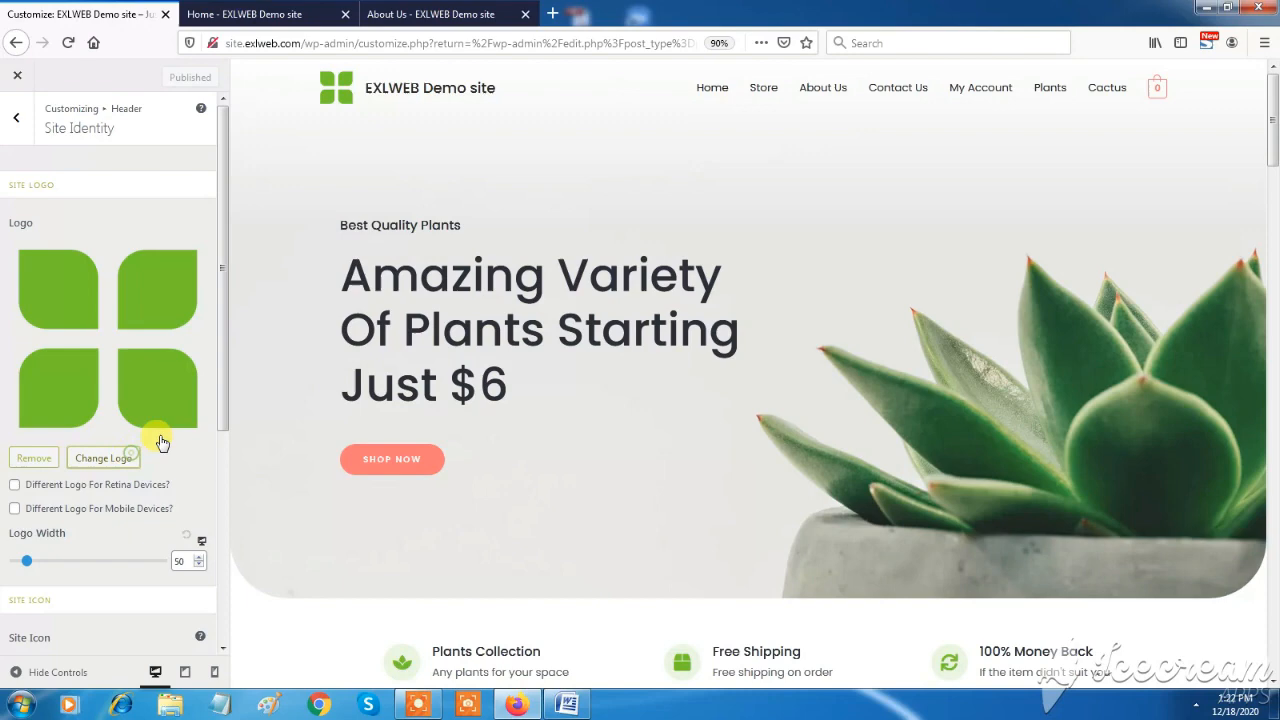
left_click(103, 457)
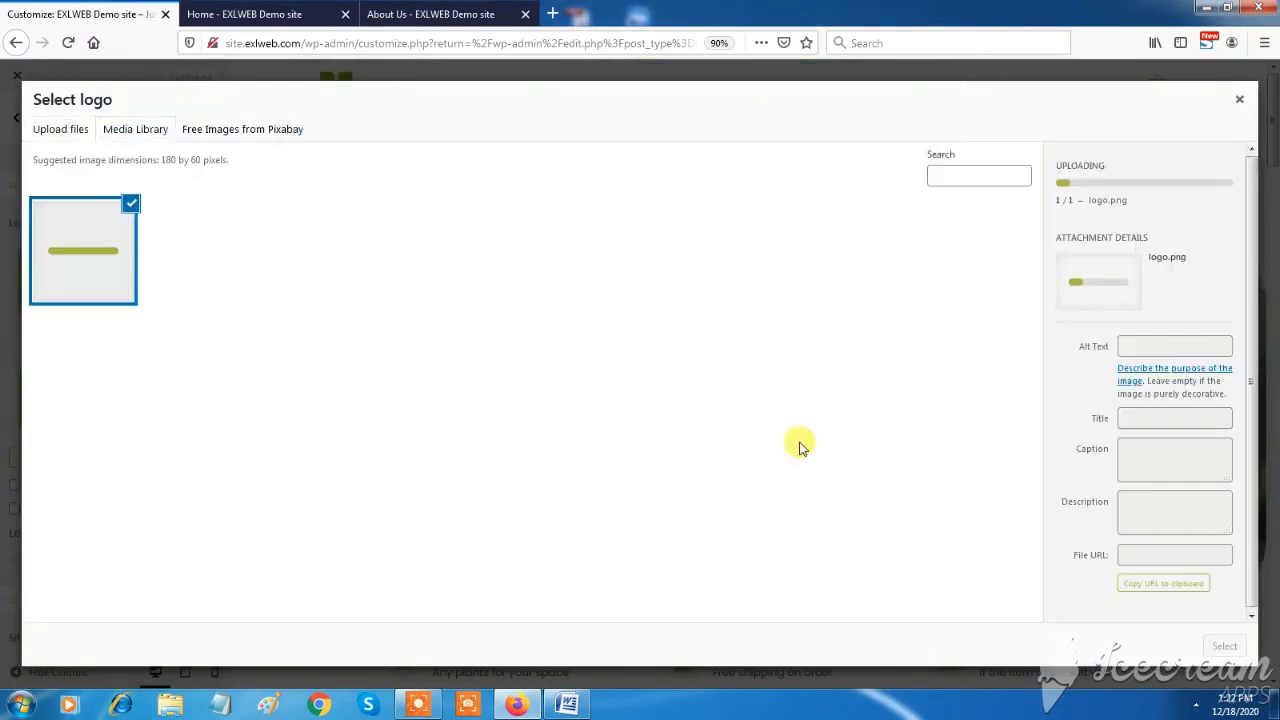
left_click(1224, 645)
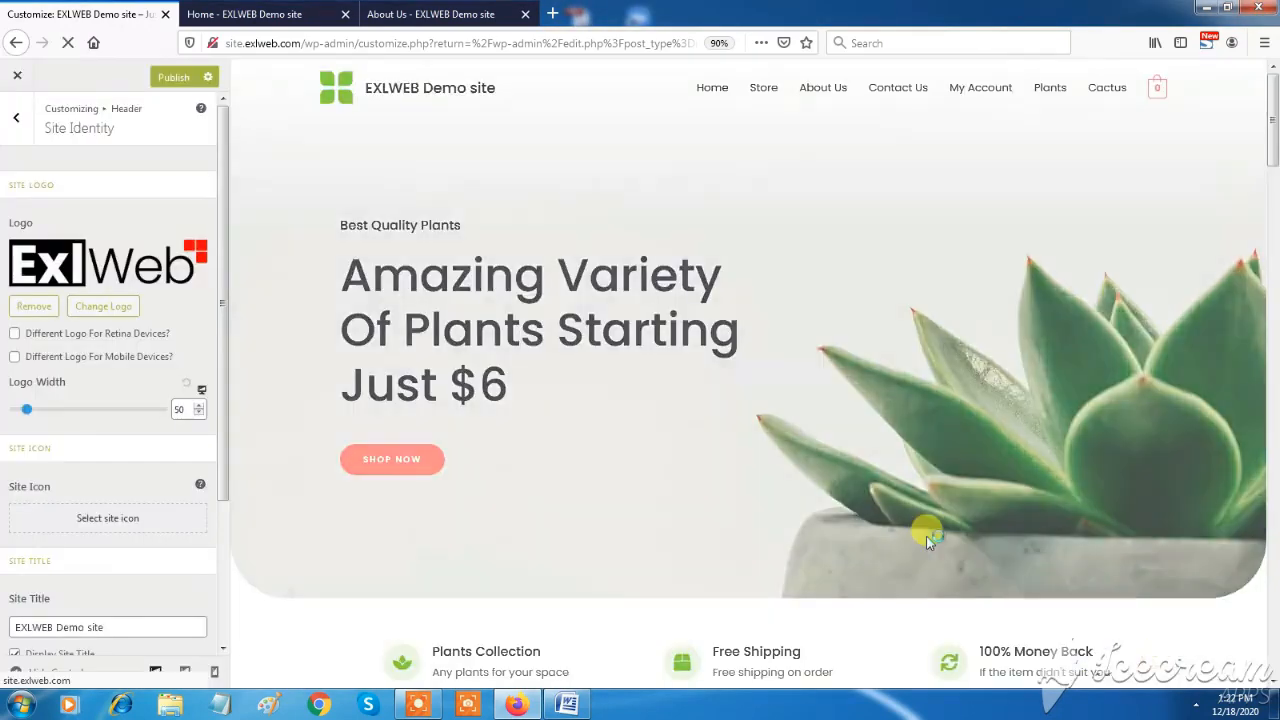
scroll("down", 3)
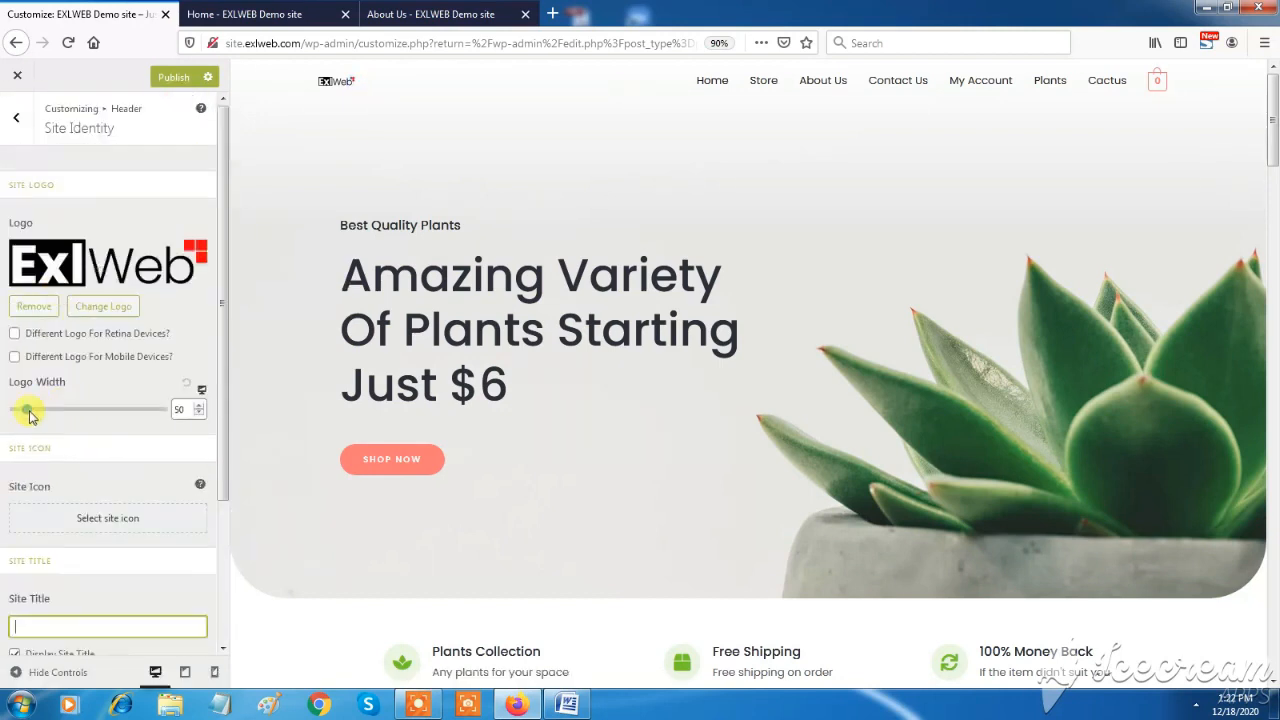
left_click_drag(30, 409, 95, 409)
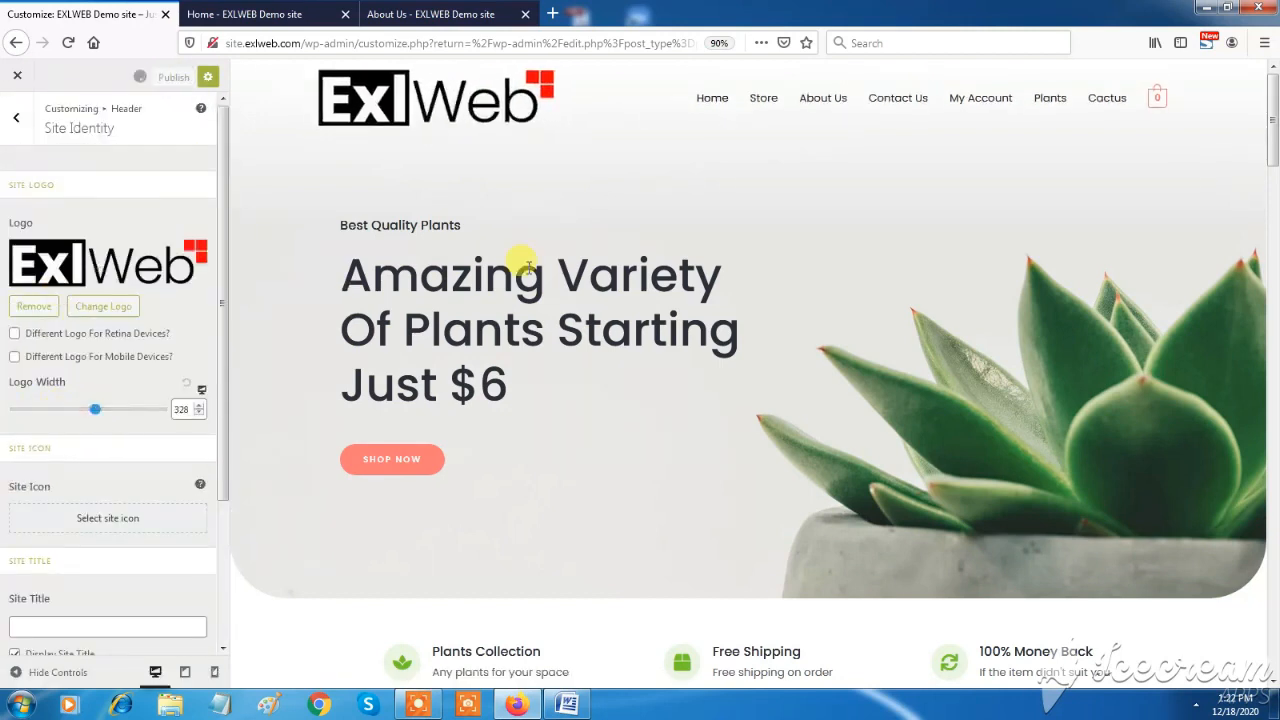
left_click(445, 14)
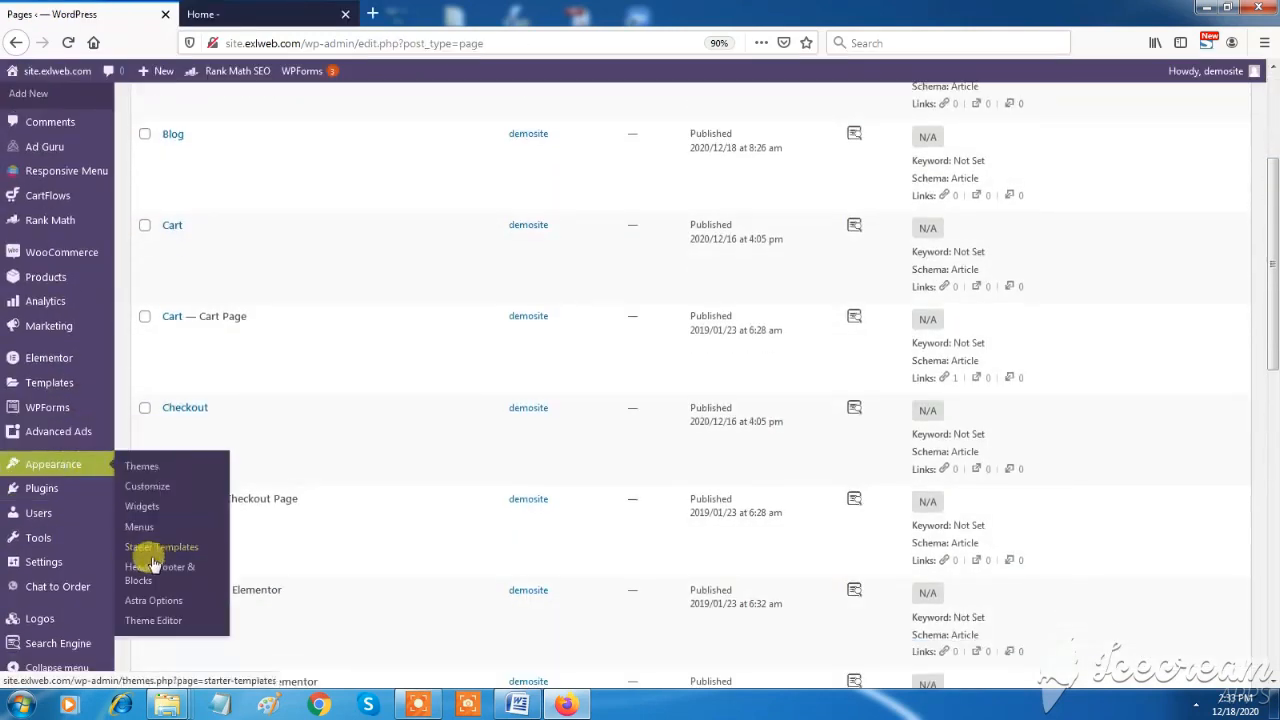
- Add the Blog page to the Main Menu and save the menu
left_click(139, 526)
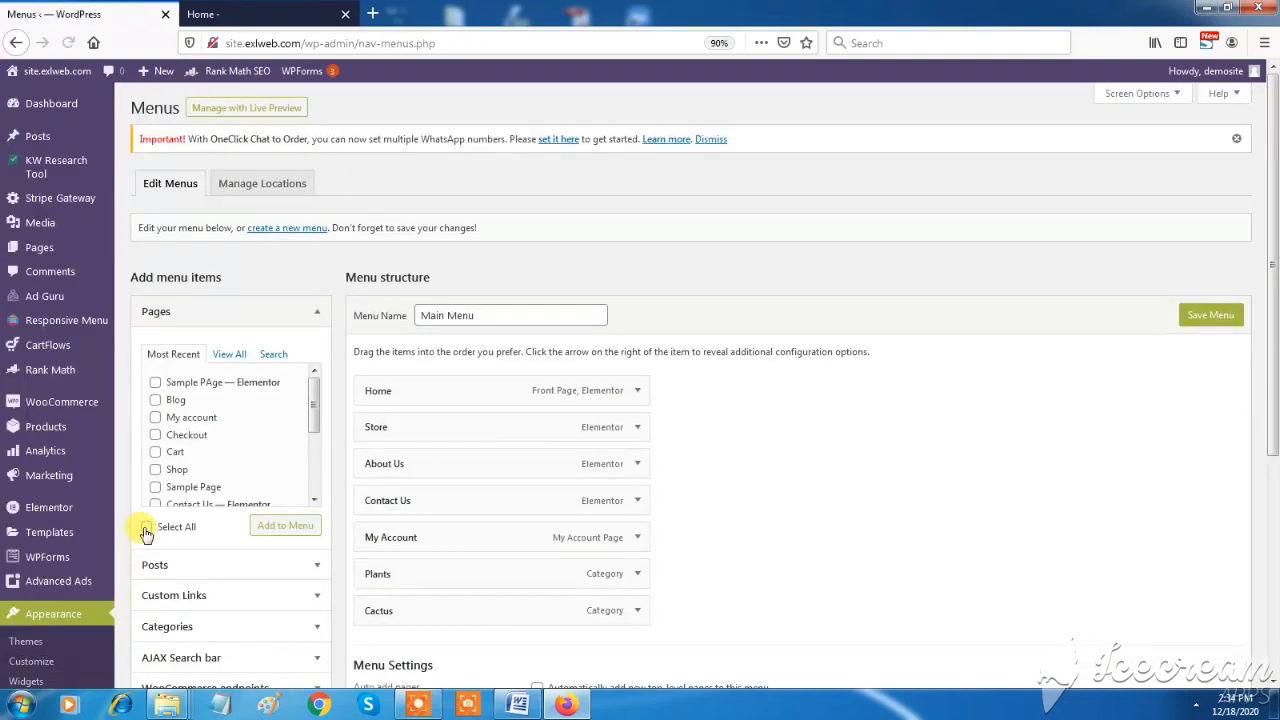
mouse_move(249, 189)
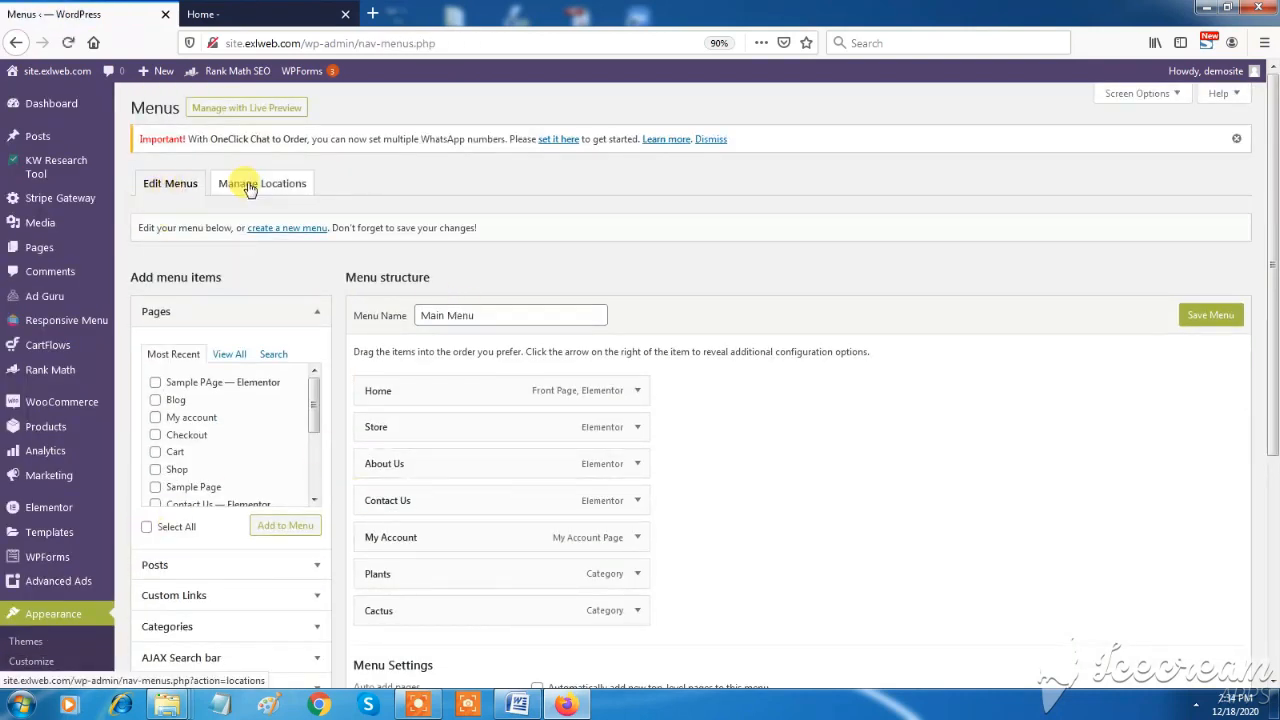
left_click(262, 183)
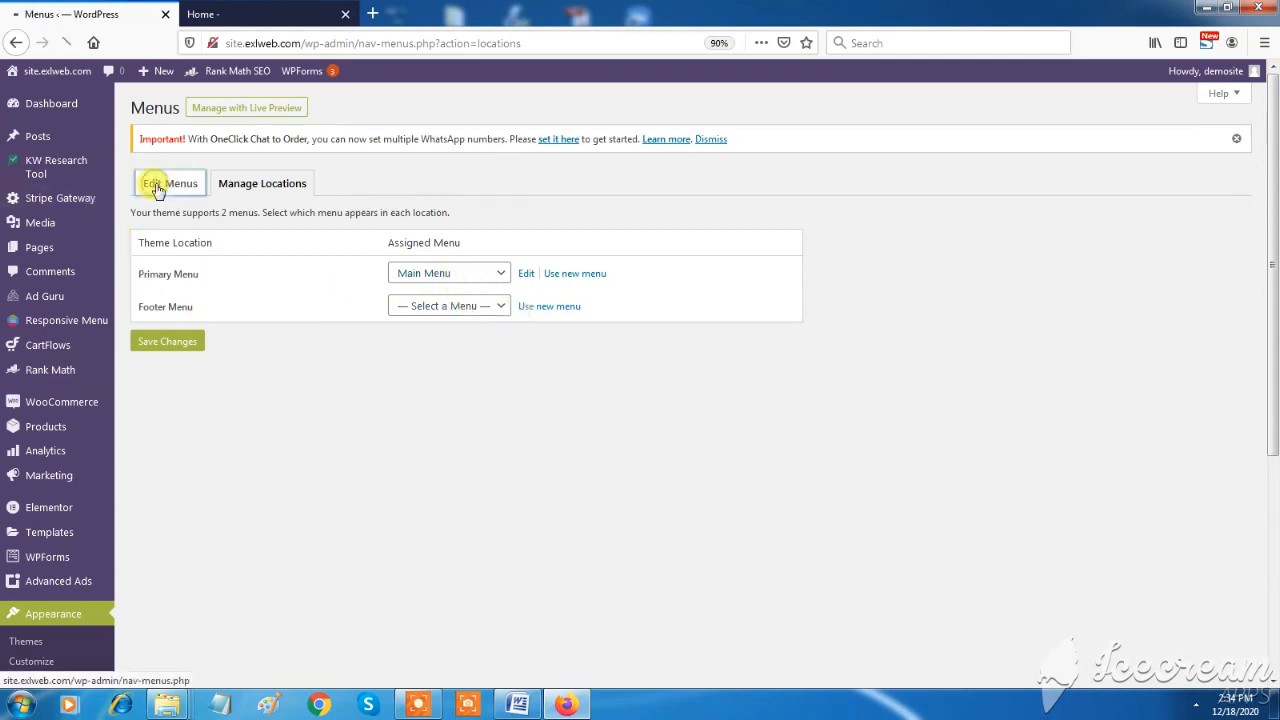
left_click(169, 183)
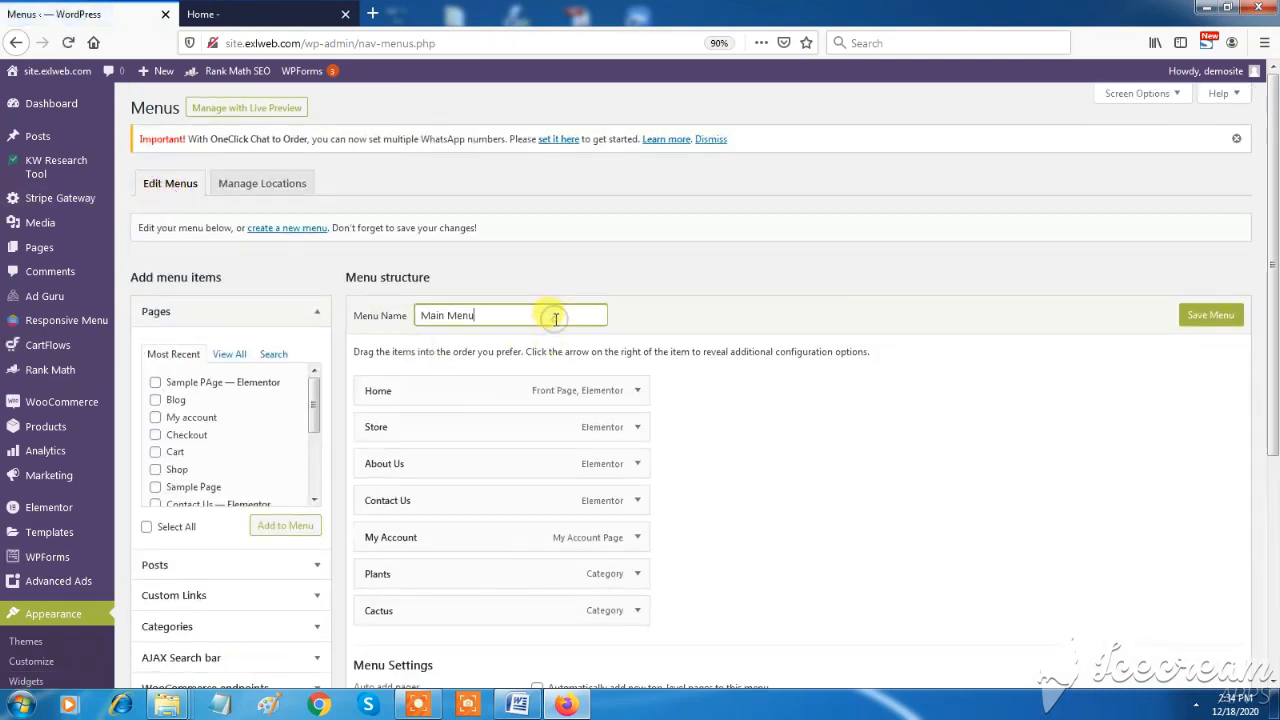
scroll("down", 3)
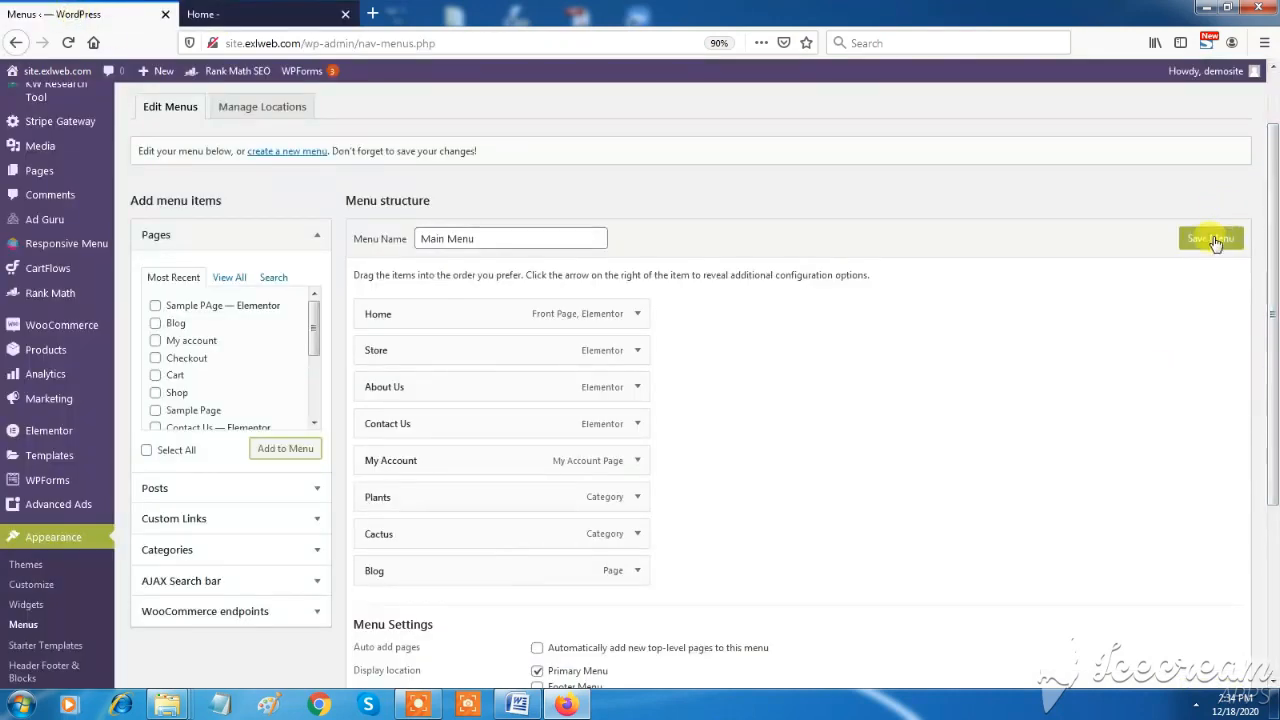
left_click(1210, 238)
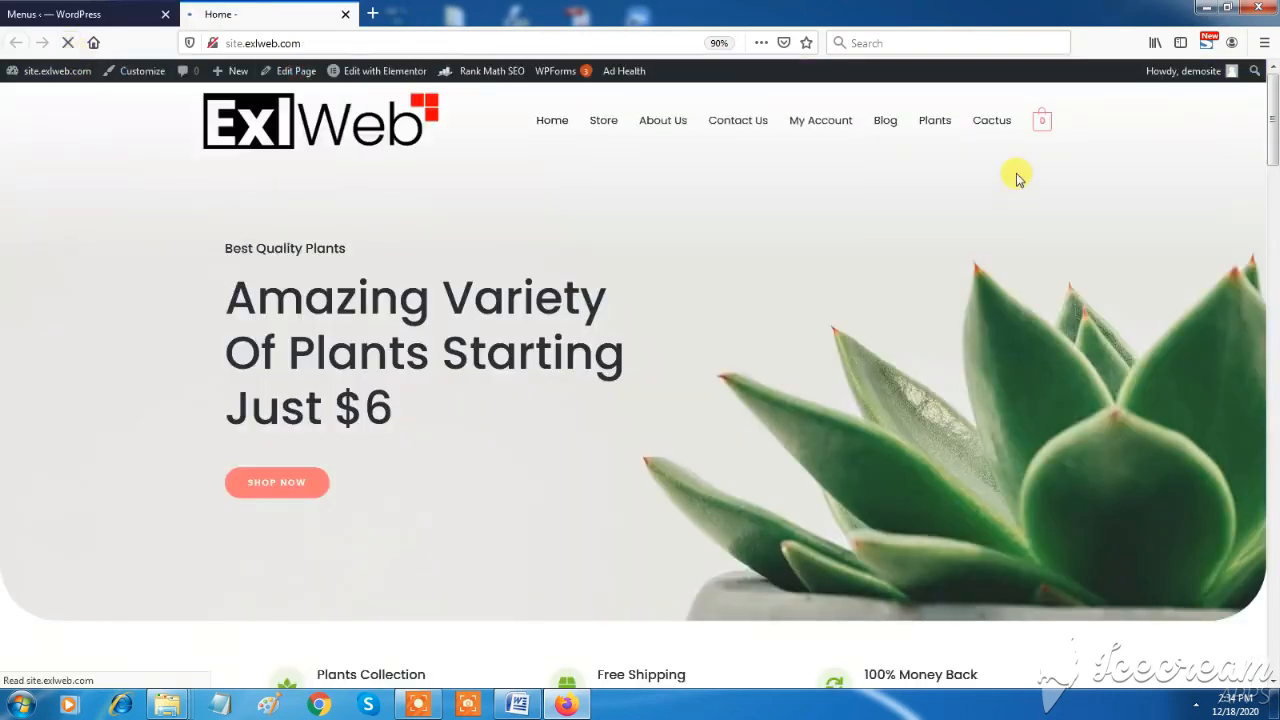
- Search United States keyword ideas for 'womens t shirt' and scroll the suggestions
left_click(885, 120)
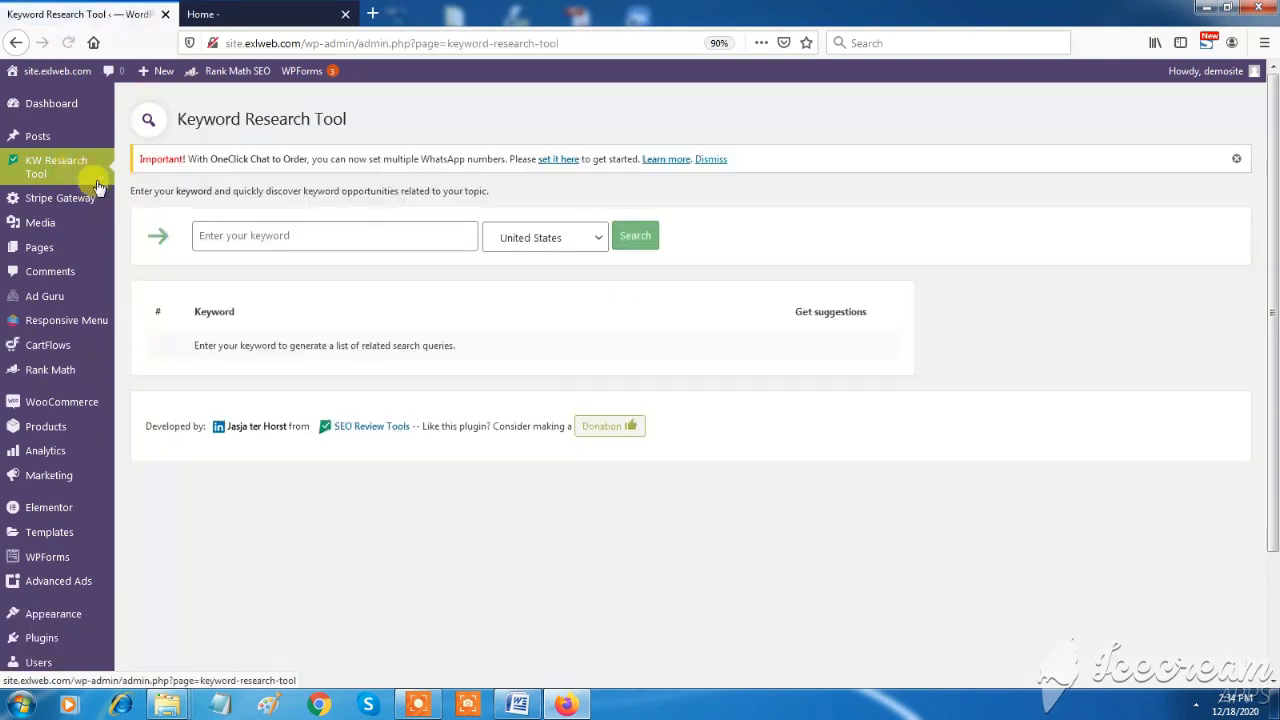
type("womens t shirt")
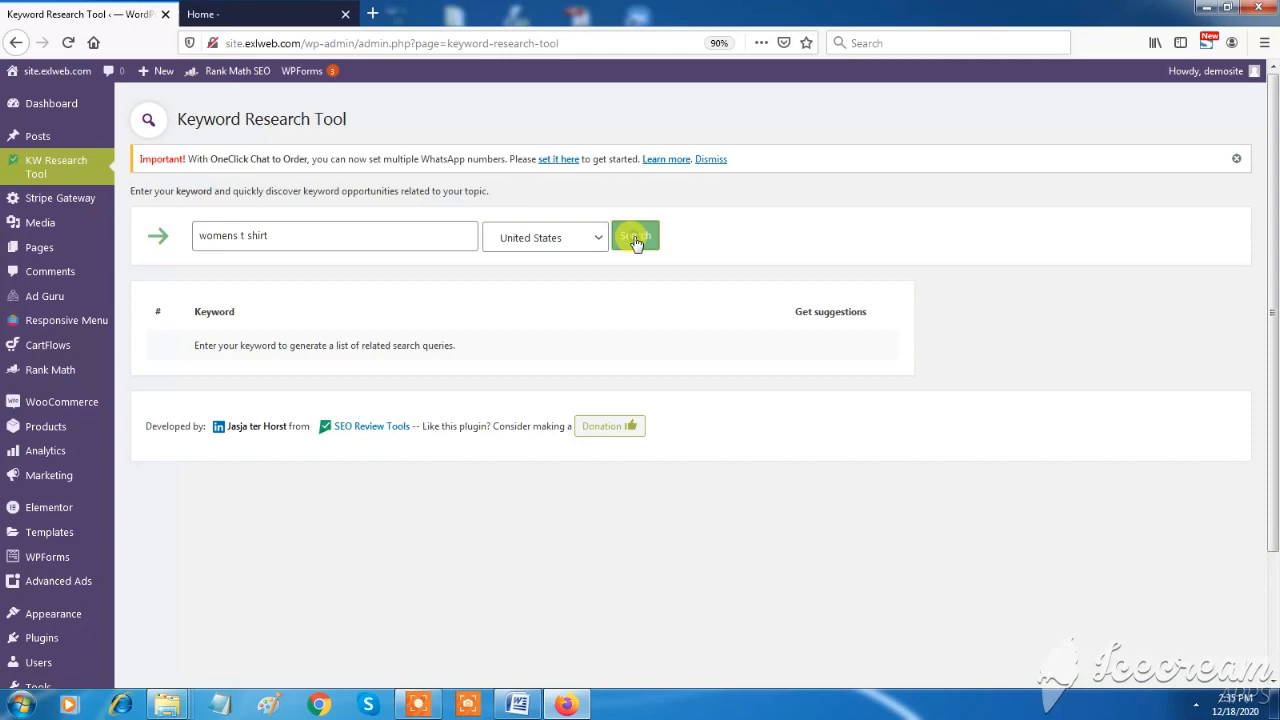
left_click(635, 237)
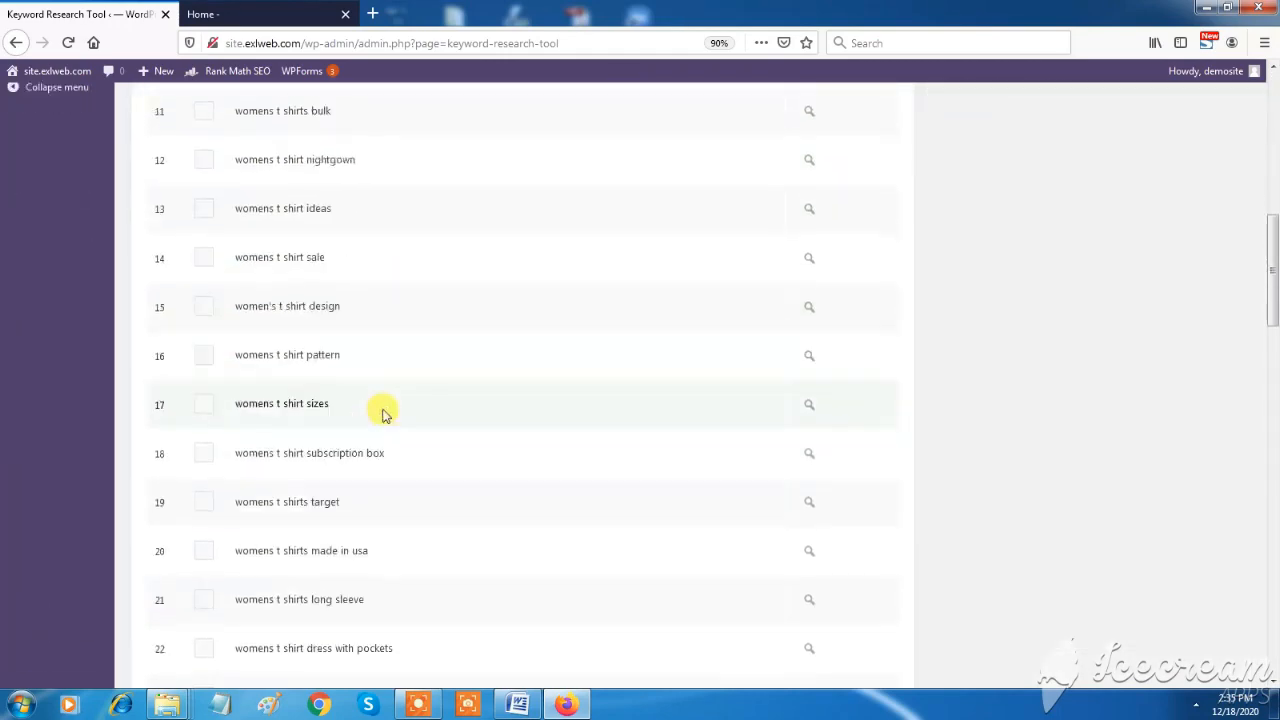
scroll("down", 3)
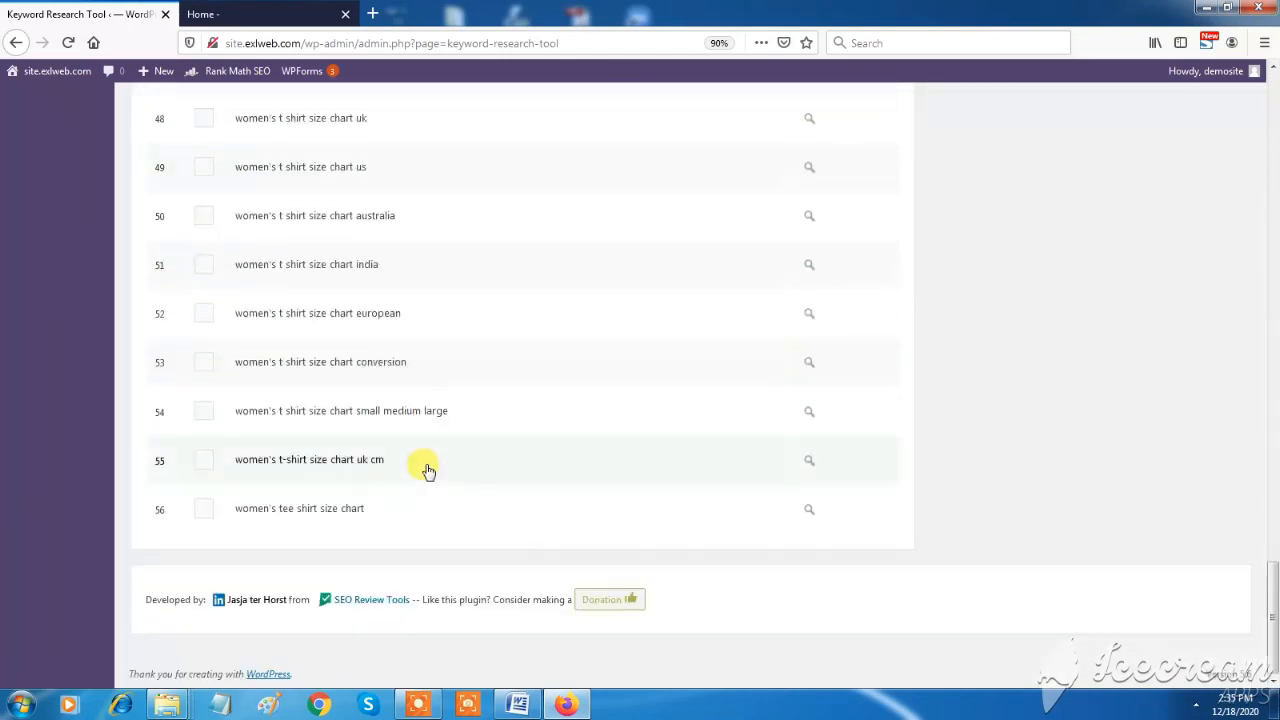
scroll("up", 3)
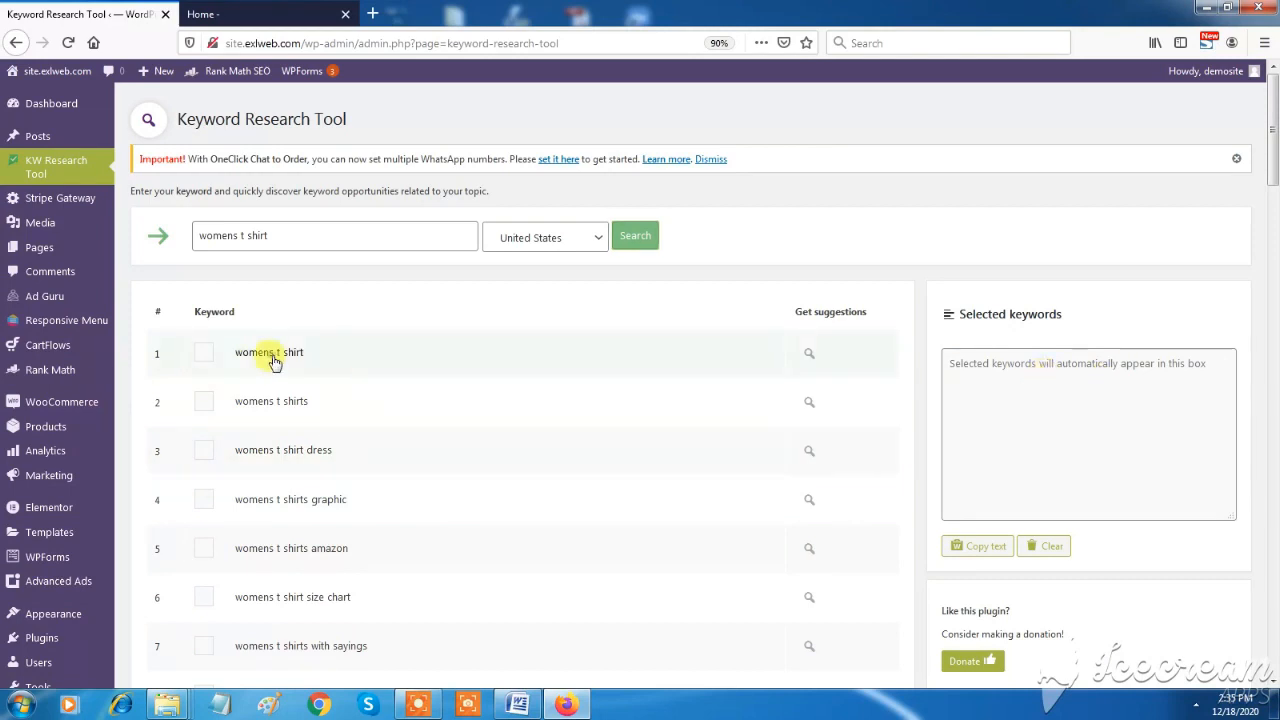
left_click(203, 352)
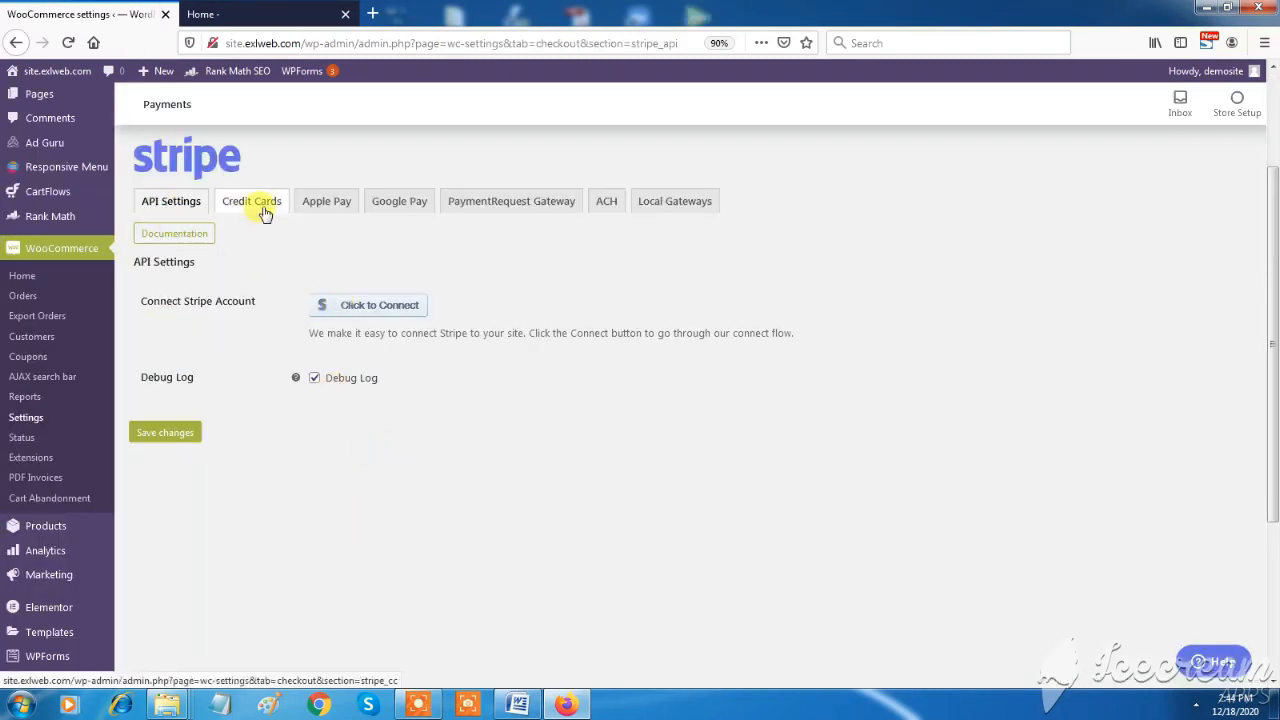
mouse_move(218, 322)
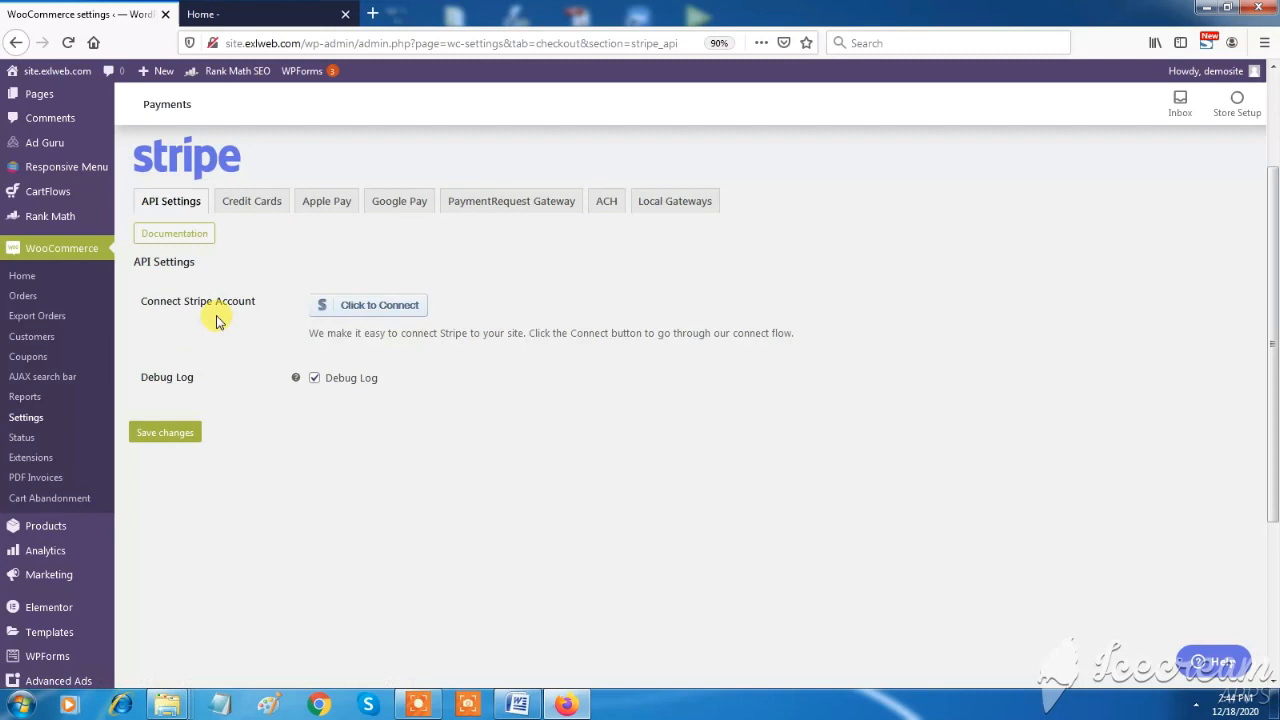
- Review Stripe's connect page, then its Credit Cards and Google Pay settings
left_click(378, 304)
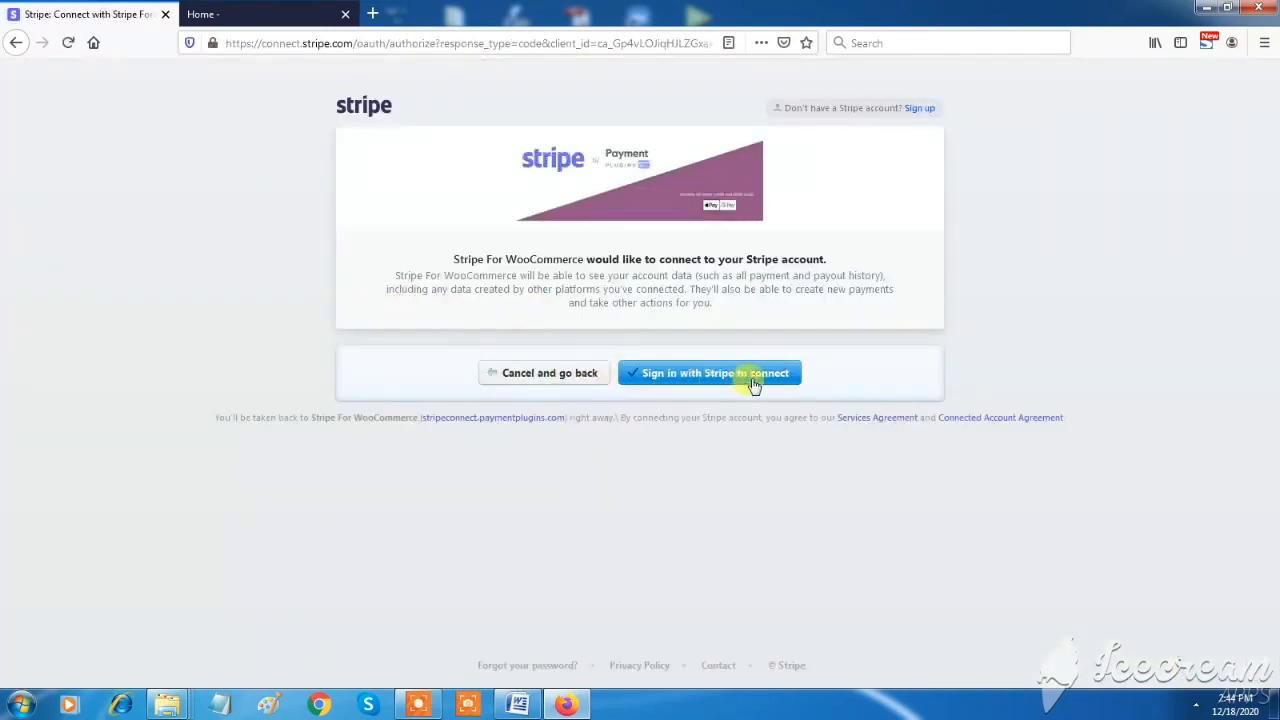
left_click(709, 373)
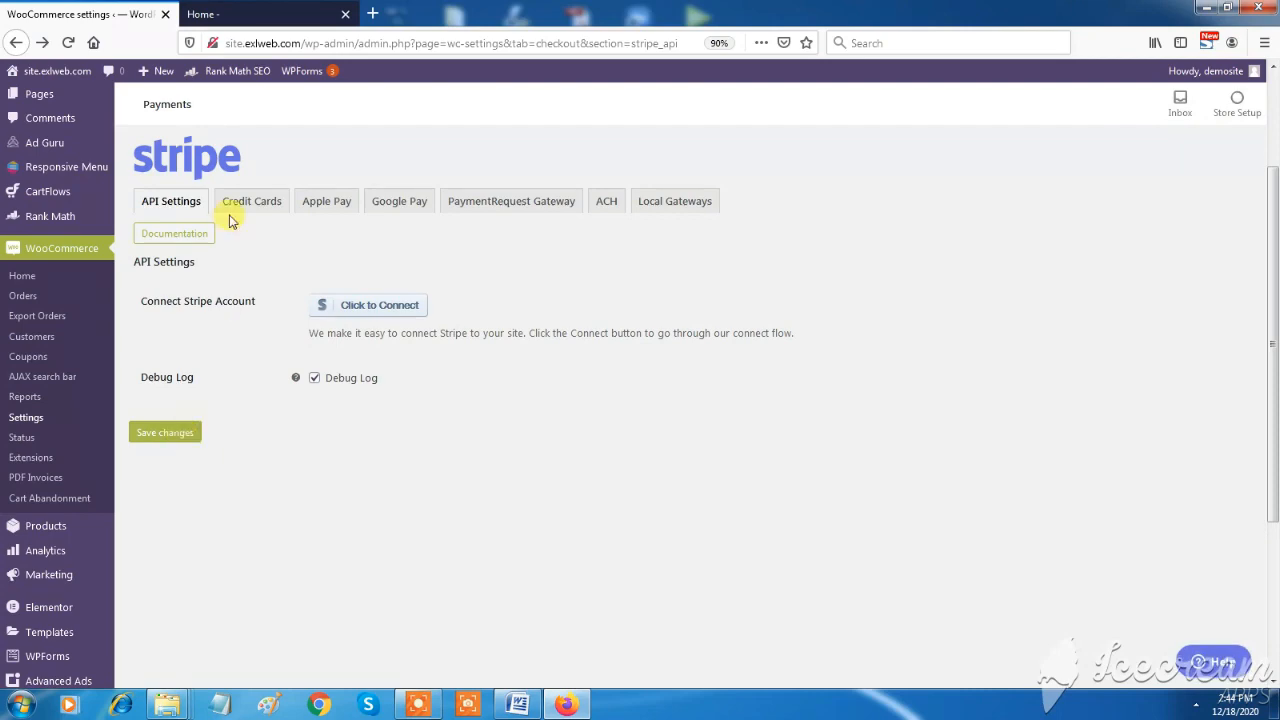
left_click(251, 201)
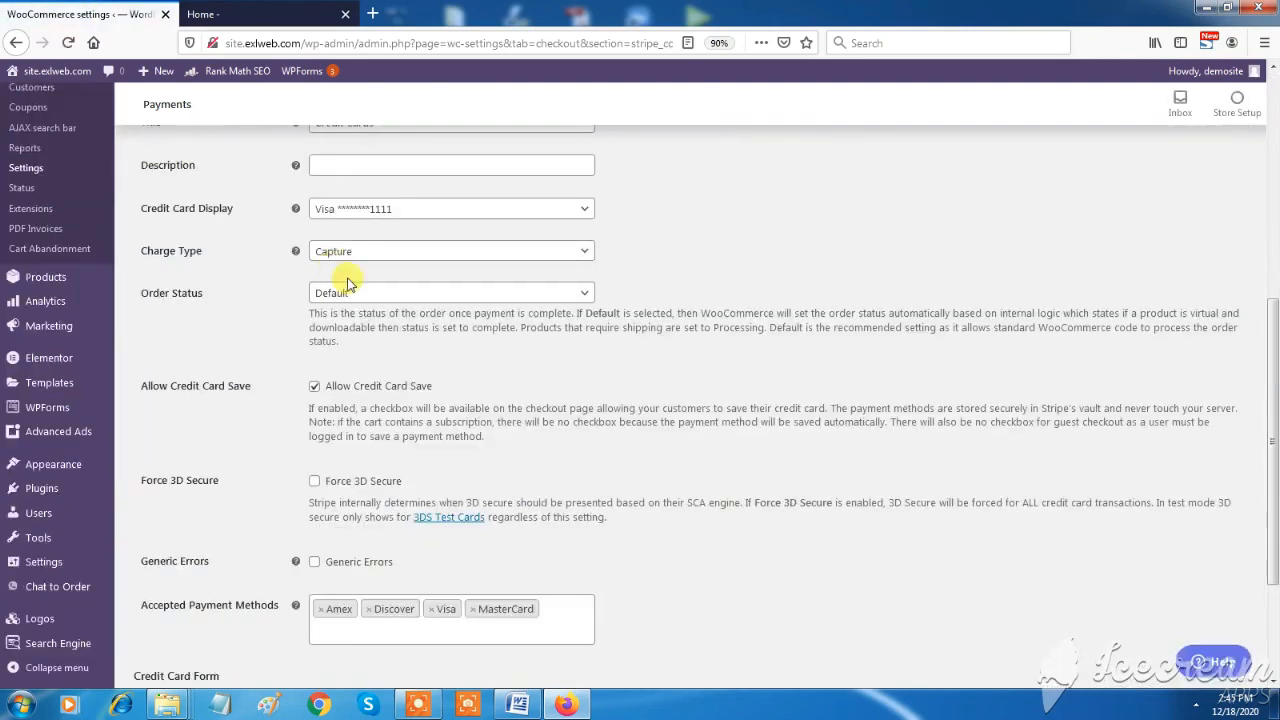
left_click(450, 535)
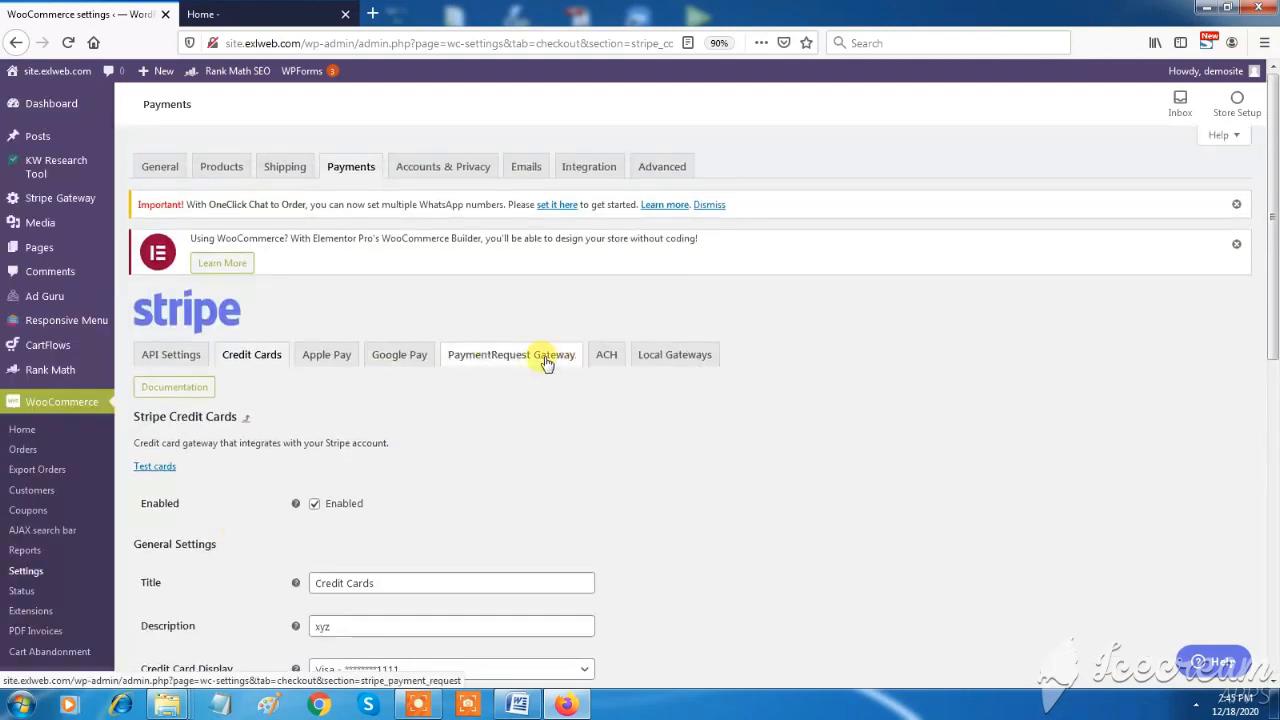
left_click(399, 354)
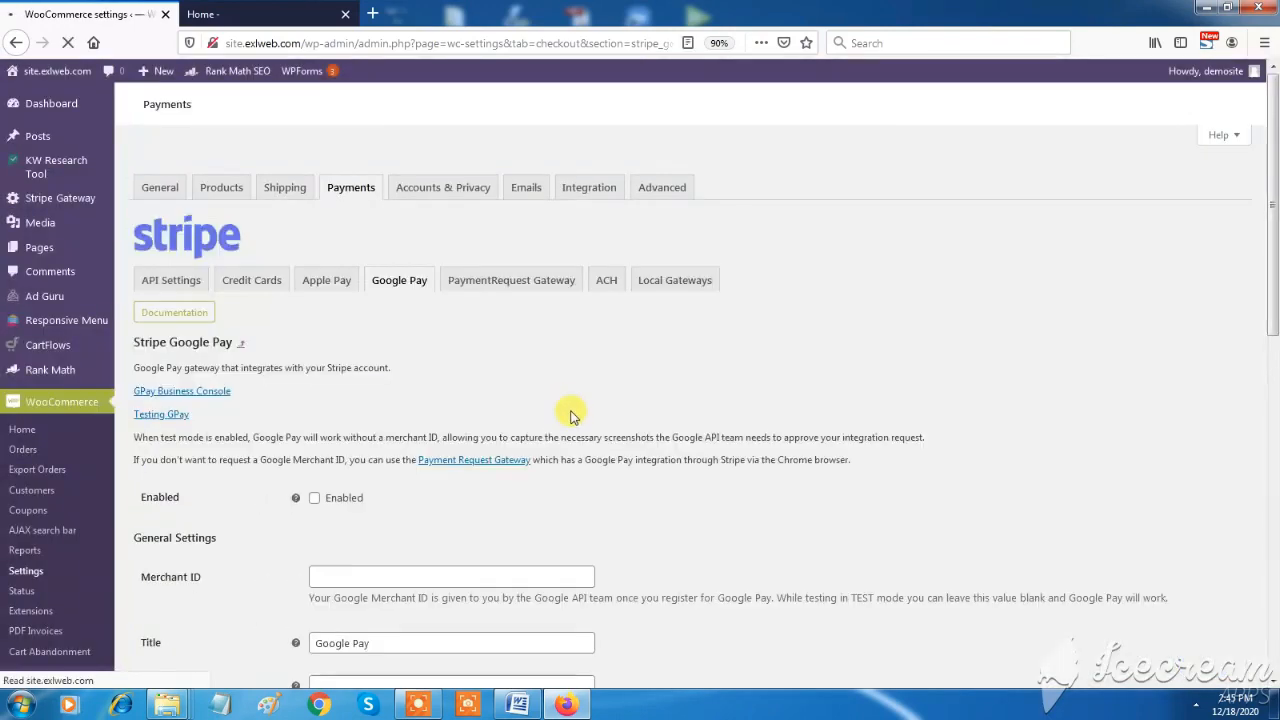
scroll("down", 3)
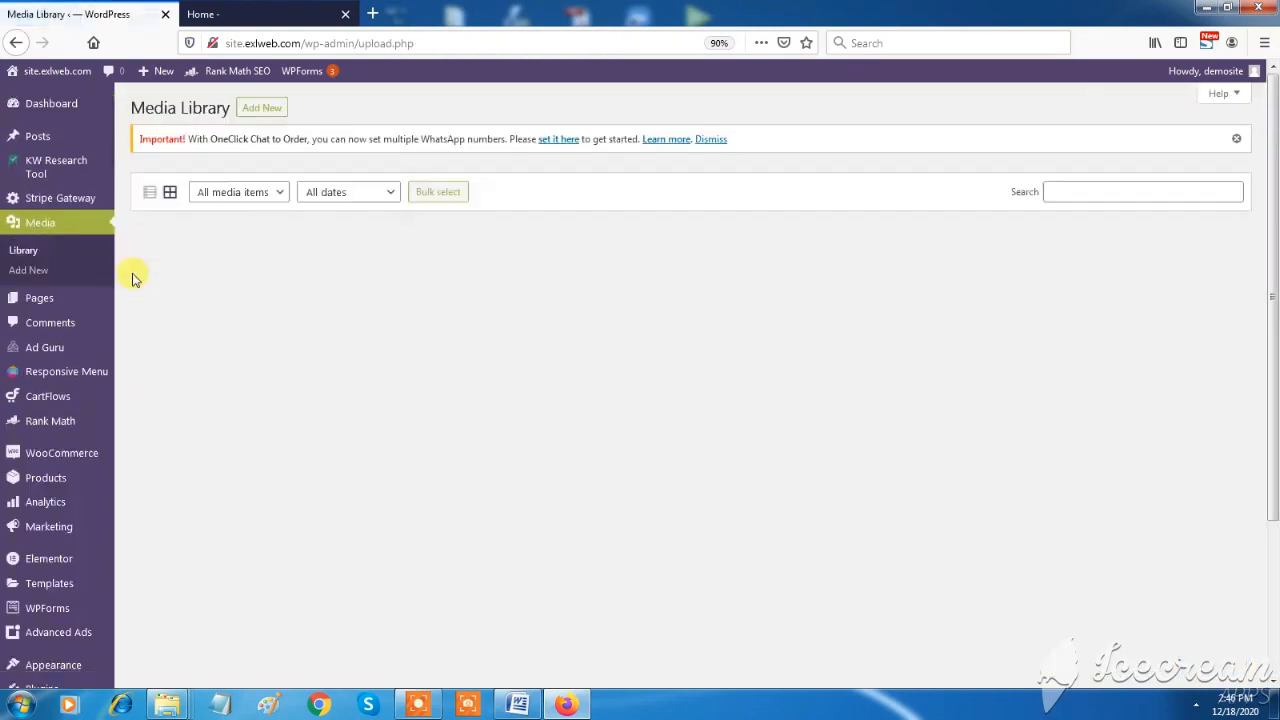
- Upload an ExlWeb image from the computer via Media > Add New
left_click(261, 107)
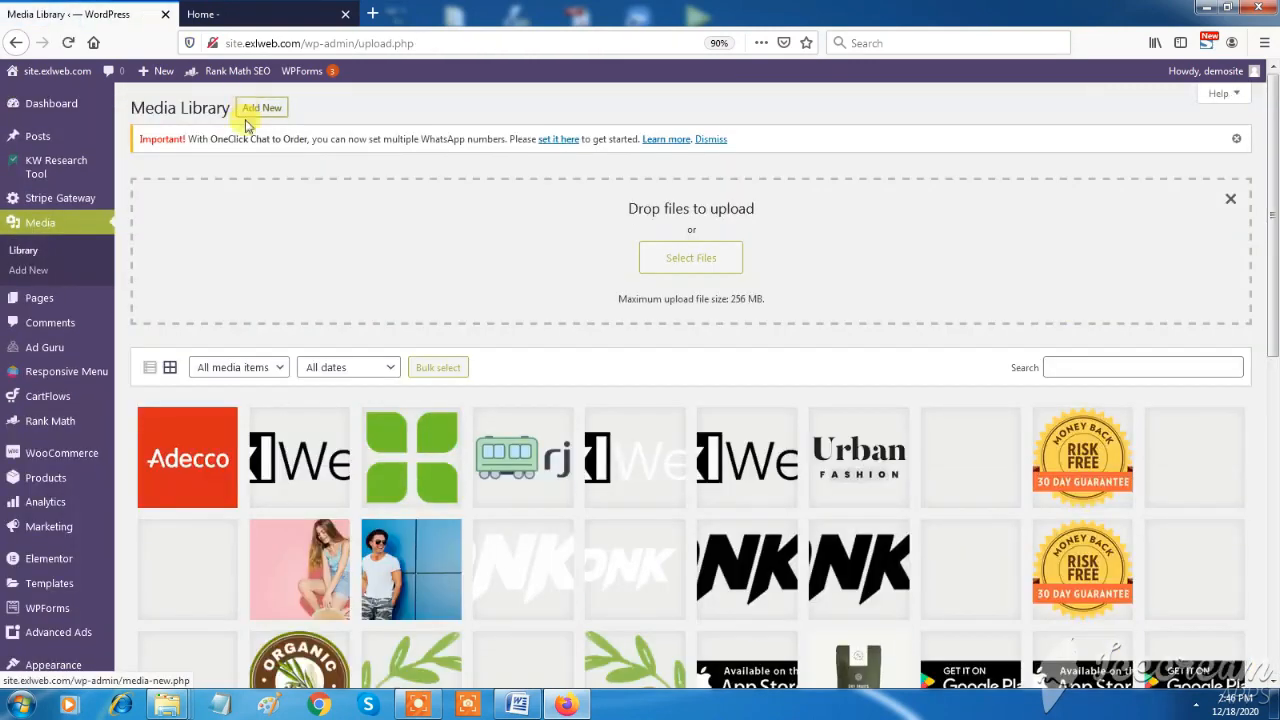
left_click(691, 257)
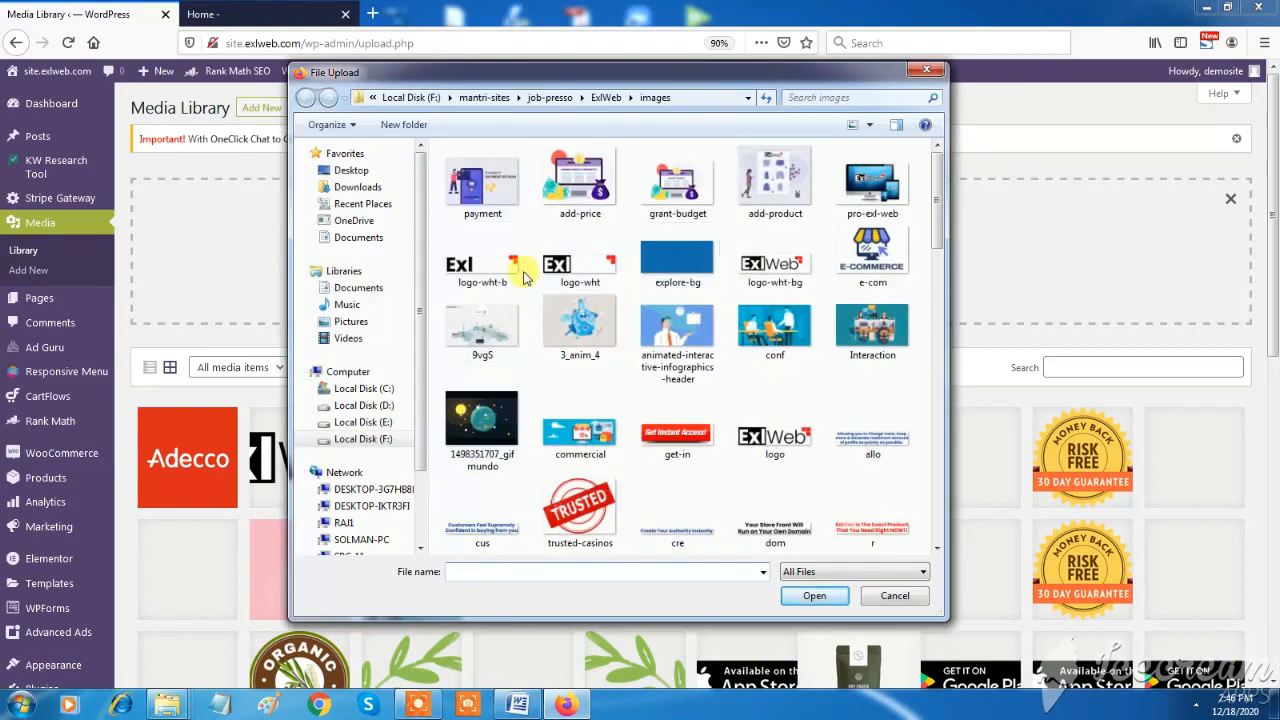
left_click(893, 595)
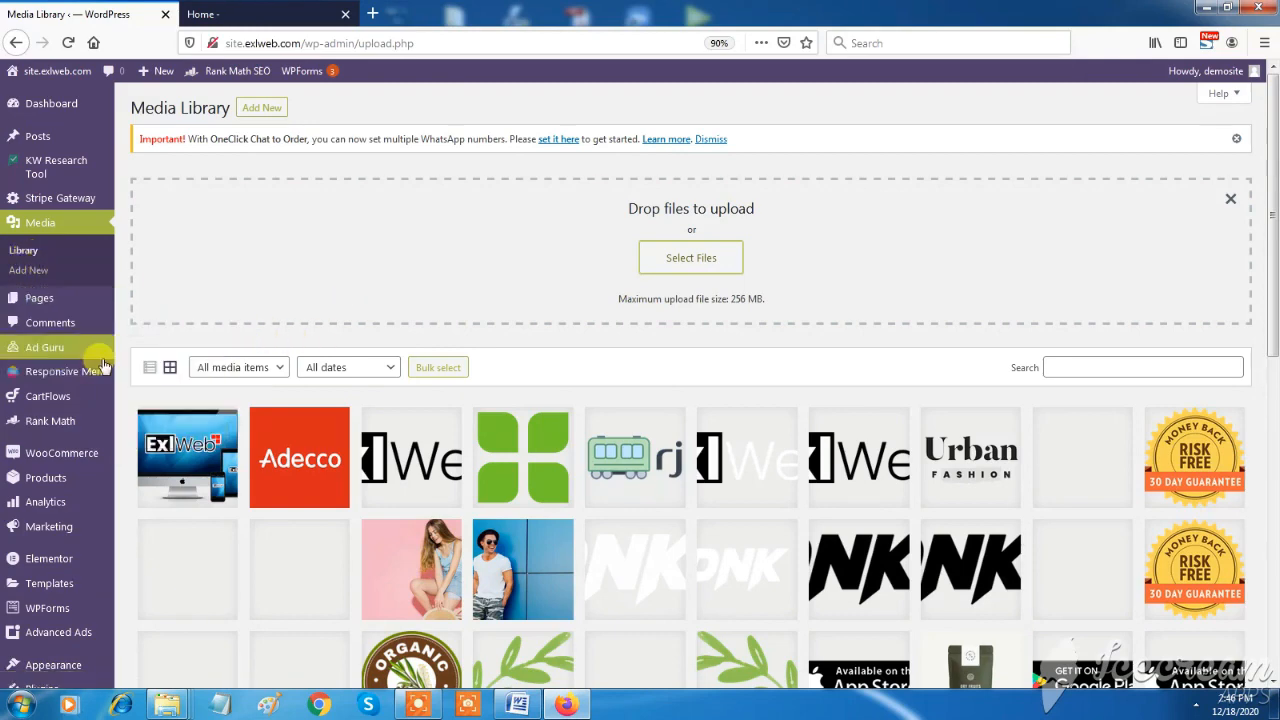
left_click(45, 347)
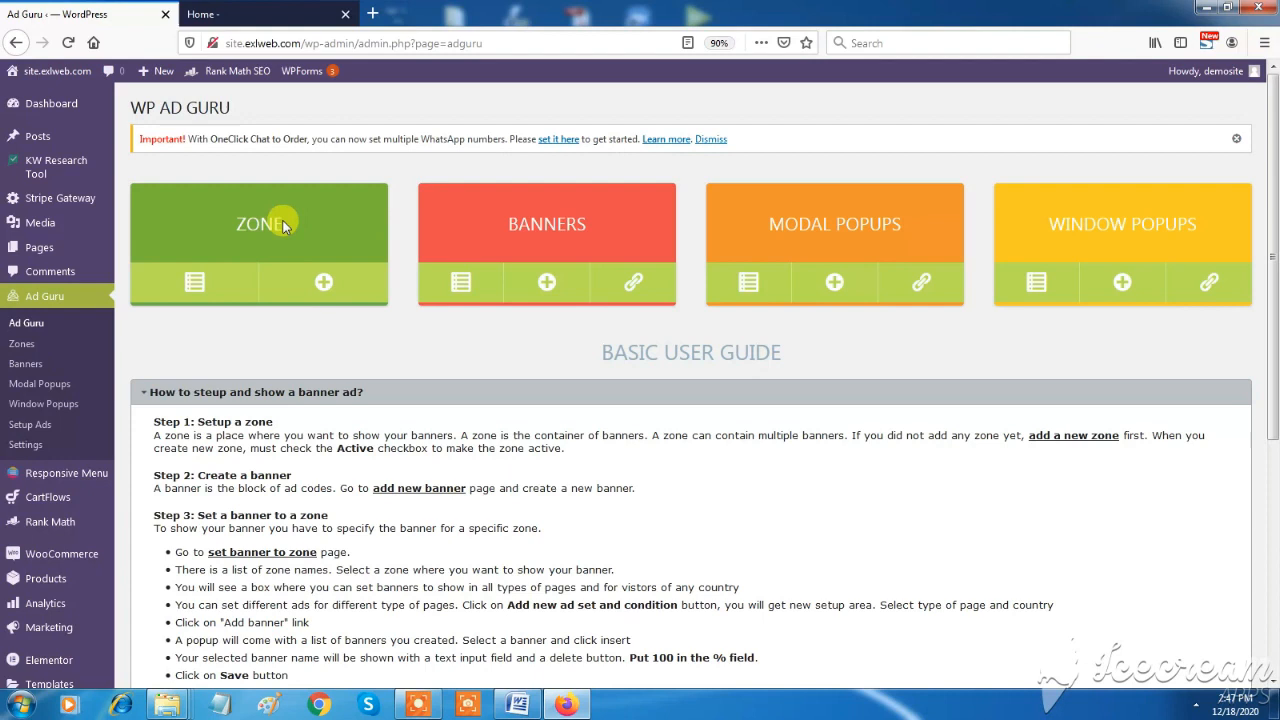
mouse_move(193, 282)
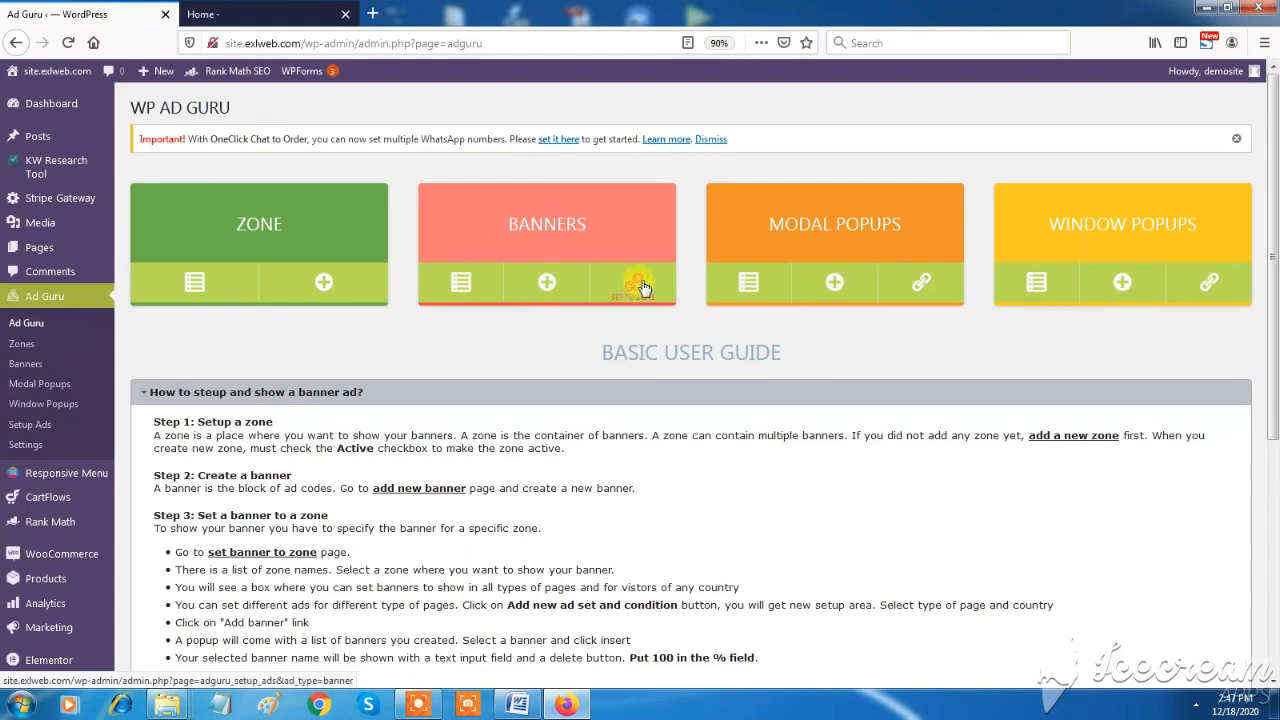
- Scroll through the WP Ad Guru Basic User Guide for banner ads
scroll("down", 3)
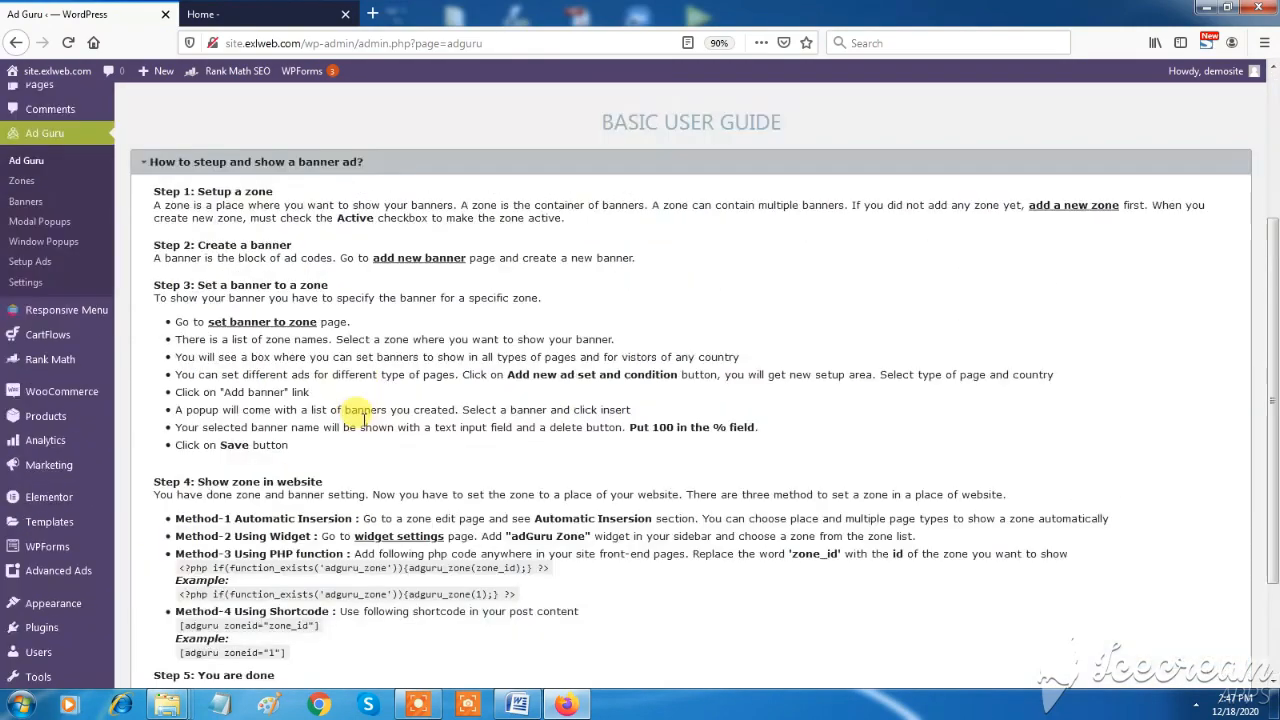
left_click(67, 320)
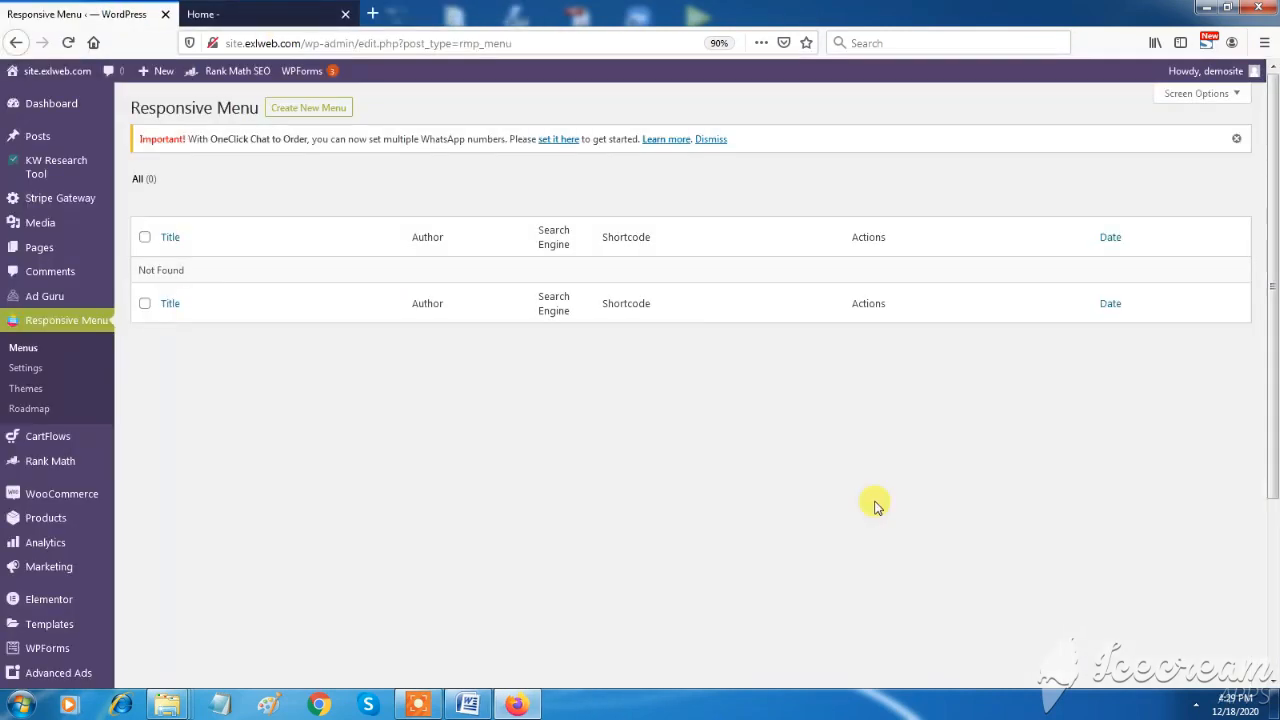
- List the published 'top menu' under Responsive Menu > Menus and preview Home at phone size
left_click(308, 107)
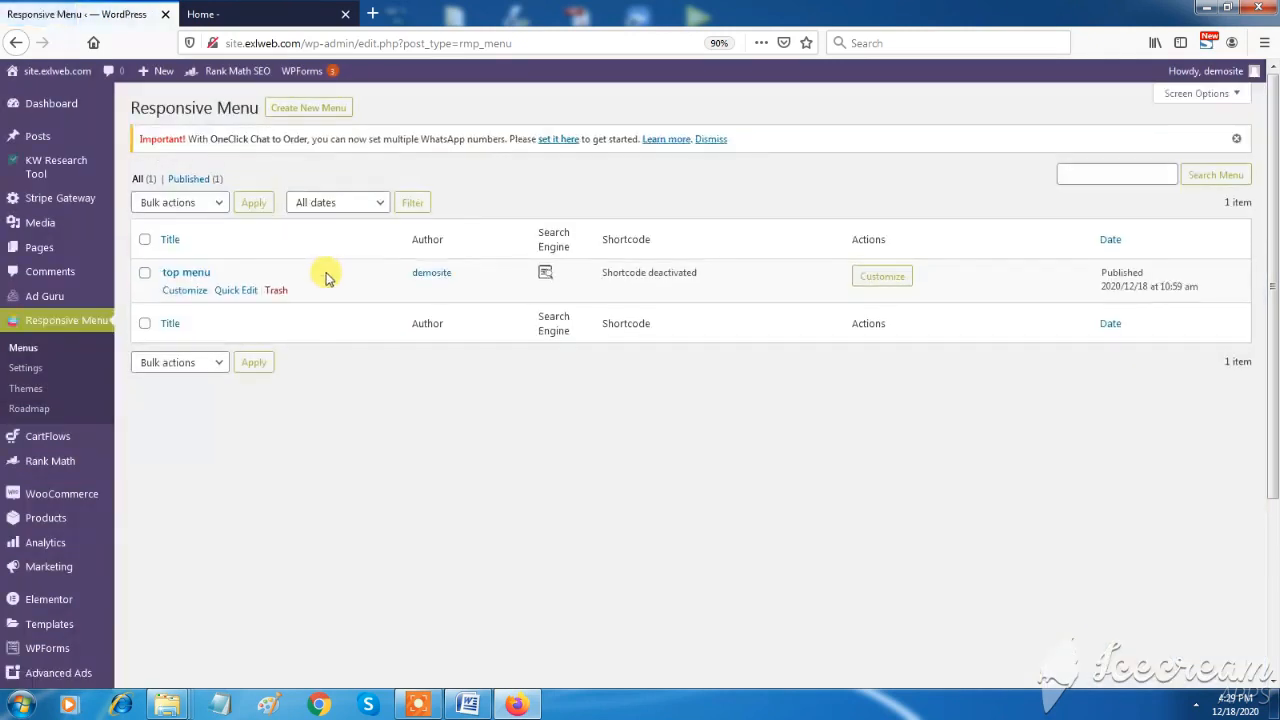
left_click(265, 14)
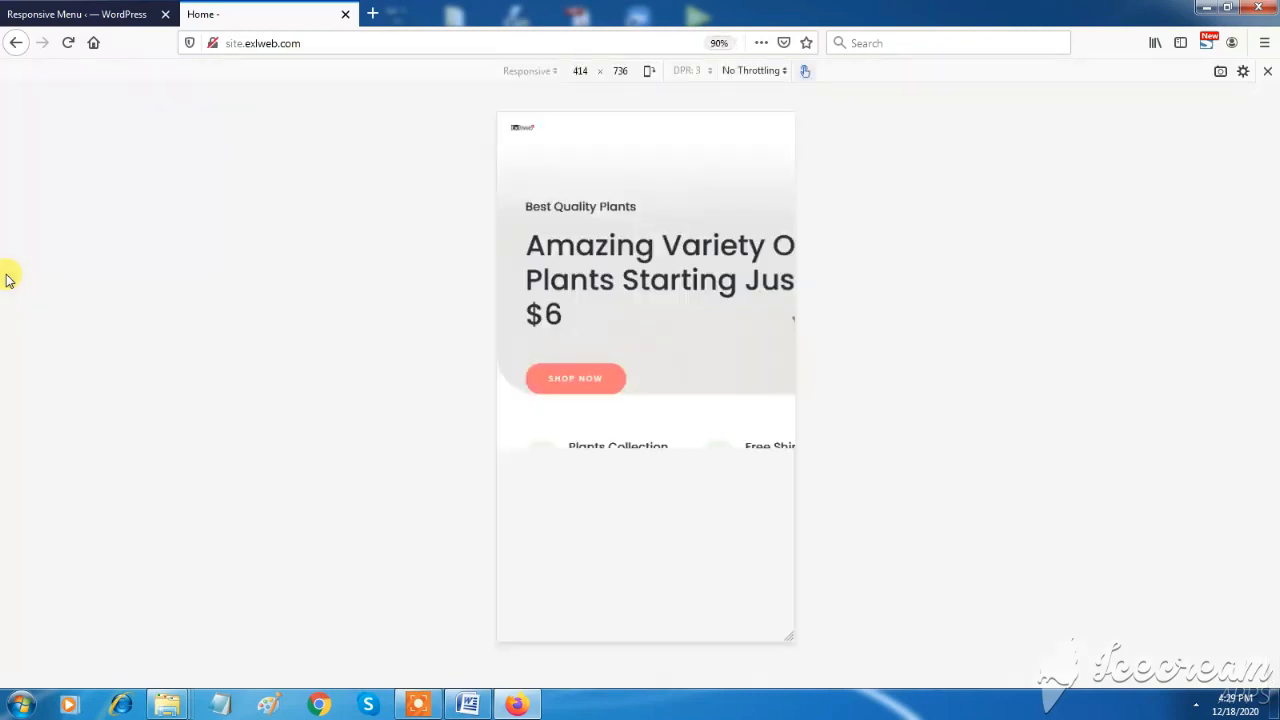
left_click(1268, 71)
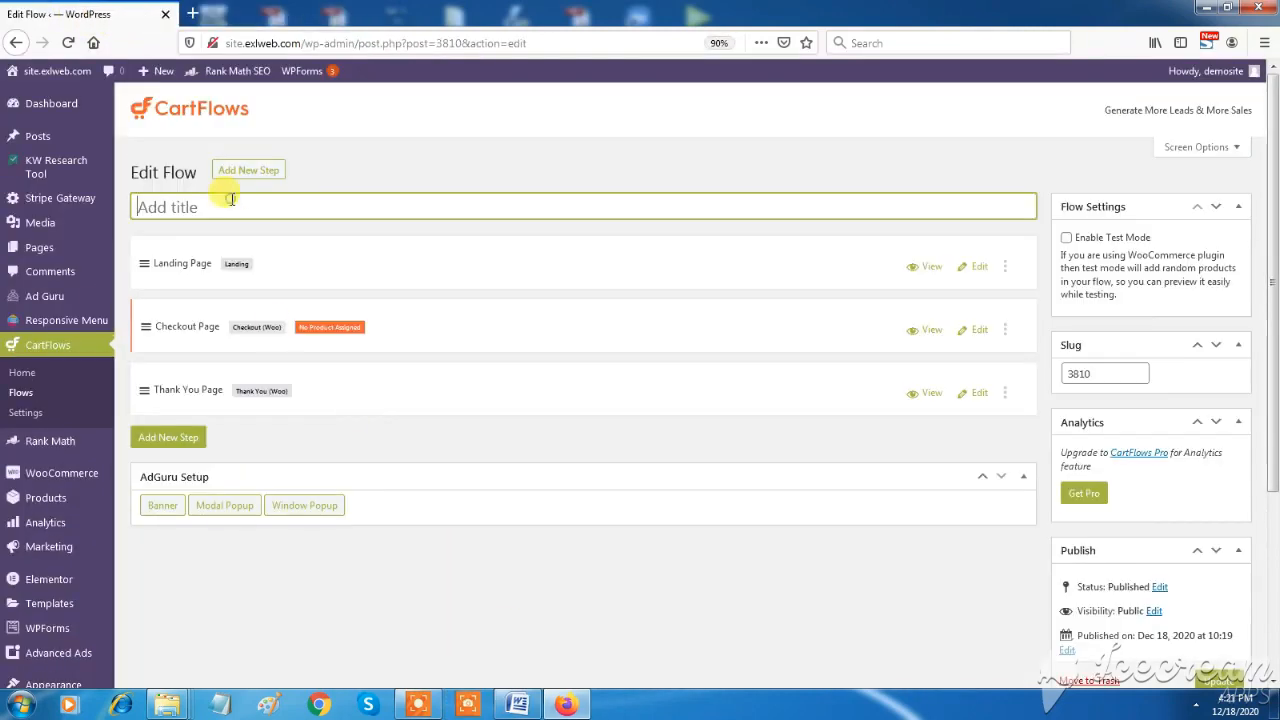
- Title the flow 'sale page', then view its landing page and open checkout in a new tab
type("sale page")
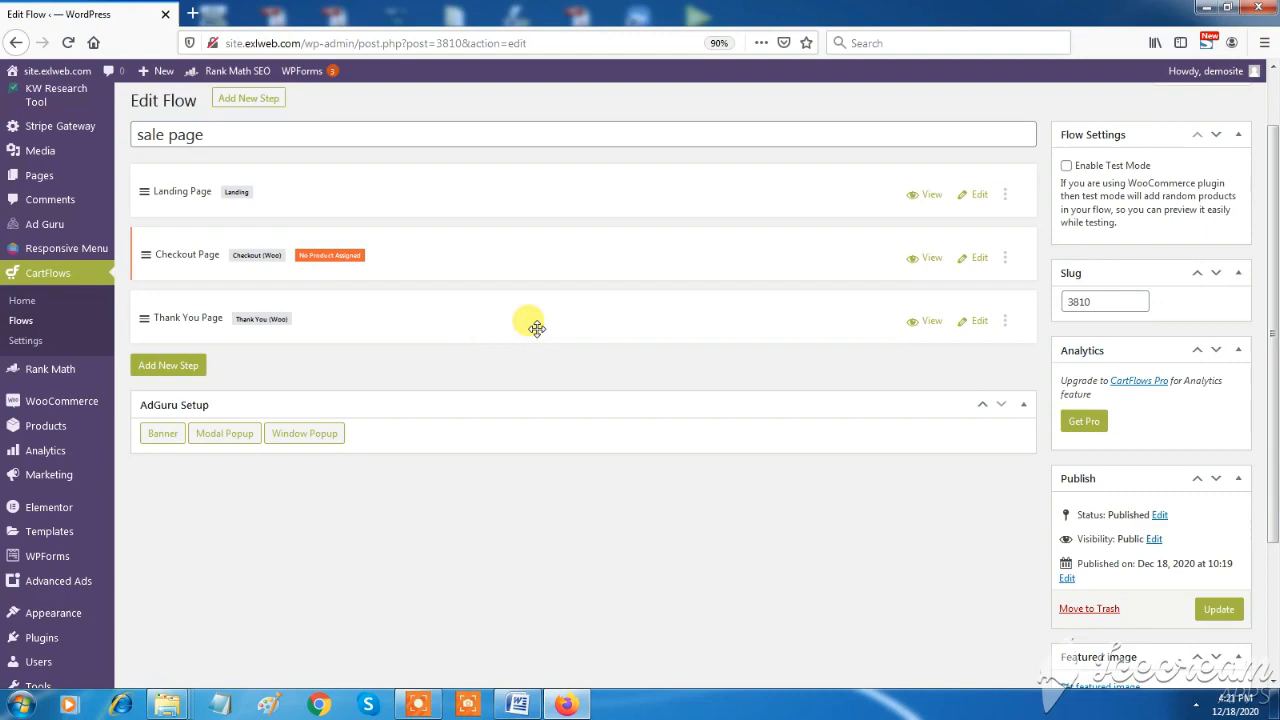
left_click(924, 194)
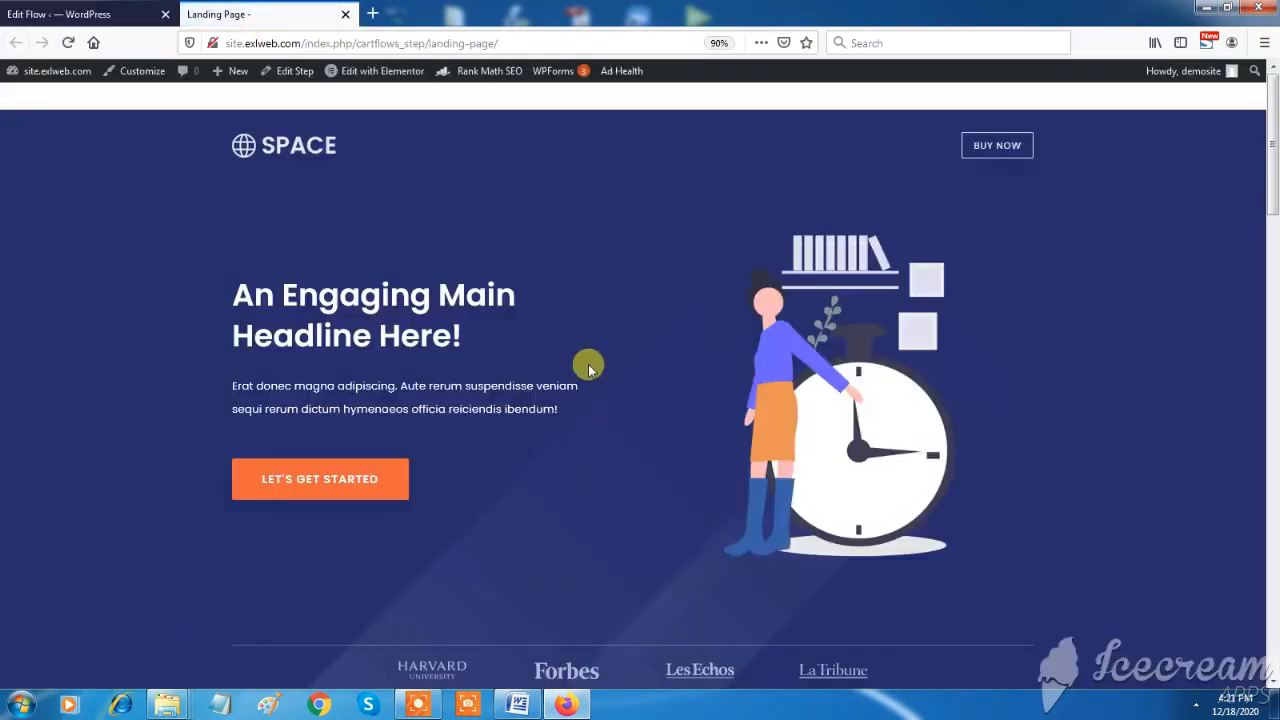
right_click(924, 329)
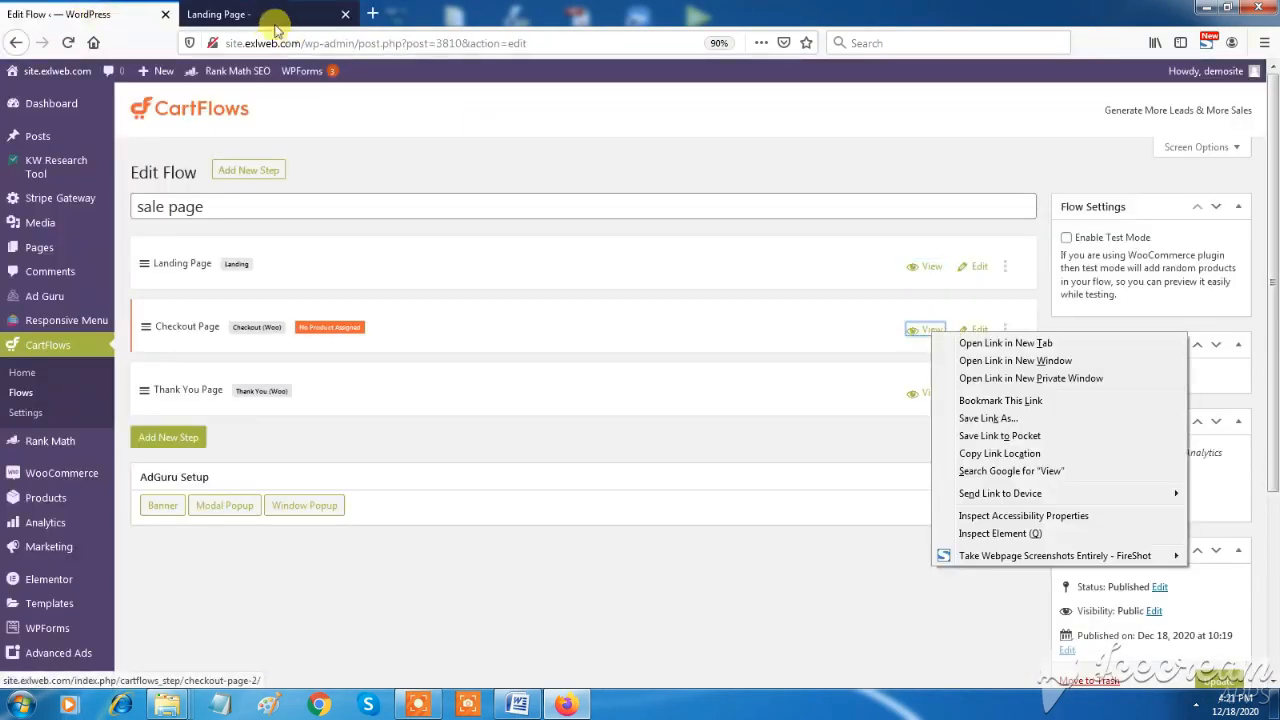
left_click(1005, 342)
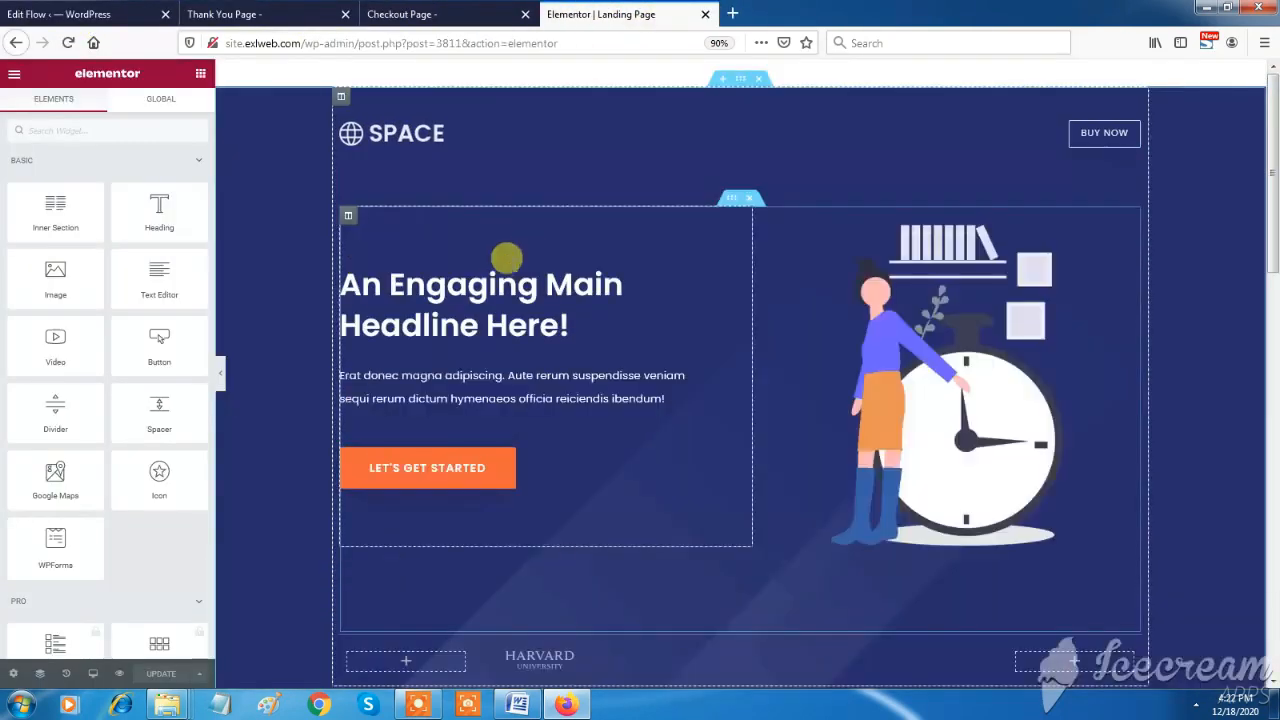
left_click(480, 305)
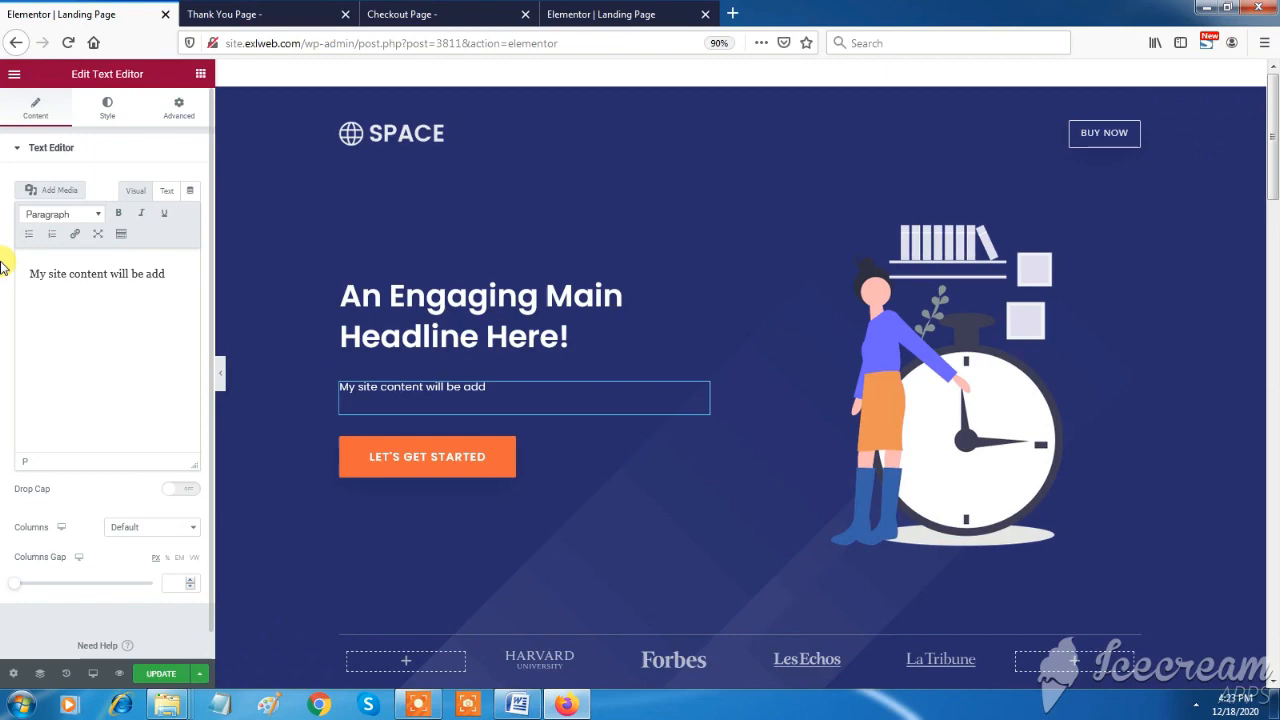
type("here!!!")
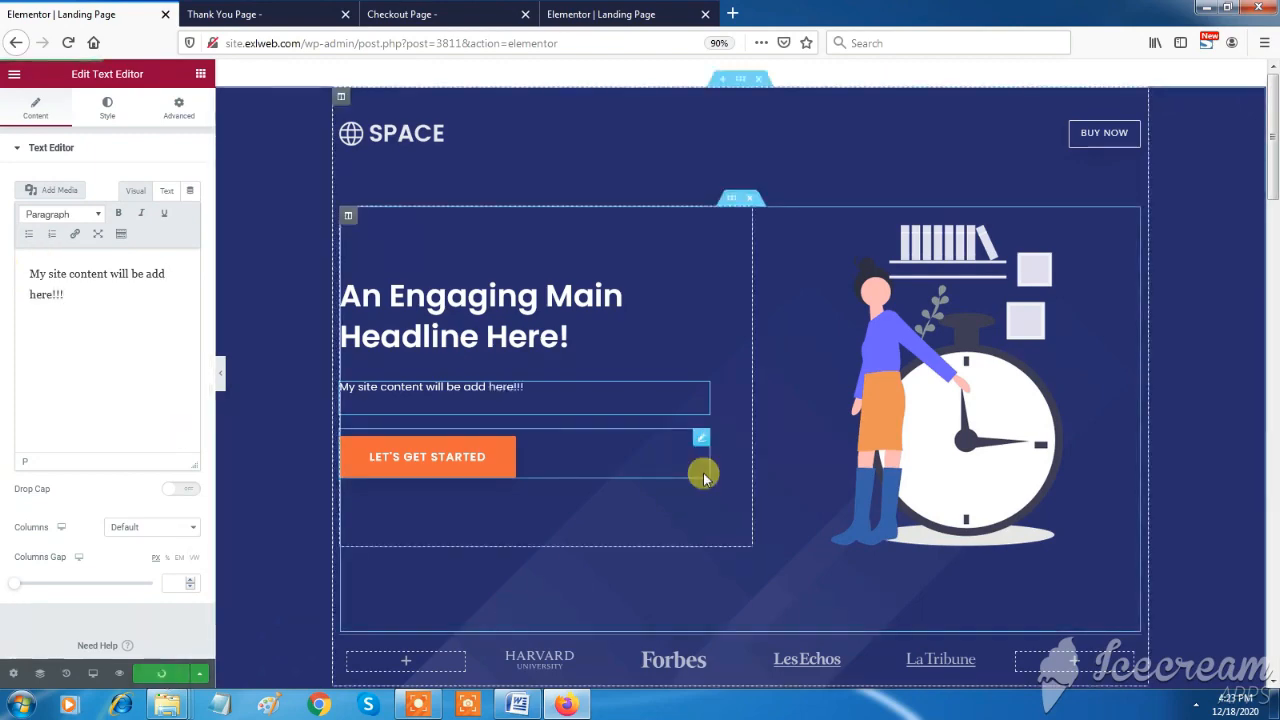
scroll("down", 3)
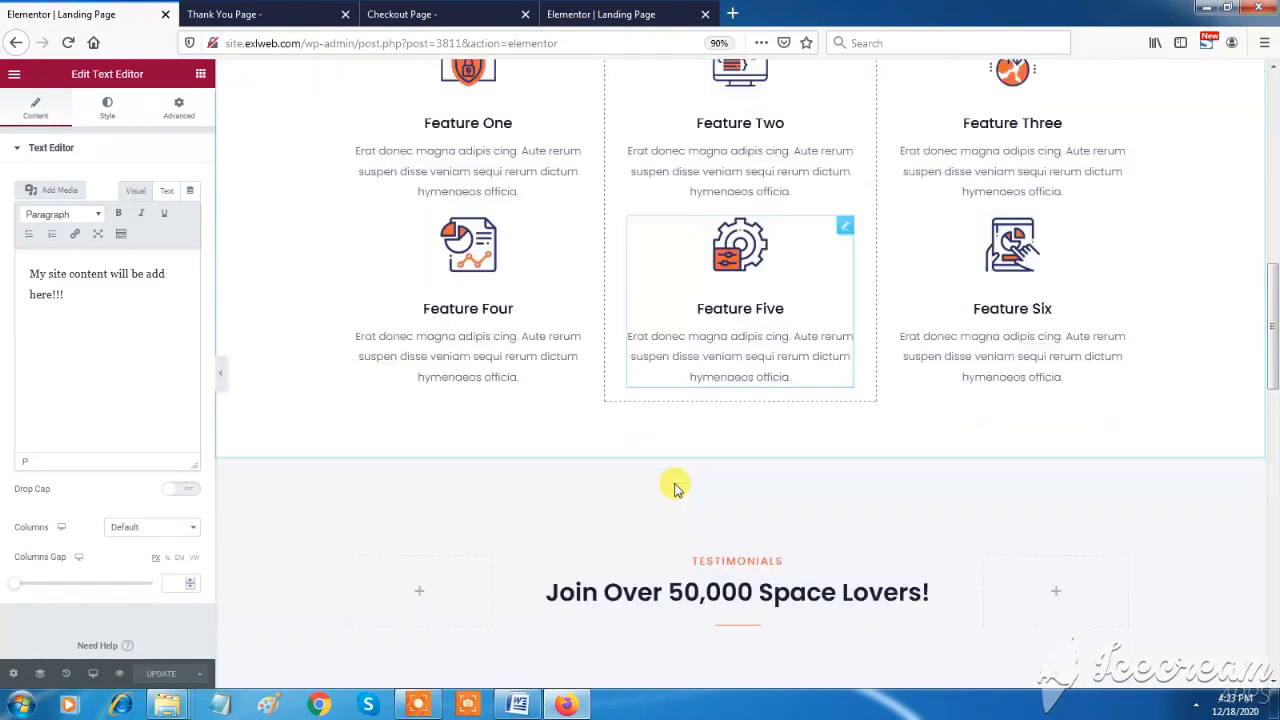
scroll("down", 3)
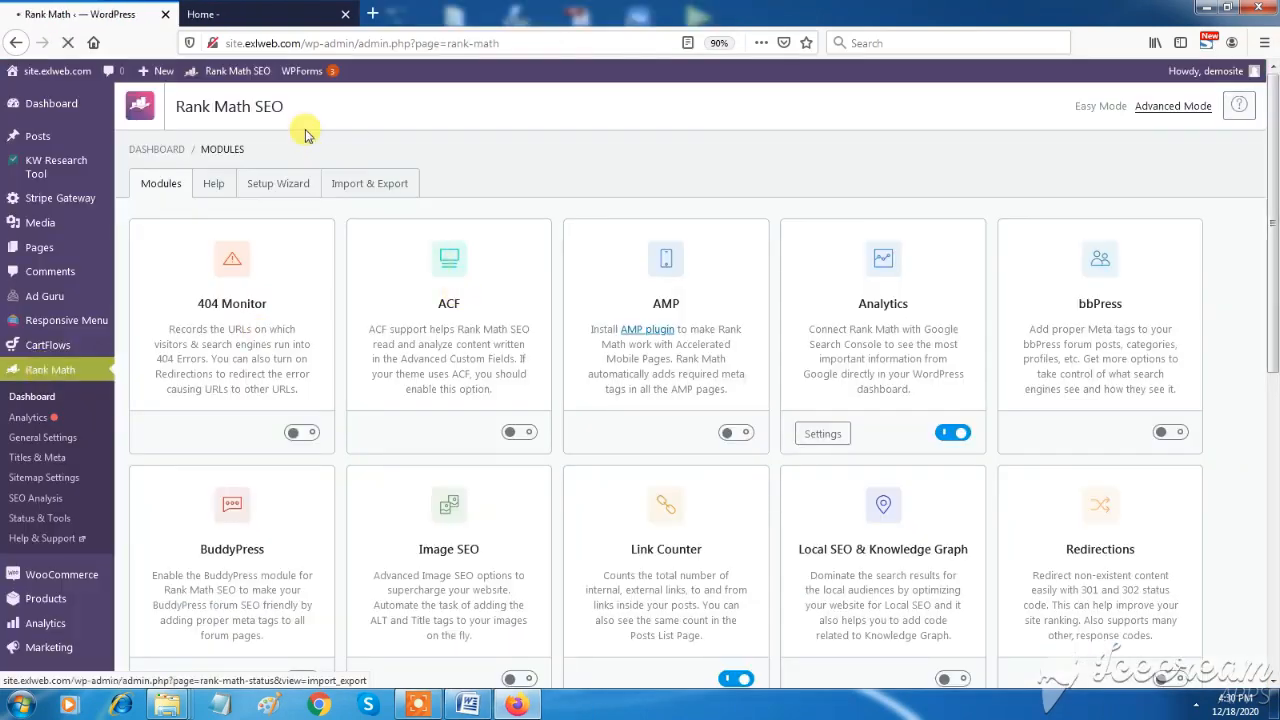
- Scroll through the Rank Math Modules tab to review the available modules
scroll("down", 3)
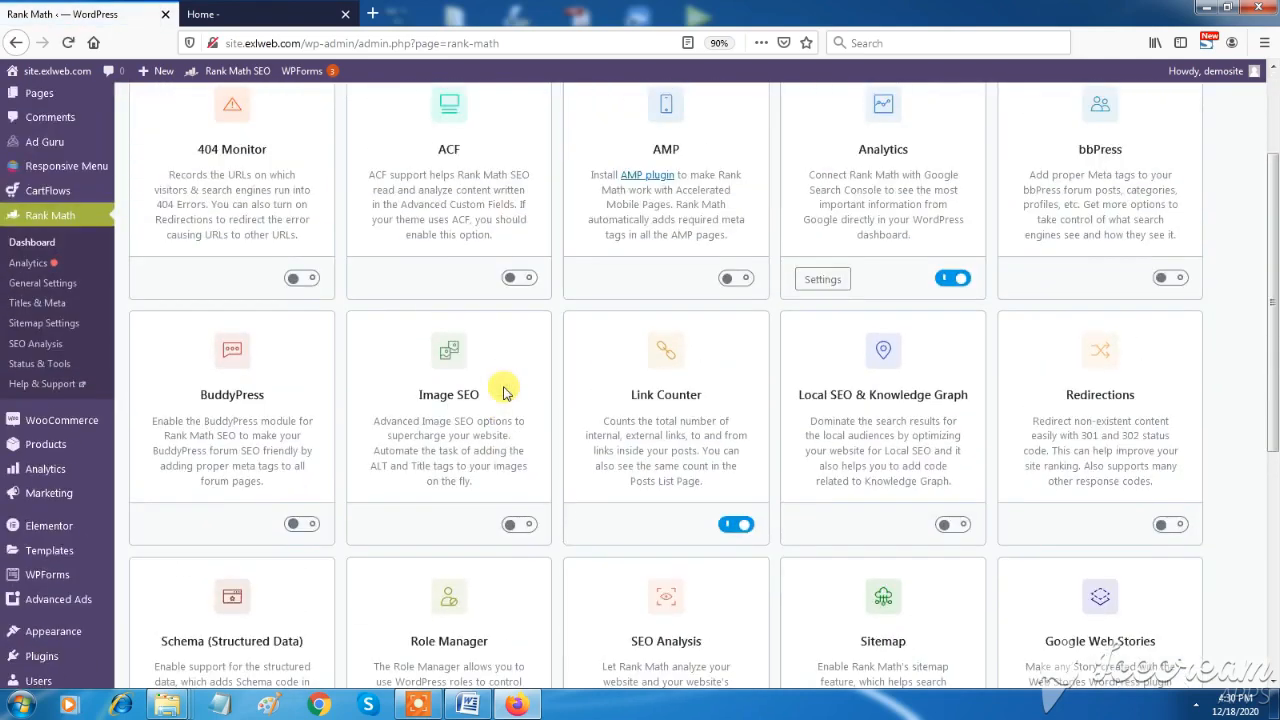
scroll("up", 3)
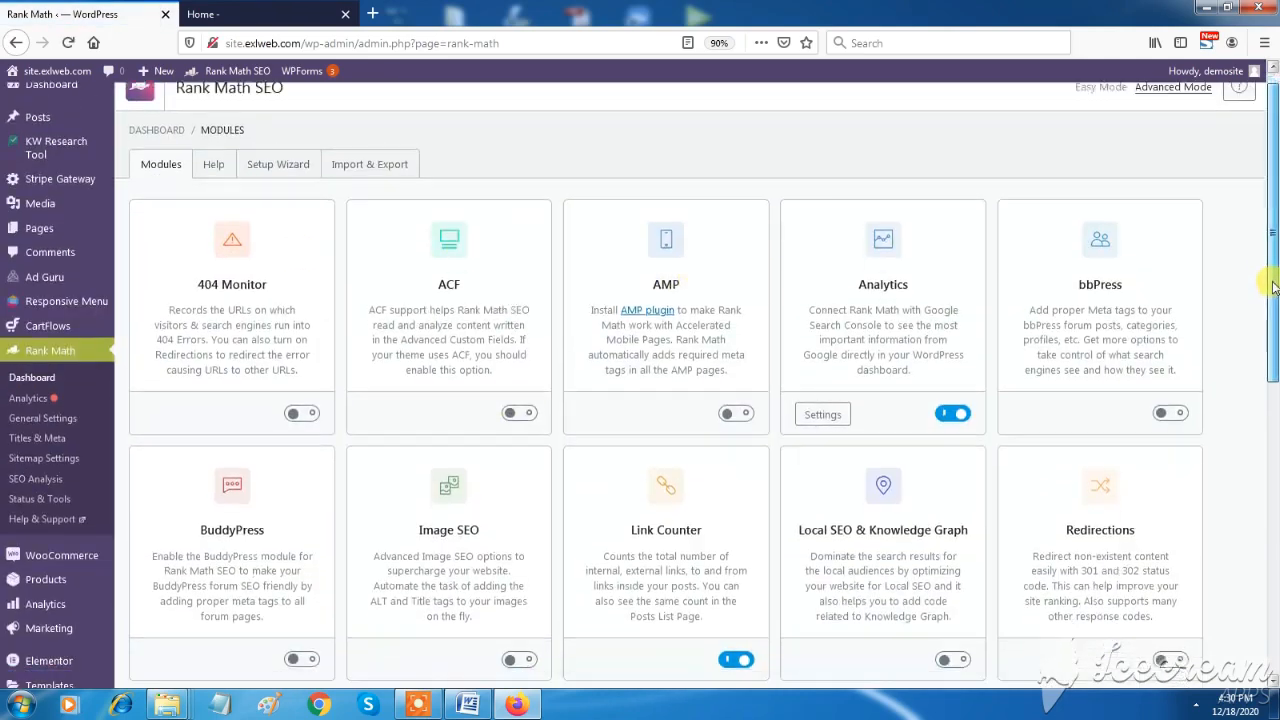
scroll("down", 3)
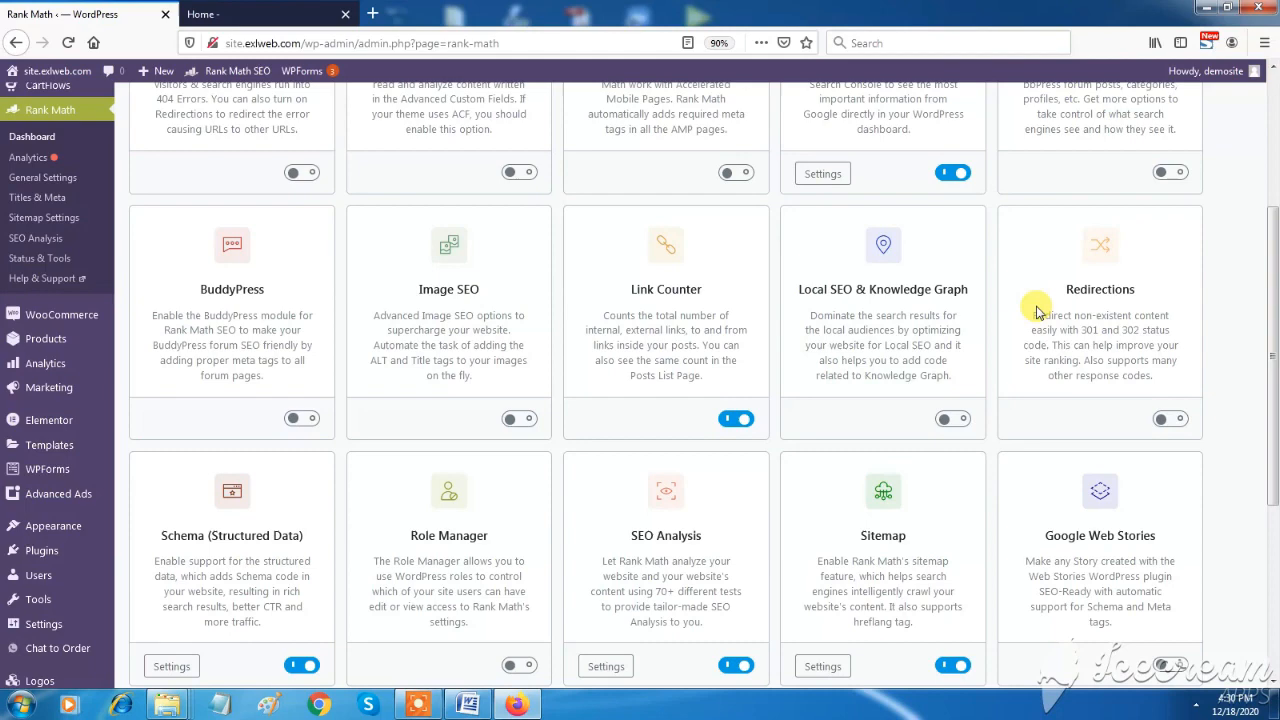
scroll("down", 3)
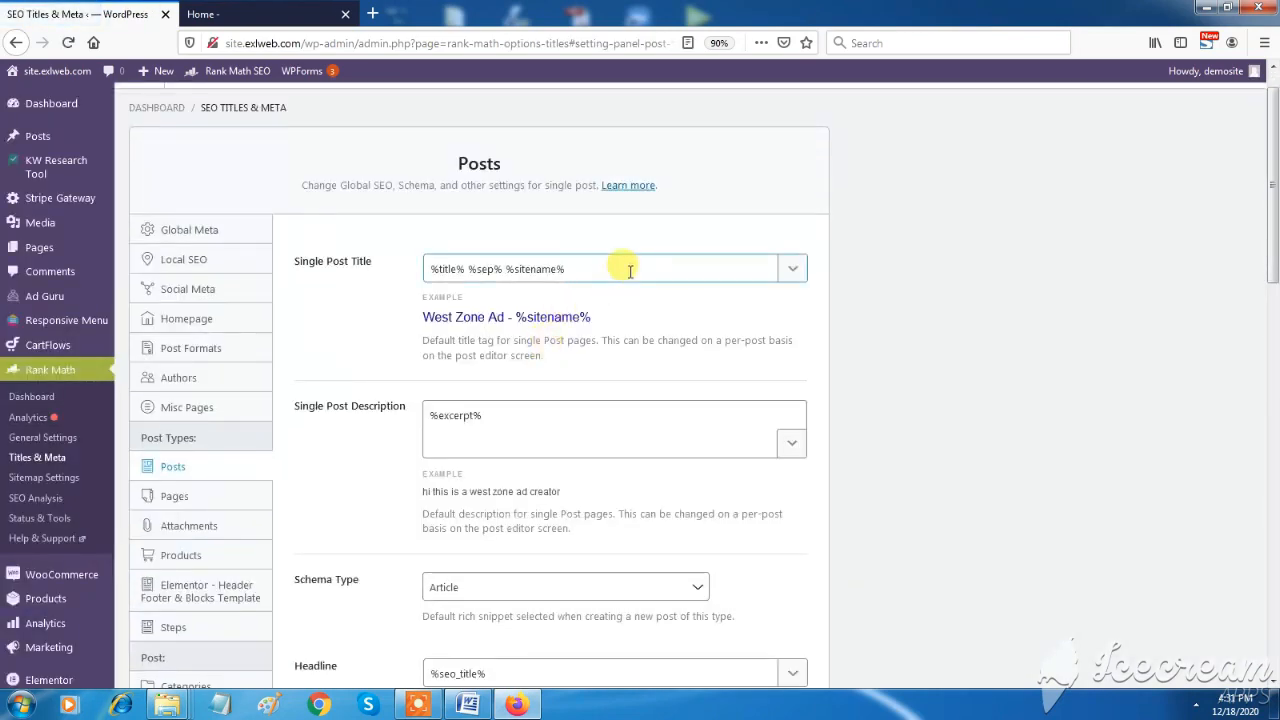
- Change the Posts schema type from Article to Product and save the changes
scroll("down", 3)
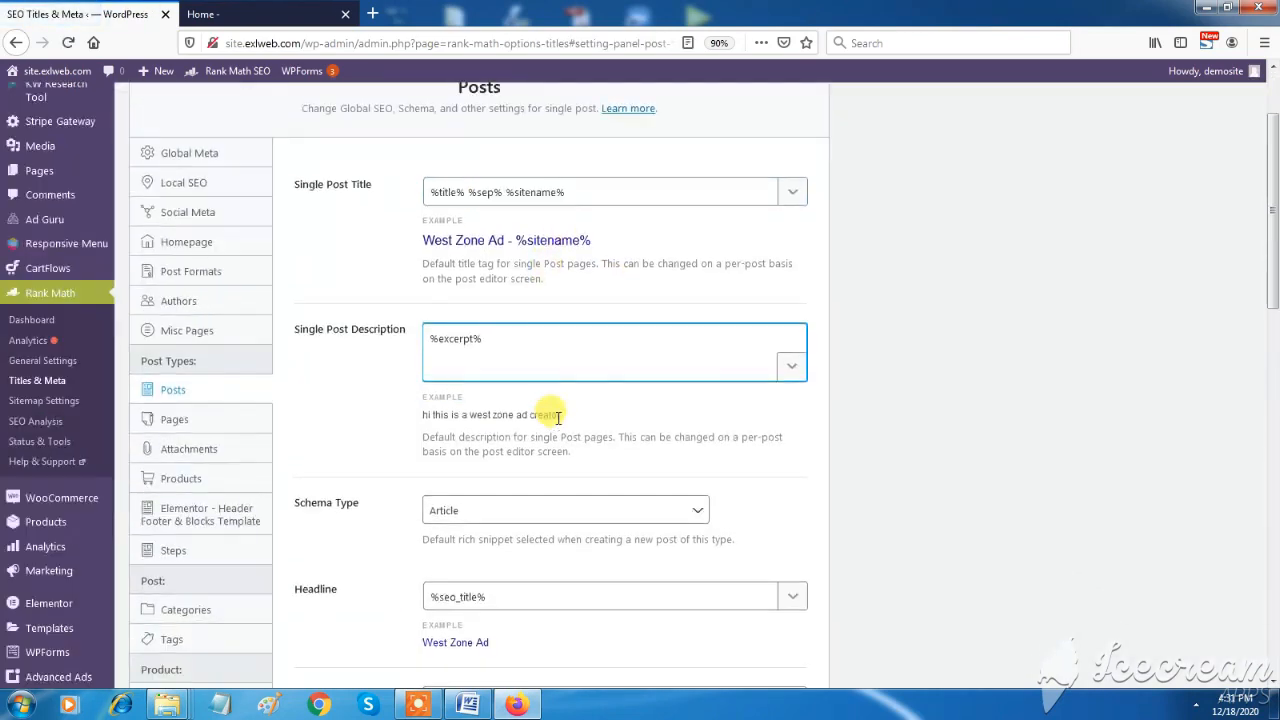
scroll("down", 3)
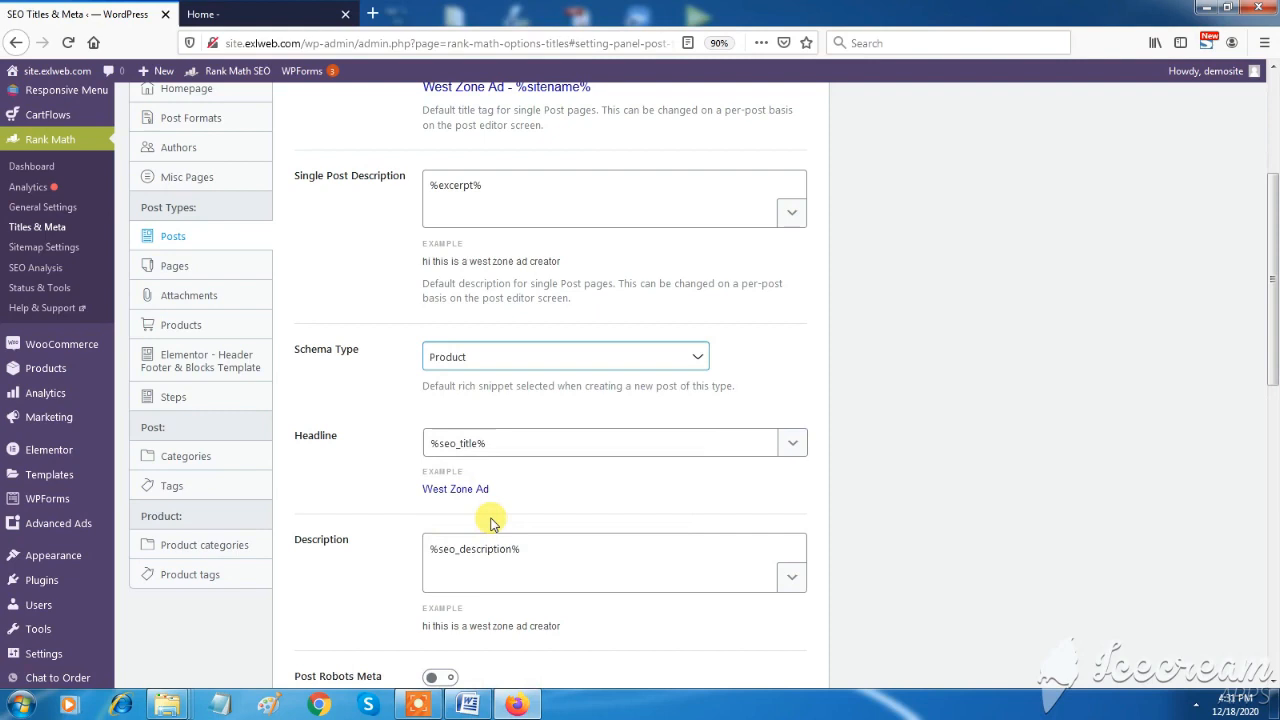
scroll("down", 3)
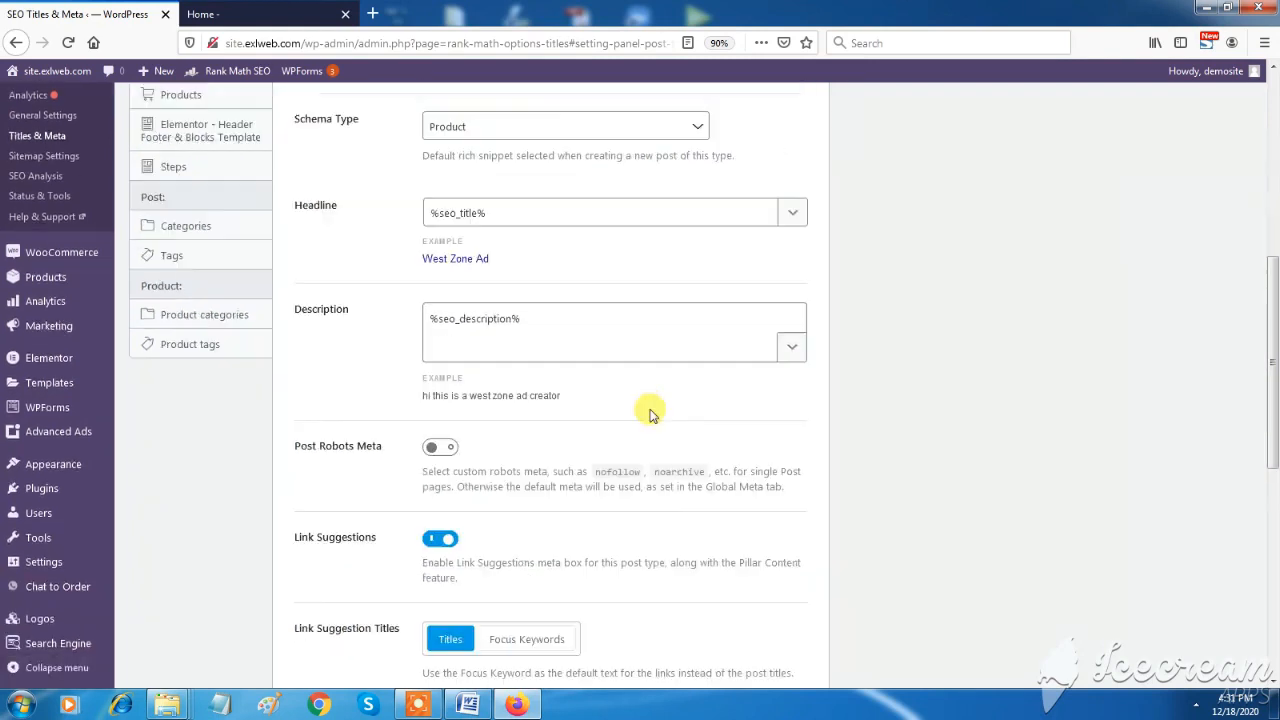
scroll("down", 3)
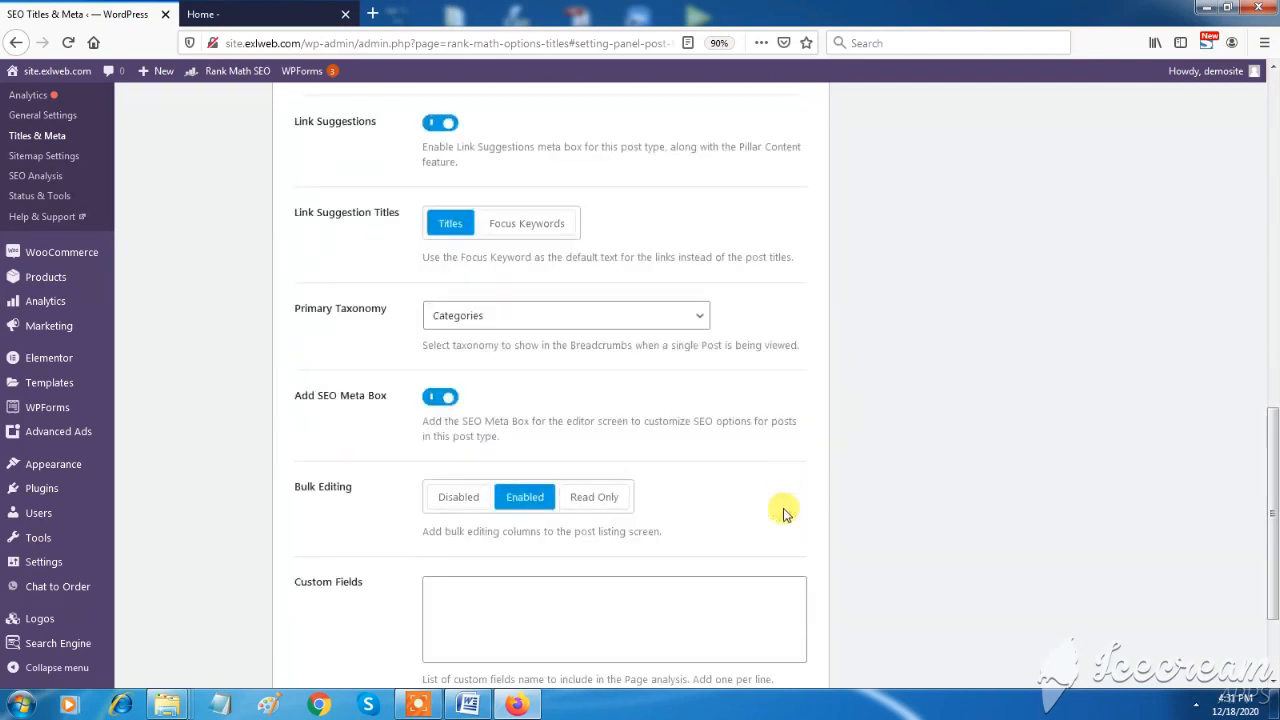
scroll("down", 3)
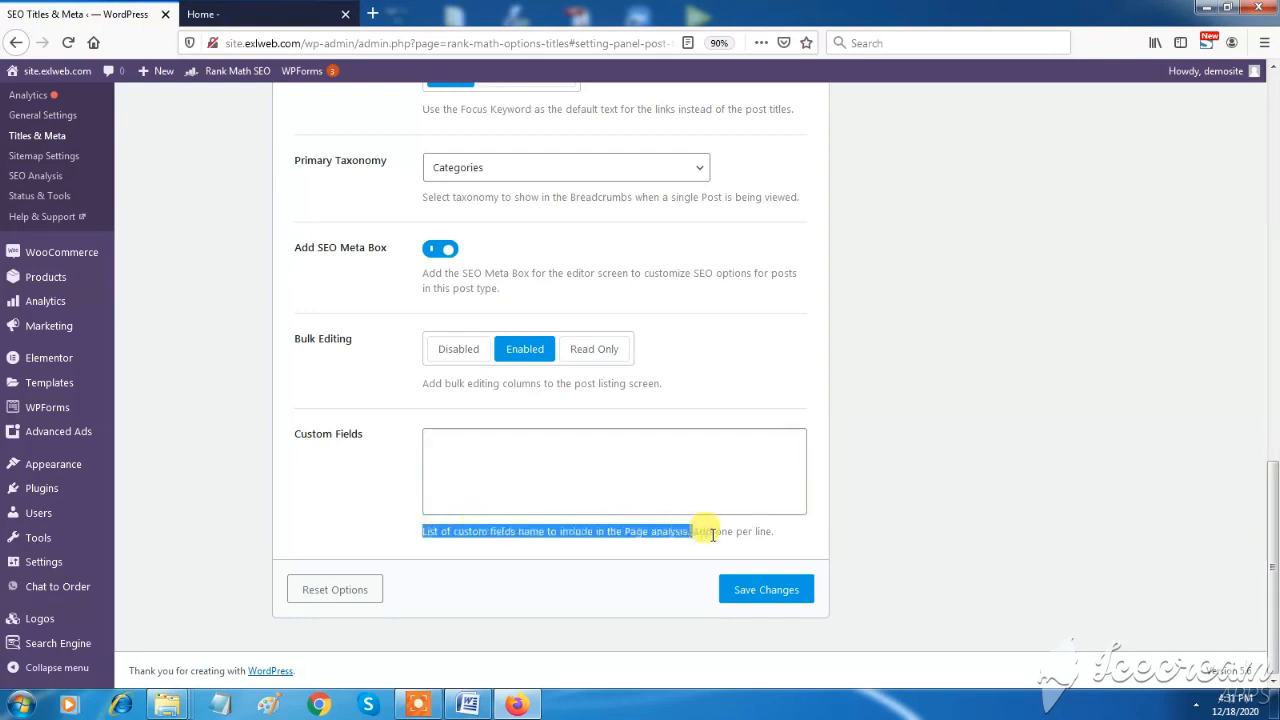
left_click(766, 589)
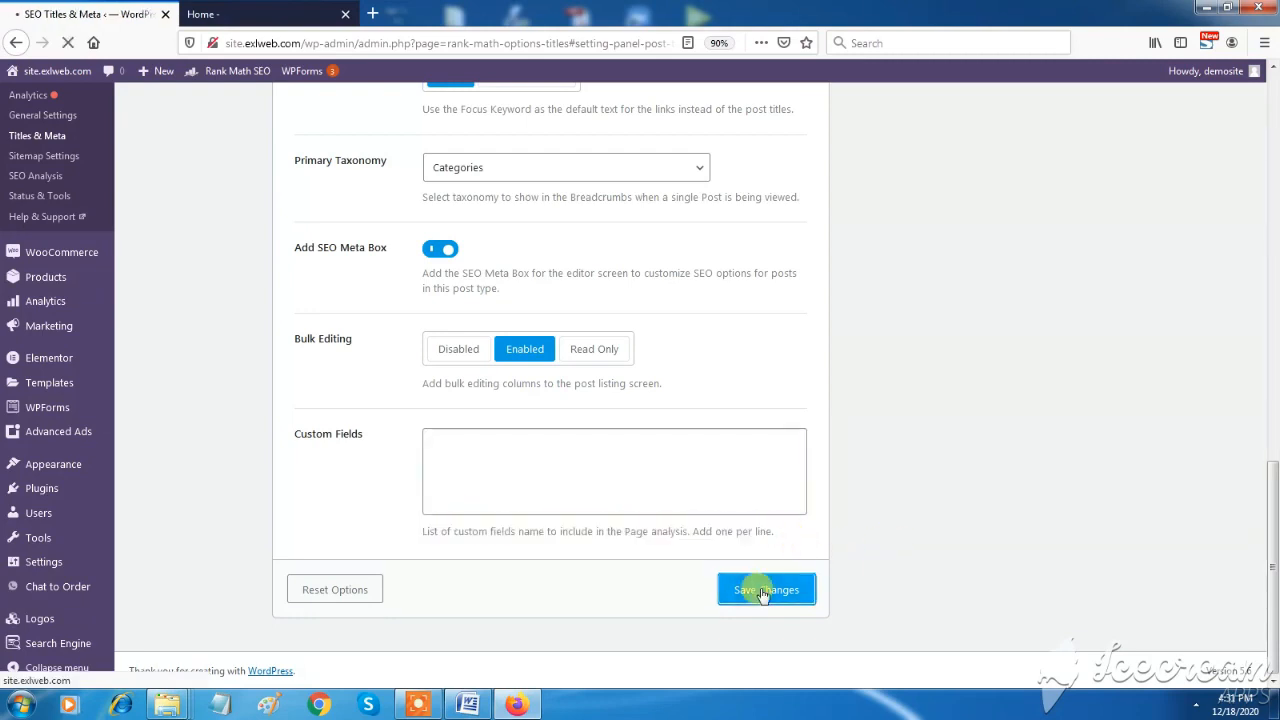
left_click(766, 589)
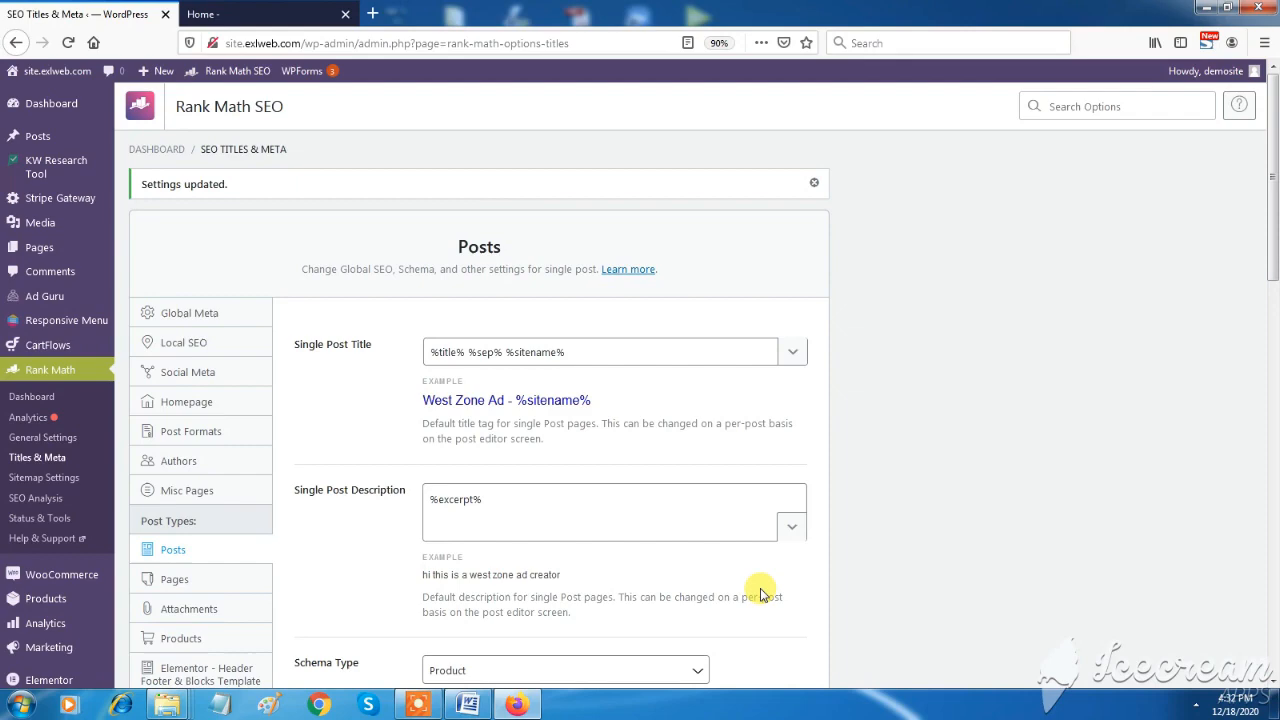
left_click(51, 103)
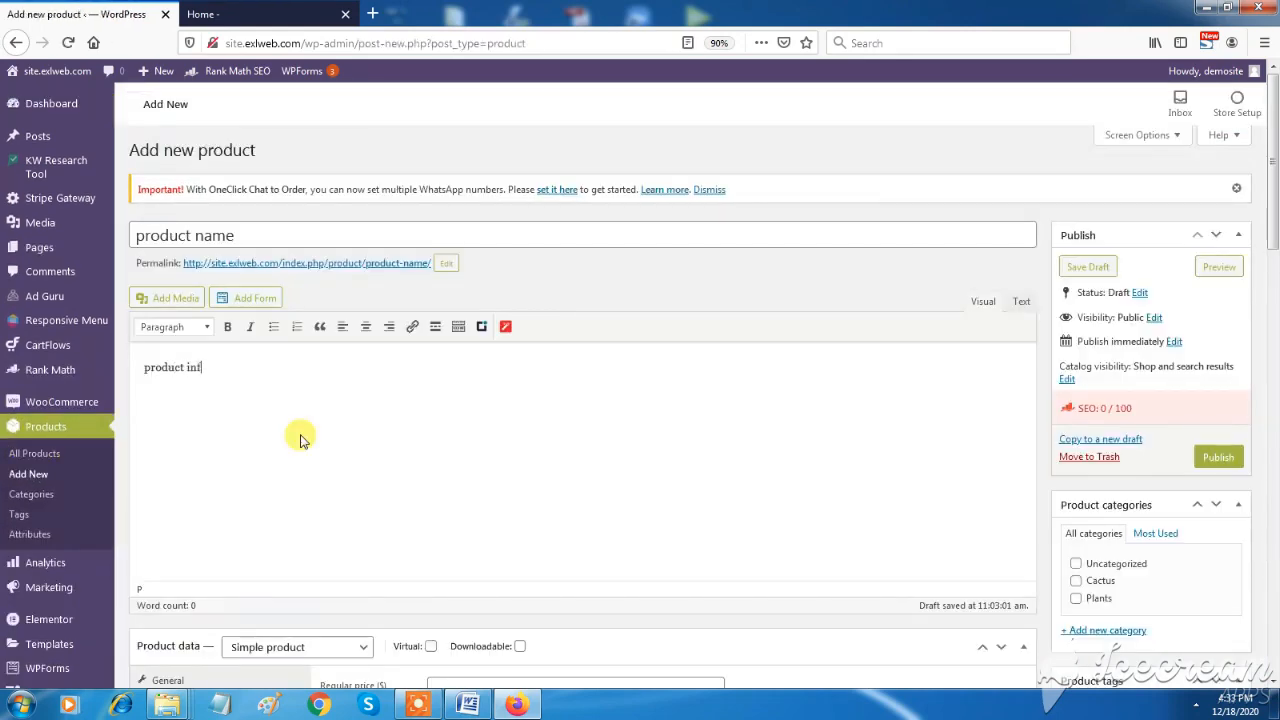
- Add the organic badge image to the product gallery
scroll("down", 3)
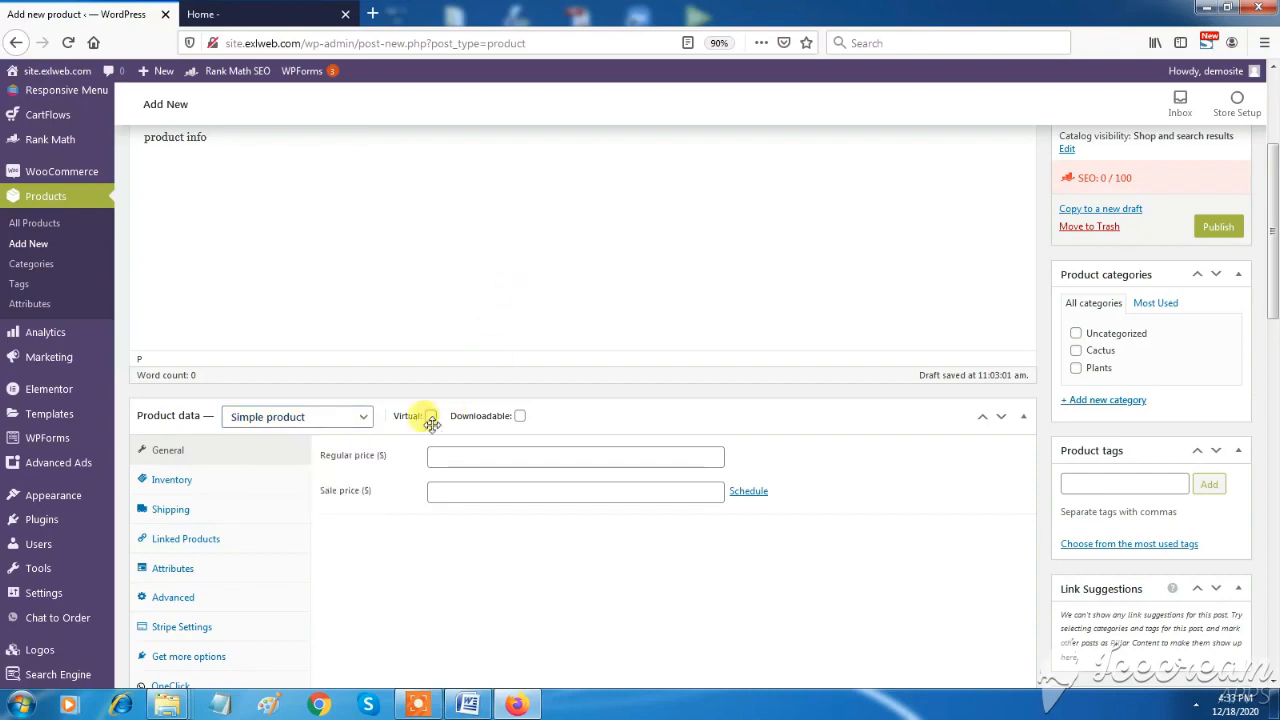
scroll("up", 3)
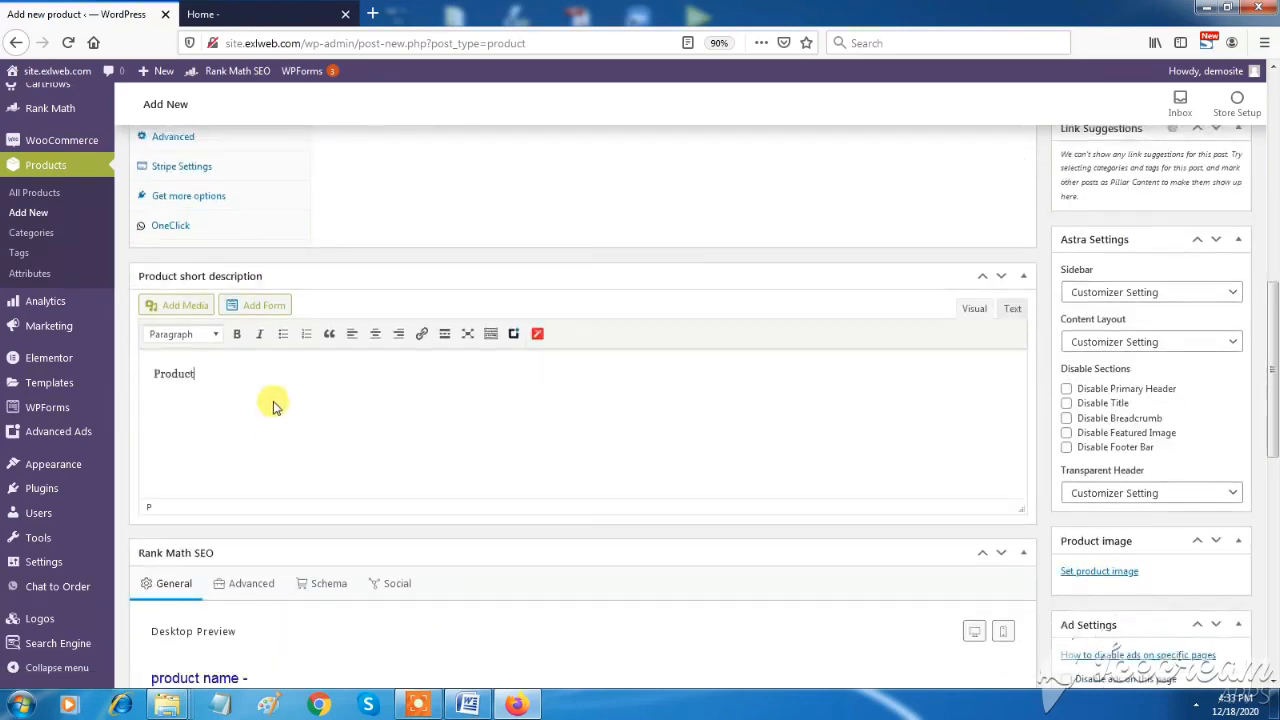
scroll("up", 3)
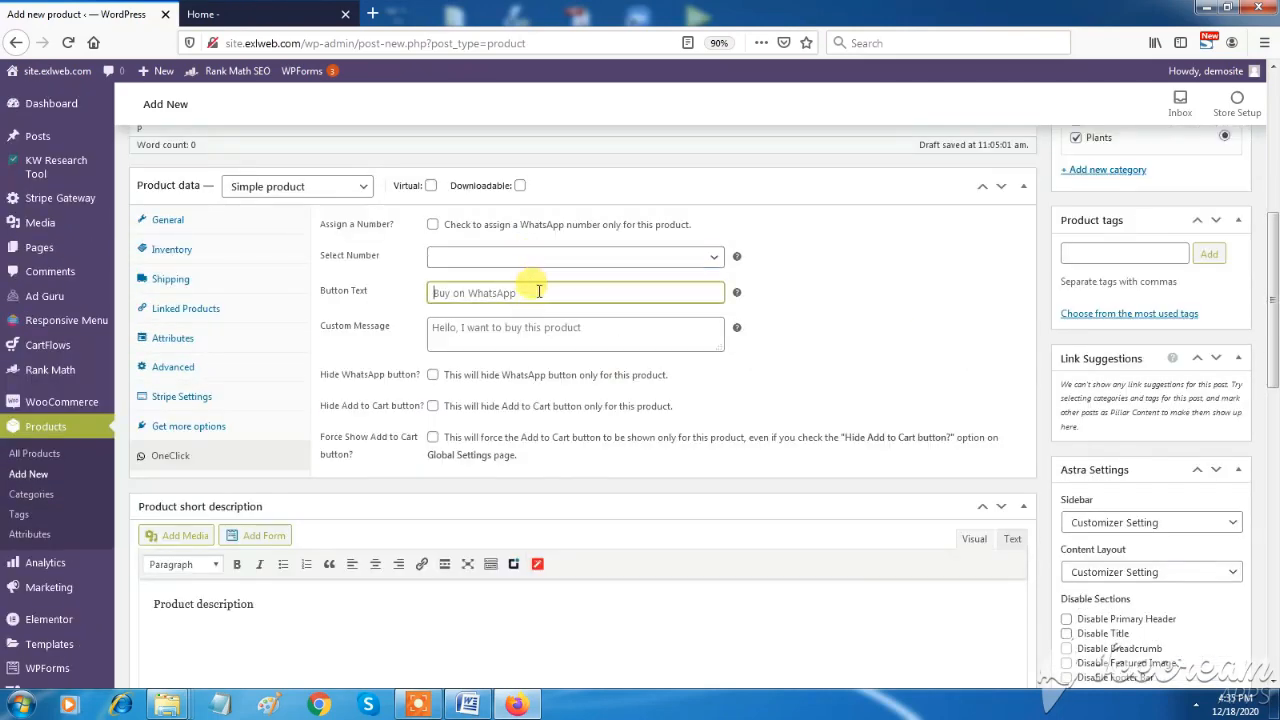
scroll("down", 3)
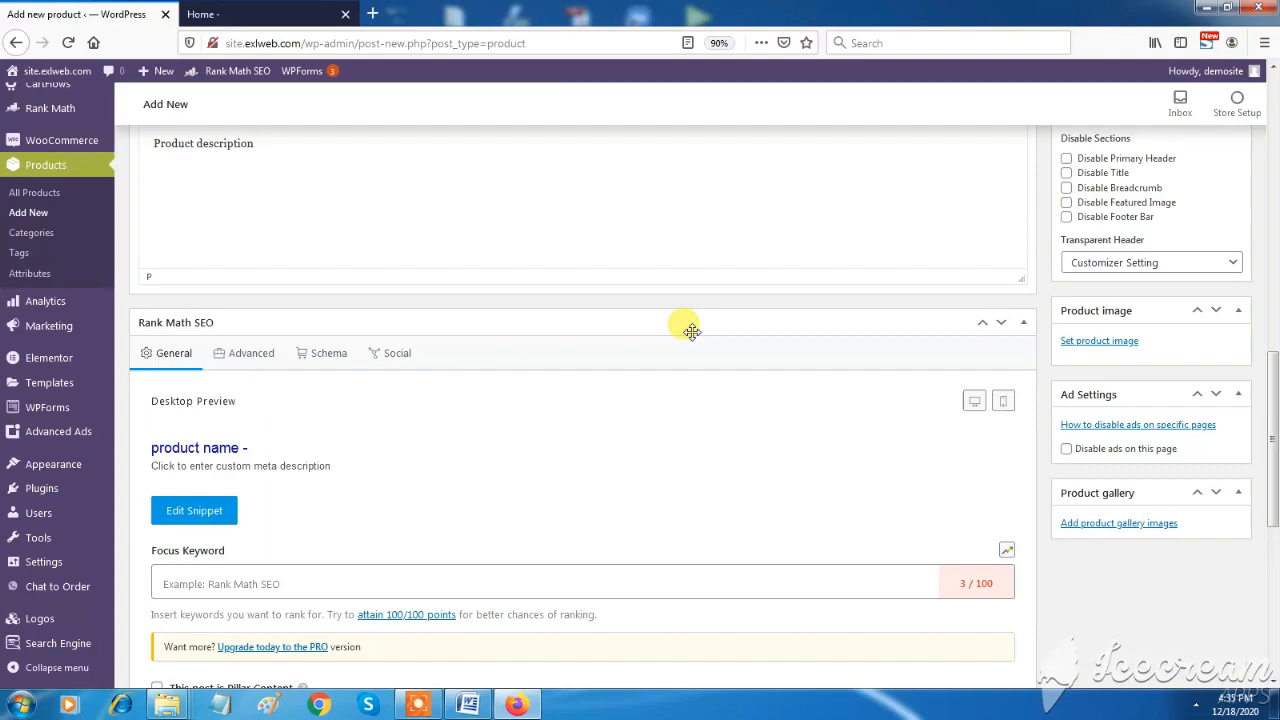
left_click(1118, 522)
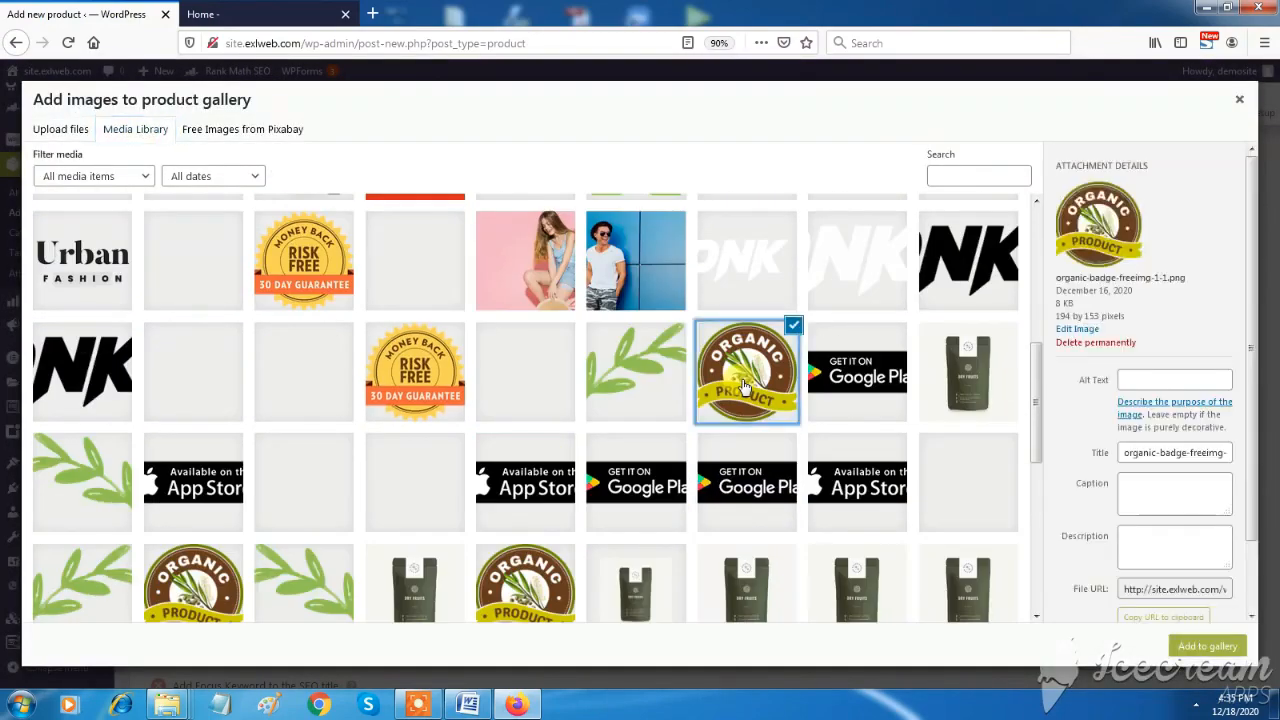
left_click(1207, 645)
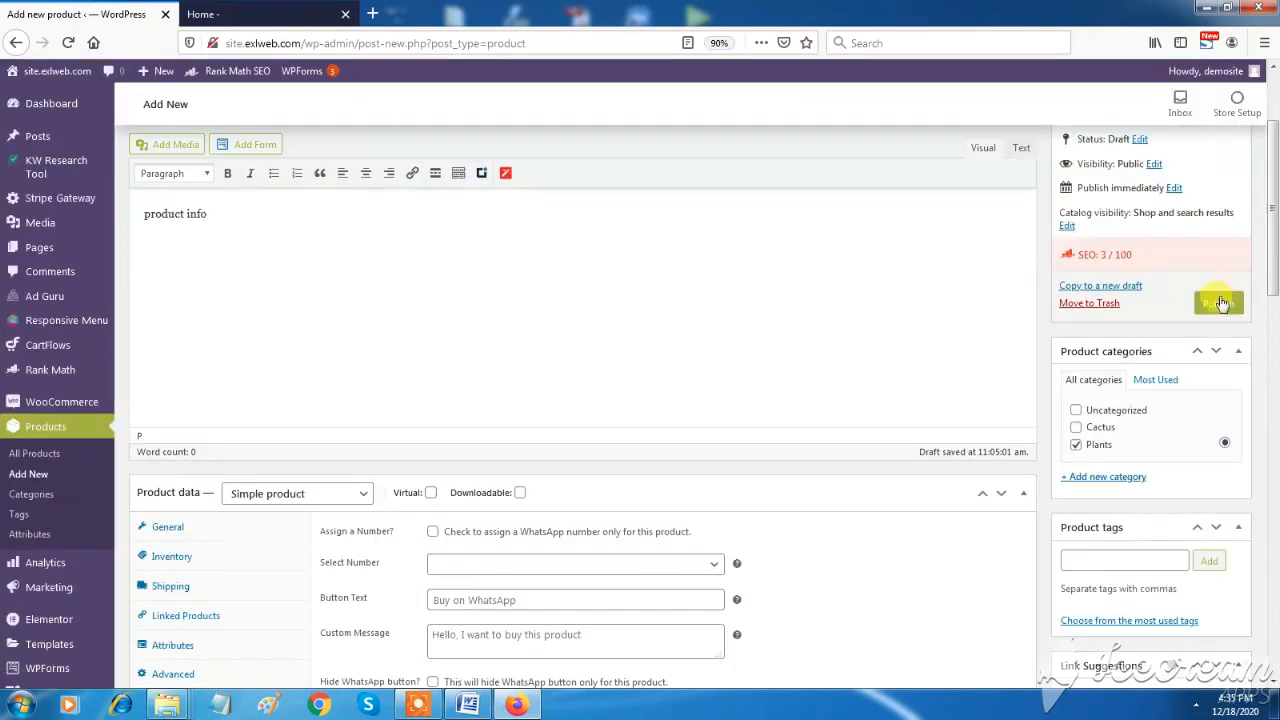
- Publish the product and choose its main product image
left_click(1218, 302)
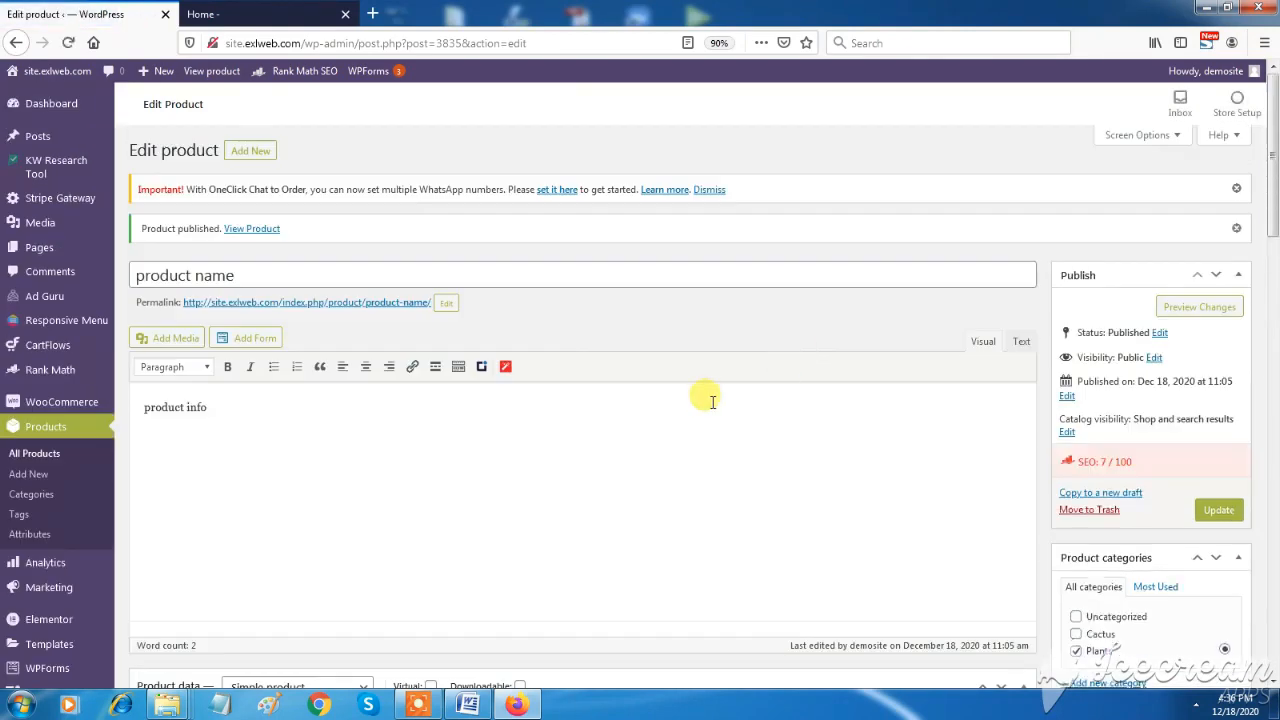
scroll("down", 3)
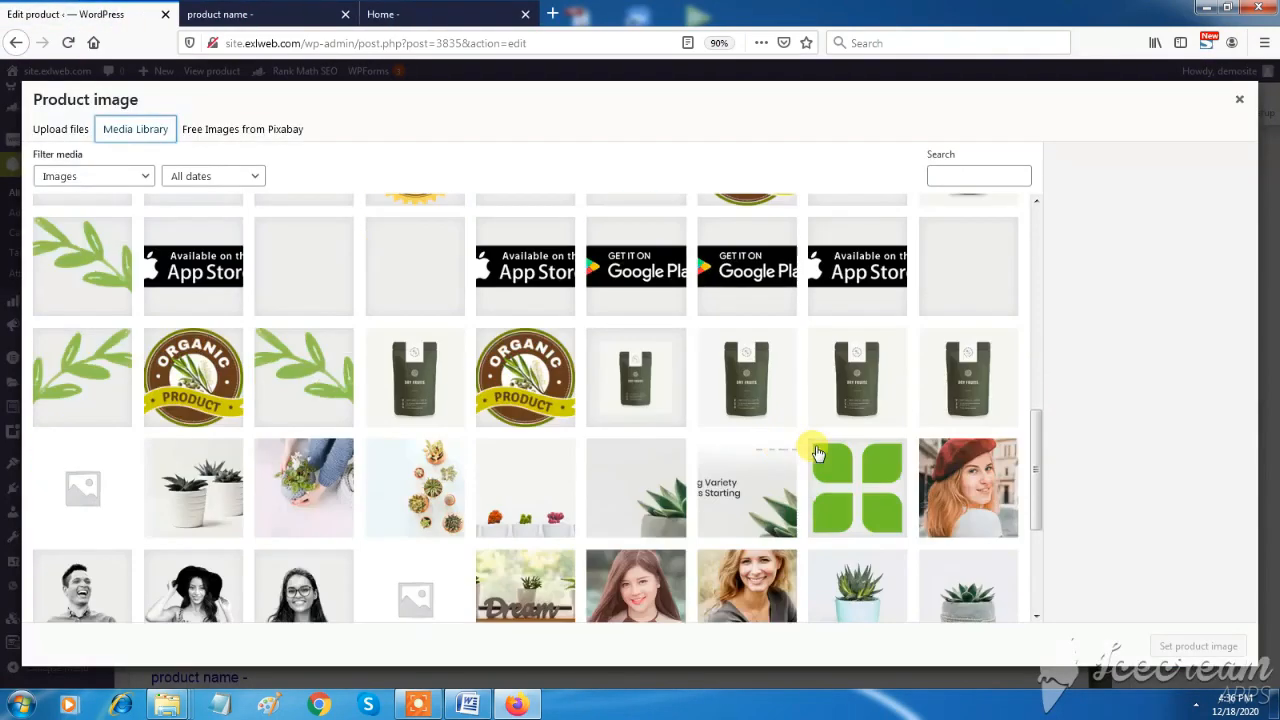
left_click(857, 377)
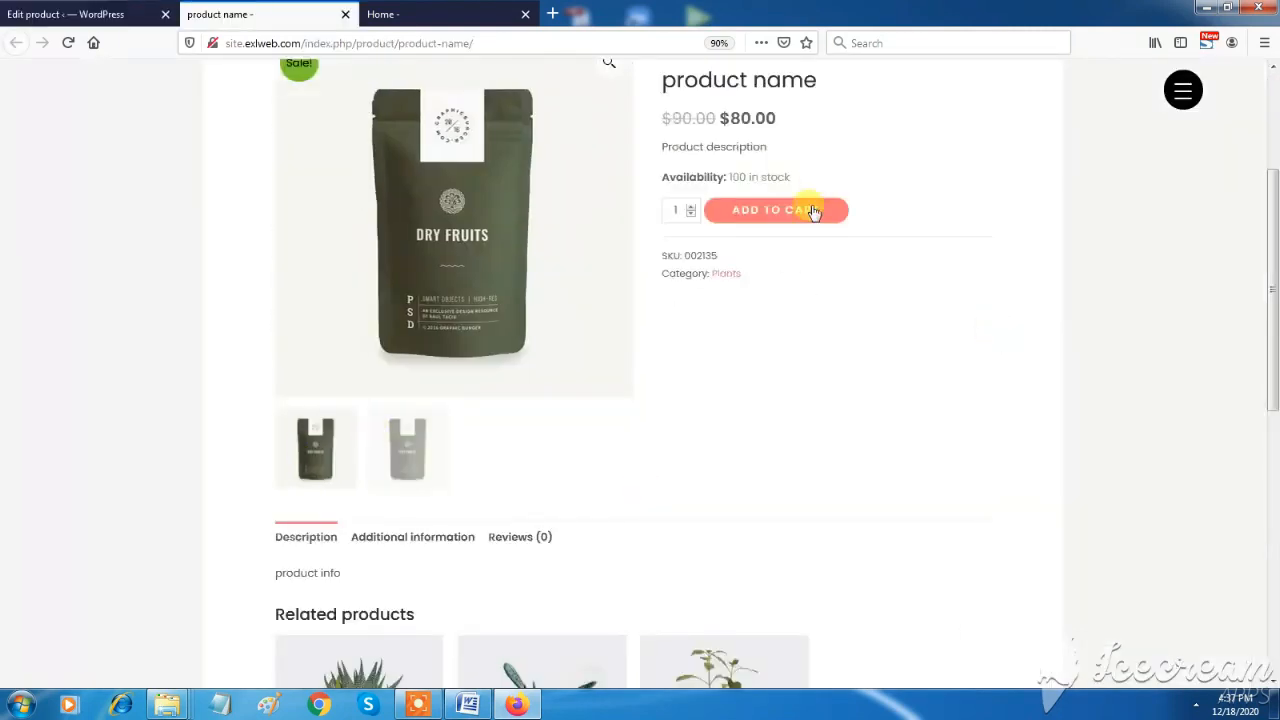
- View the cart with the $80.00 product, try a coupon, and proceed to checkout
scroll("down", 3)
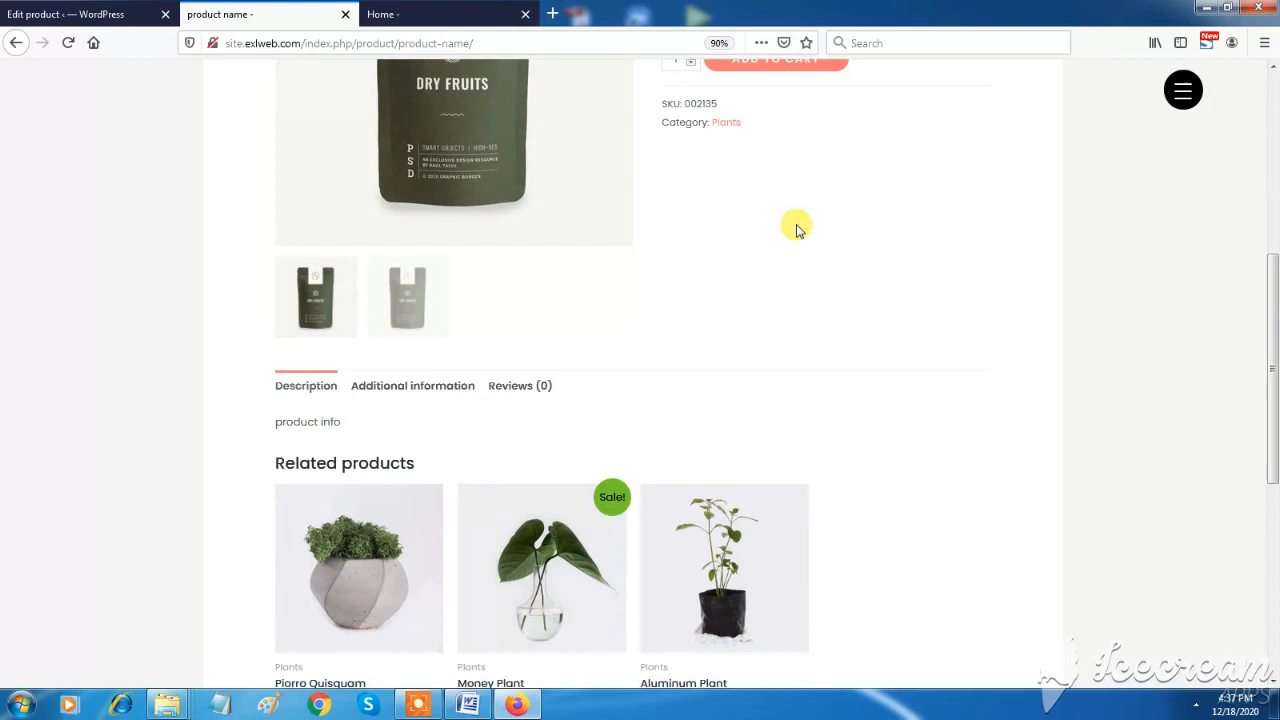
left_click(775, 59)
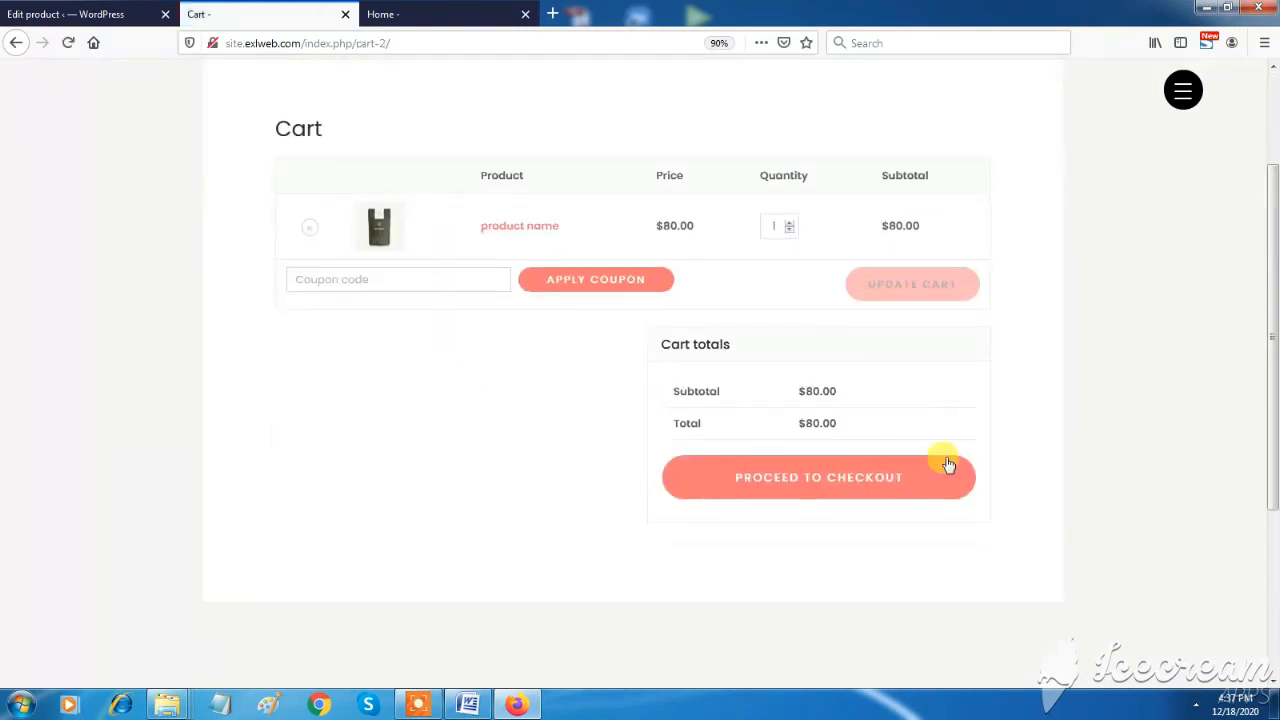
left_click(595, 279)
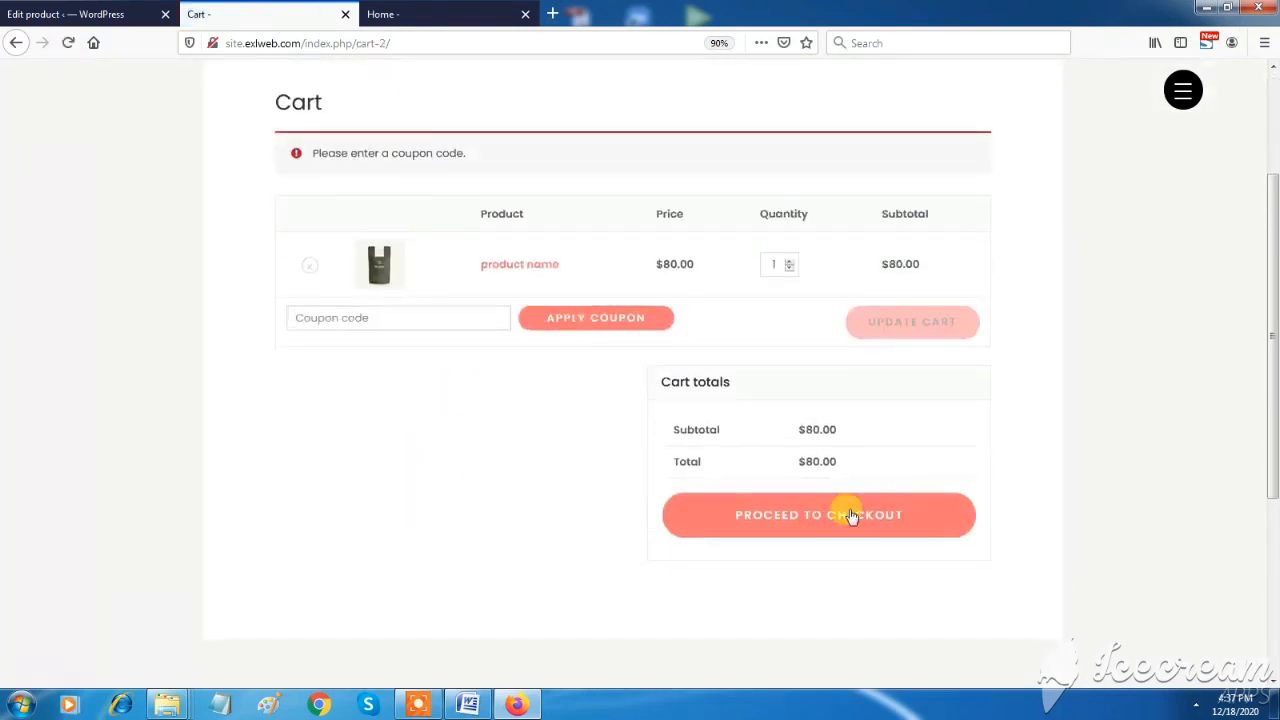
left_click(818, 514)
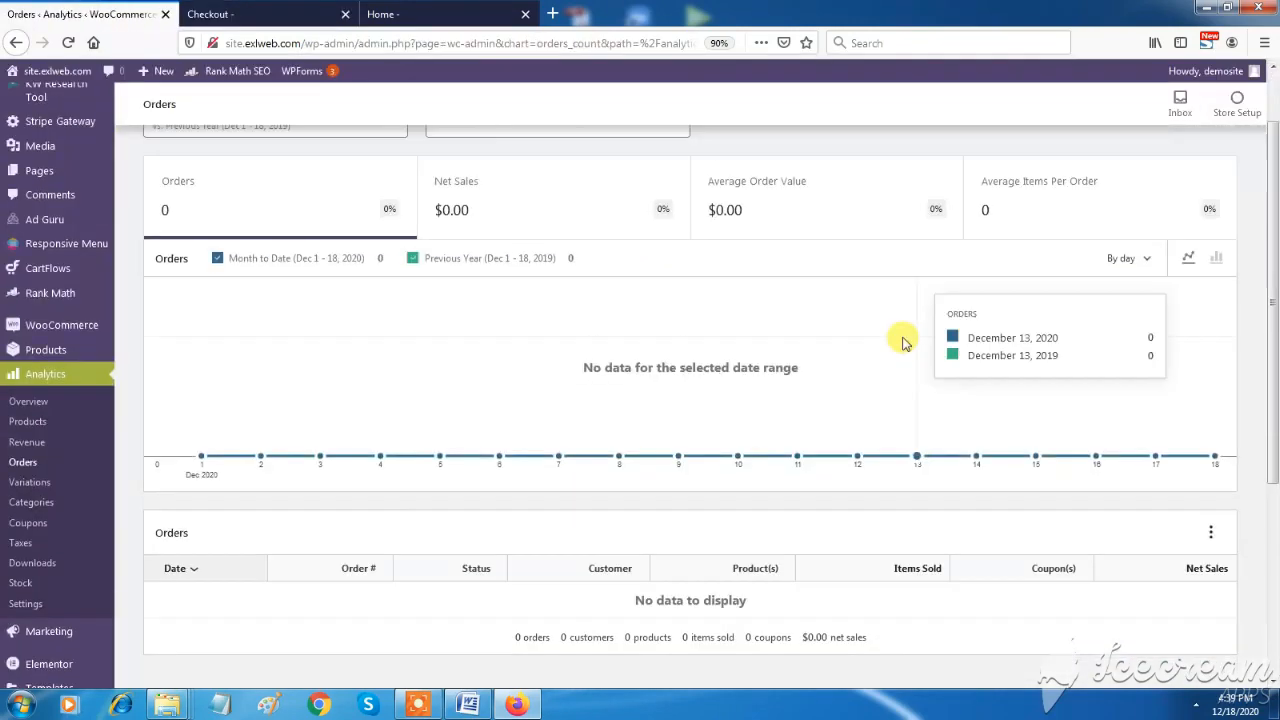
- Browse the Analytics overview and Revenue reports
left_click(28, 401)
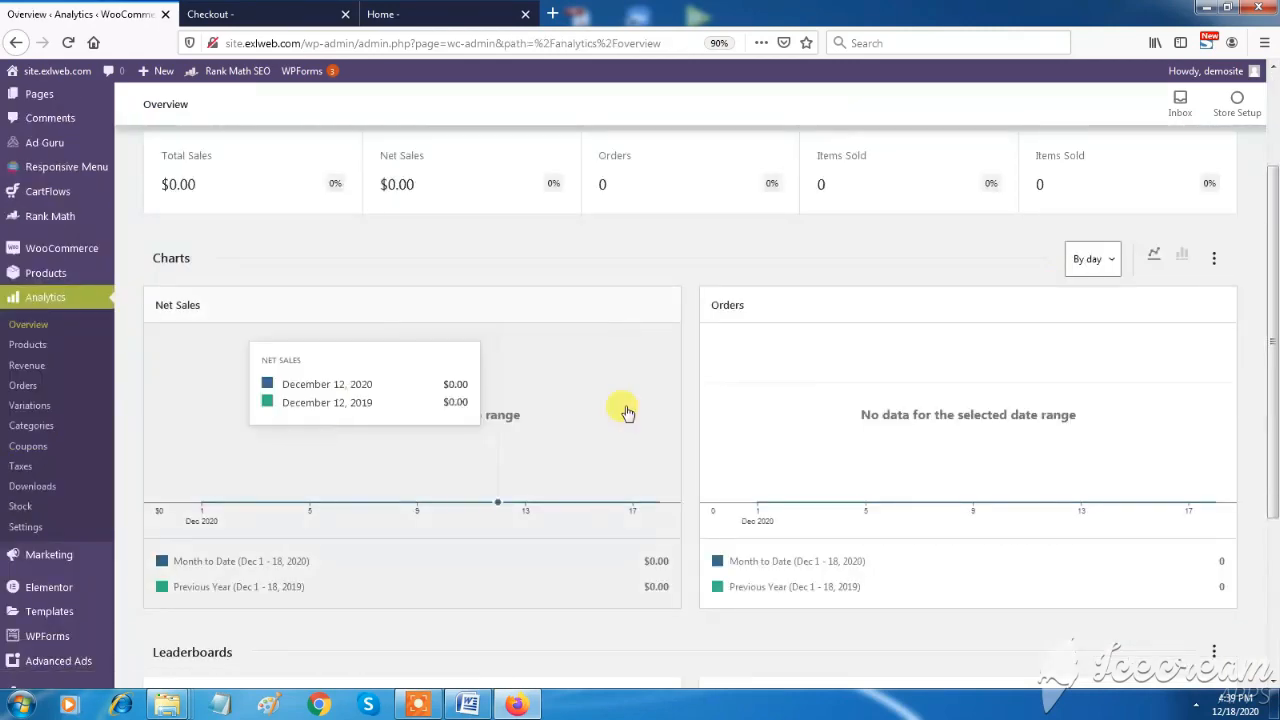
scroll("down", 3)
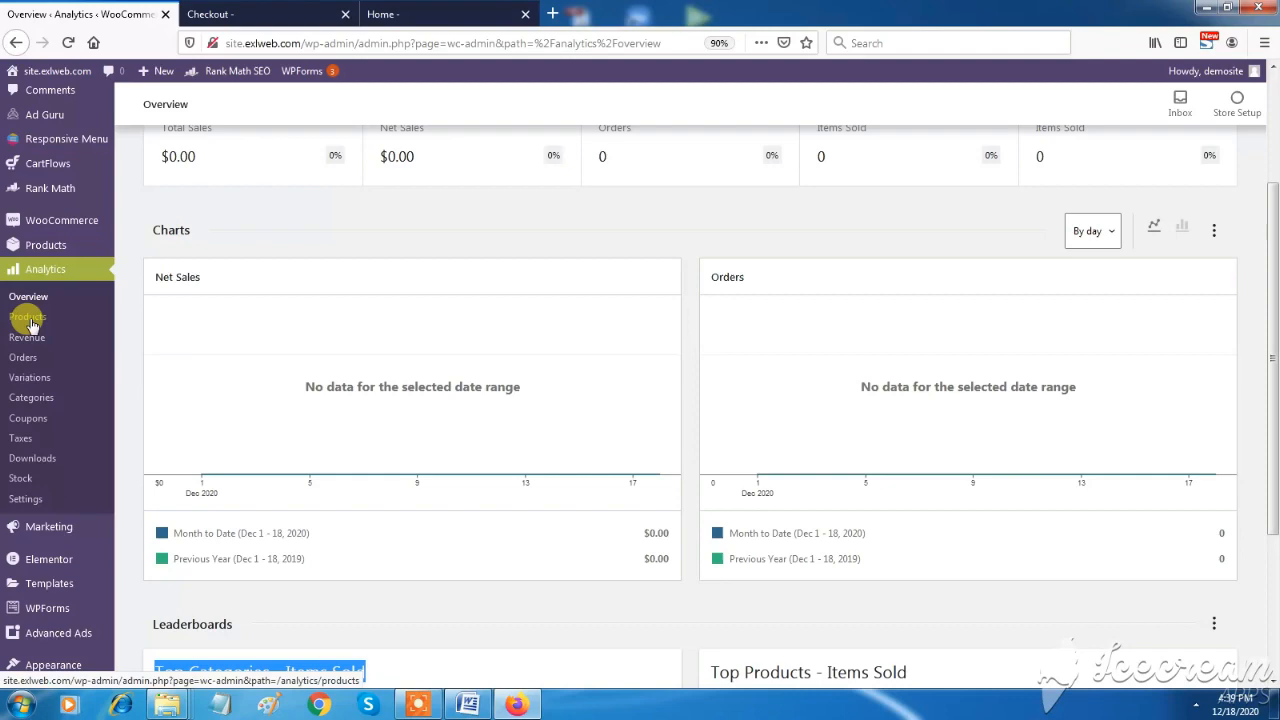
left_click(30, 317)
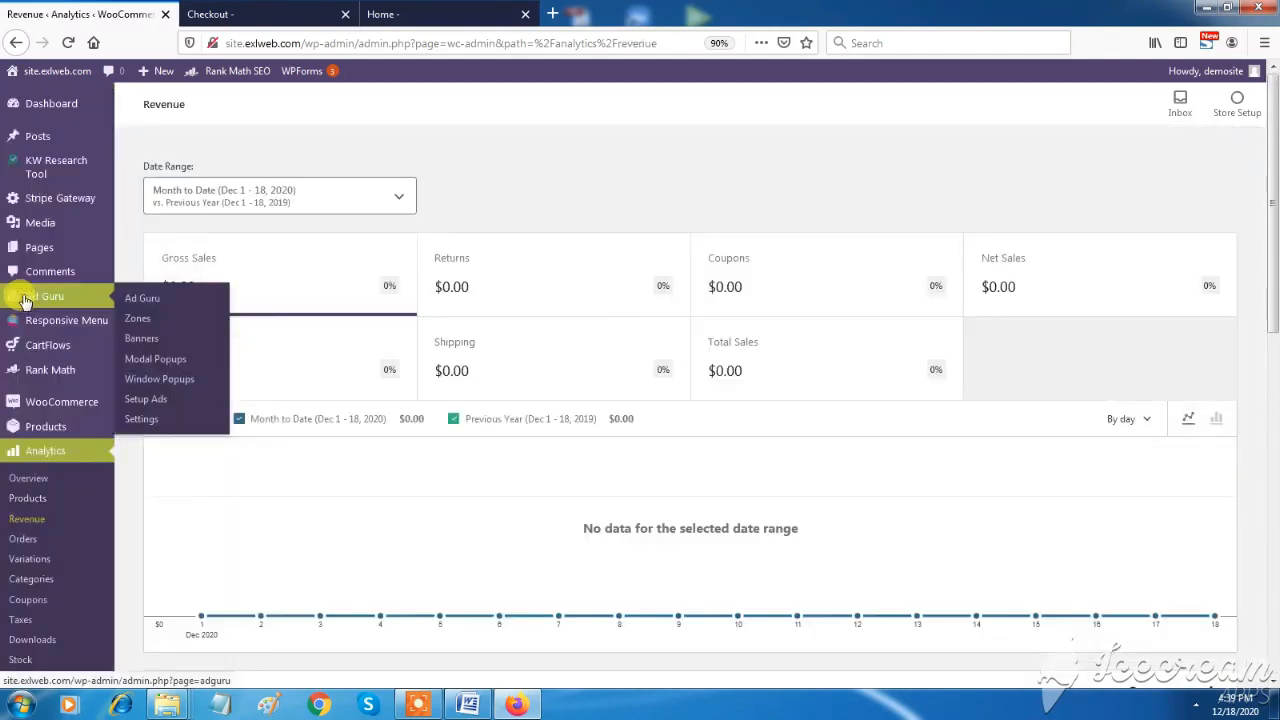
scroll("down", 3)
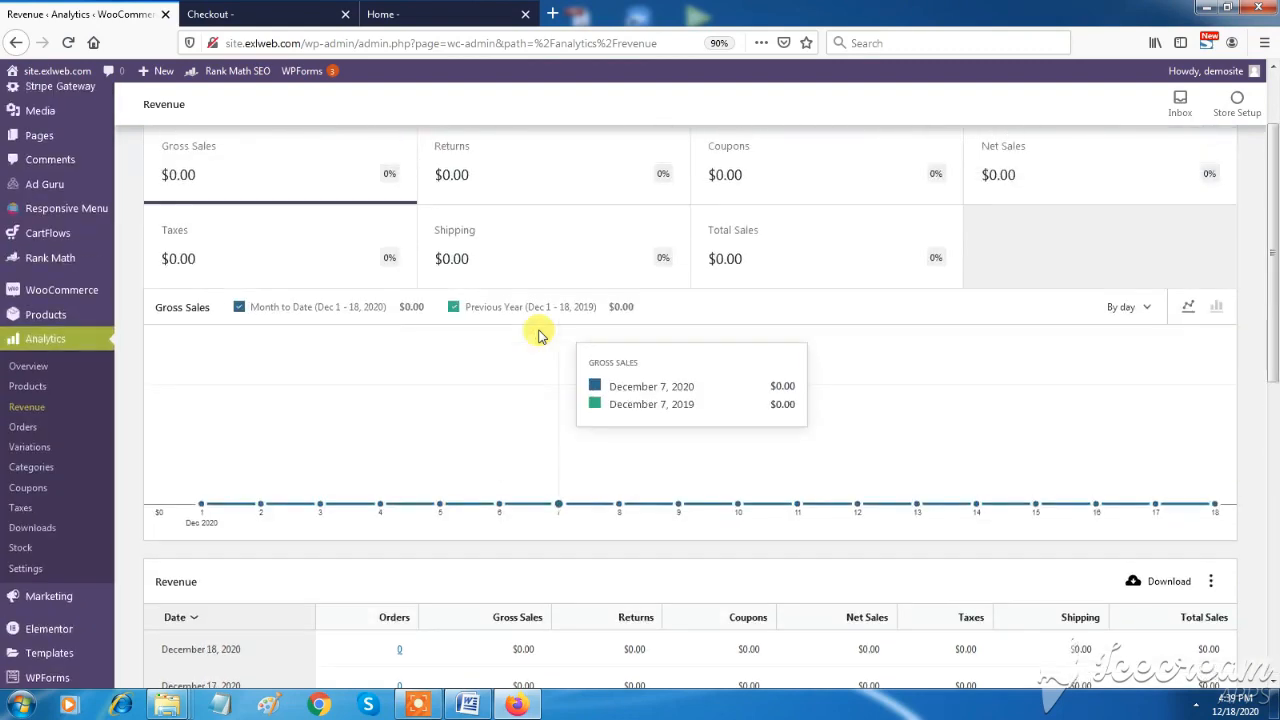
- Browse the Orders, Variations and Stock reports, then the Analytics settings
left_click(22, 427)
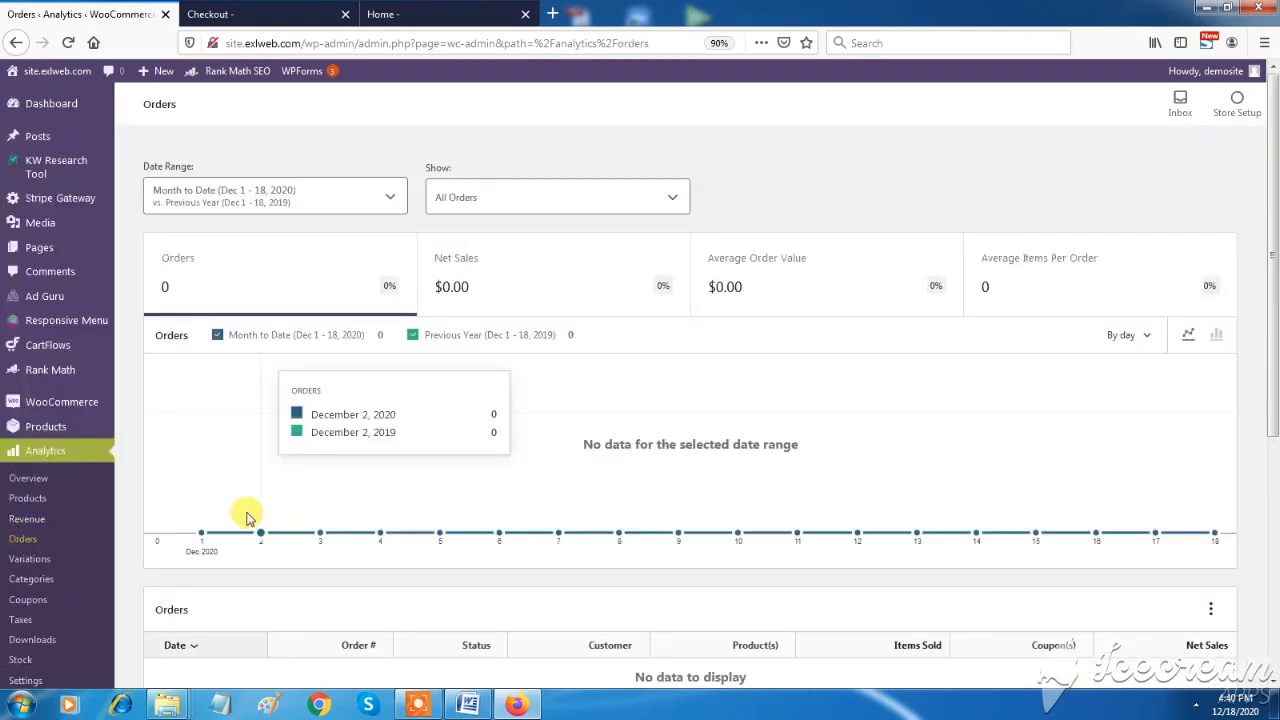
left_click(30, 558)
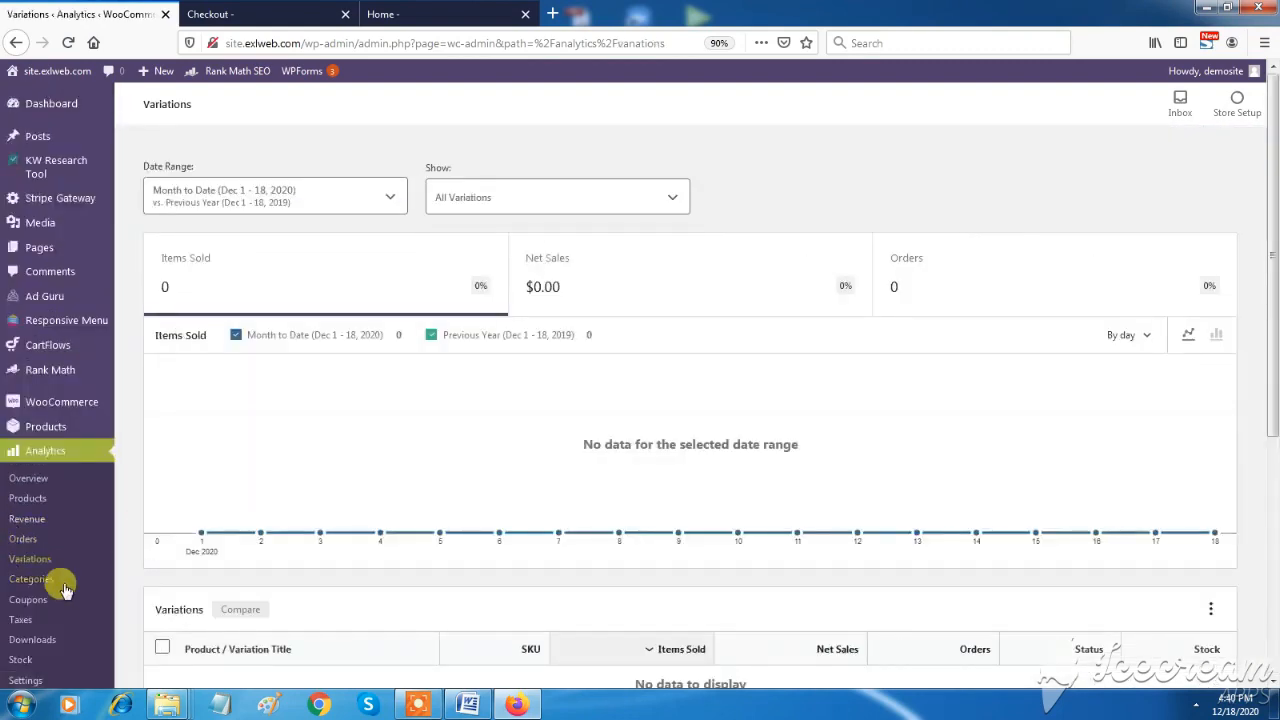
left_click(28, 599)
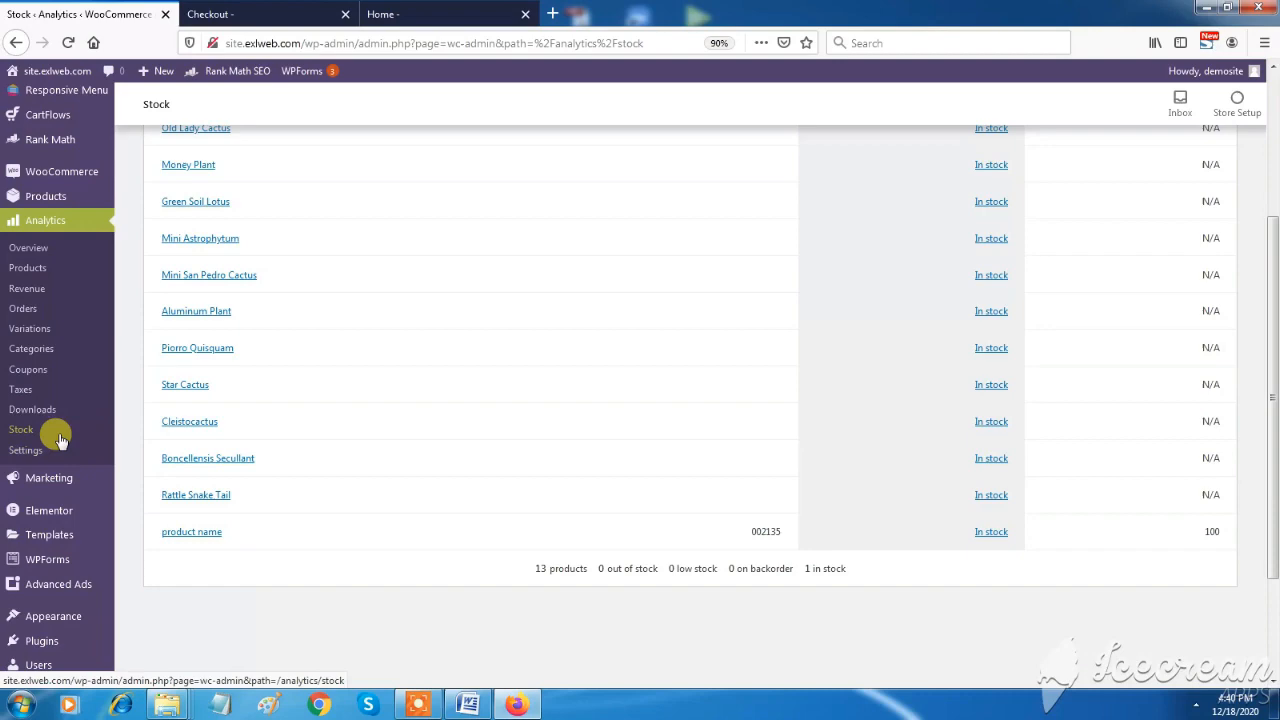
left_click(25, 449)
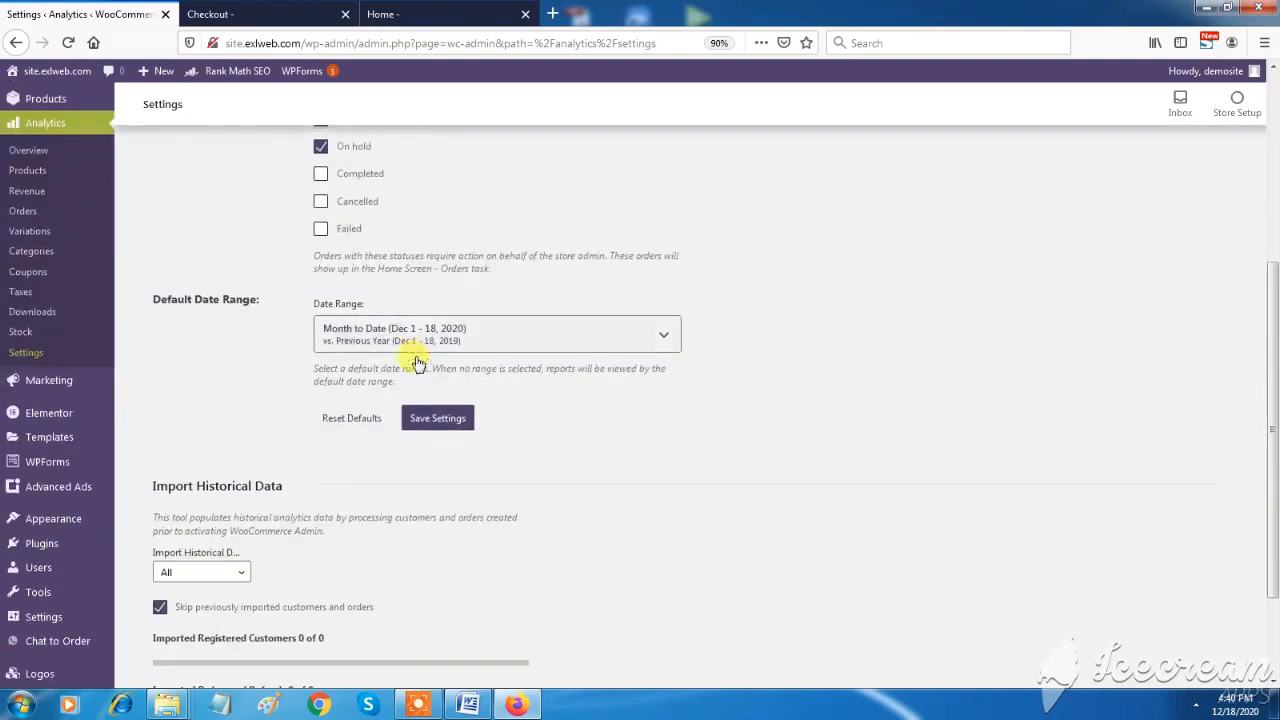
left_click(49, 379)
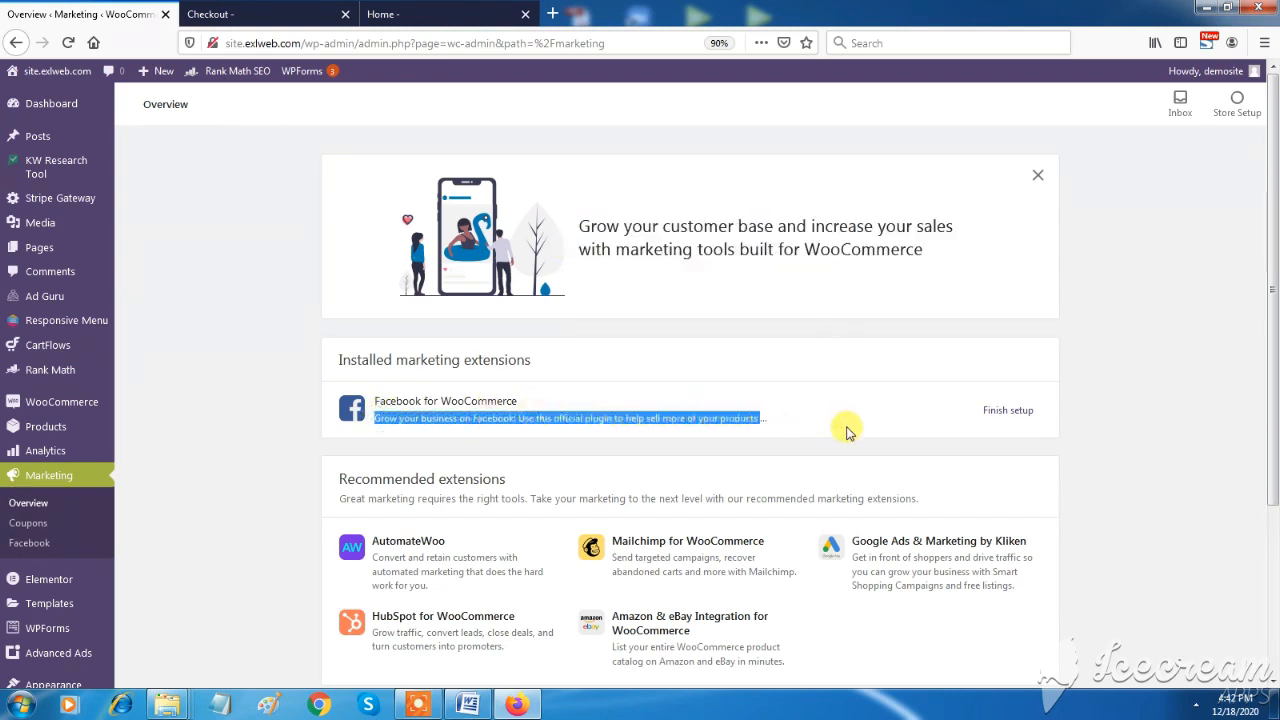
- Scroll the marketing extensions list, then go to the Facebook for WooCommerce page
scroll("down", 3)
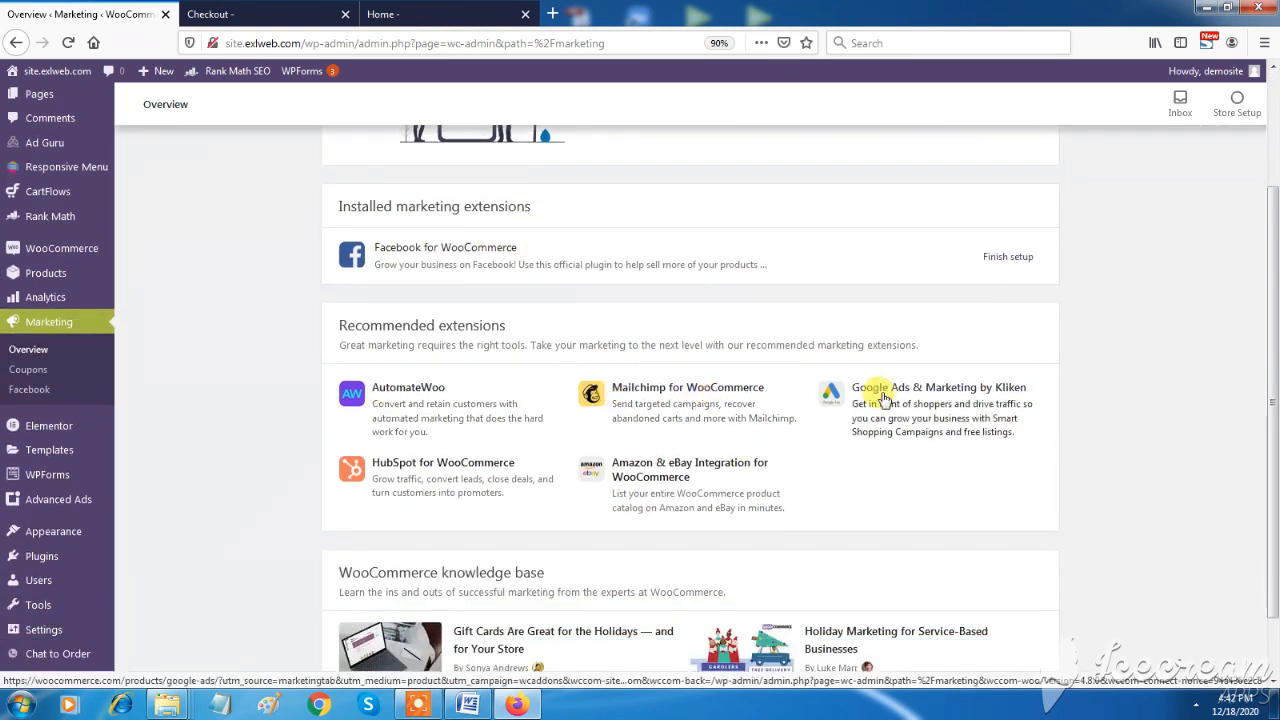
scroll("up", 3)
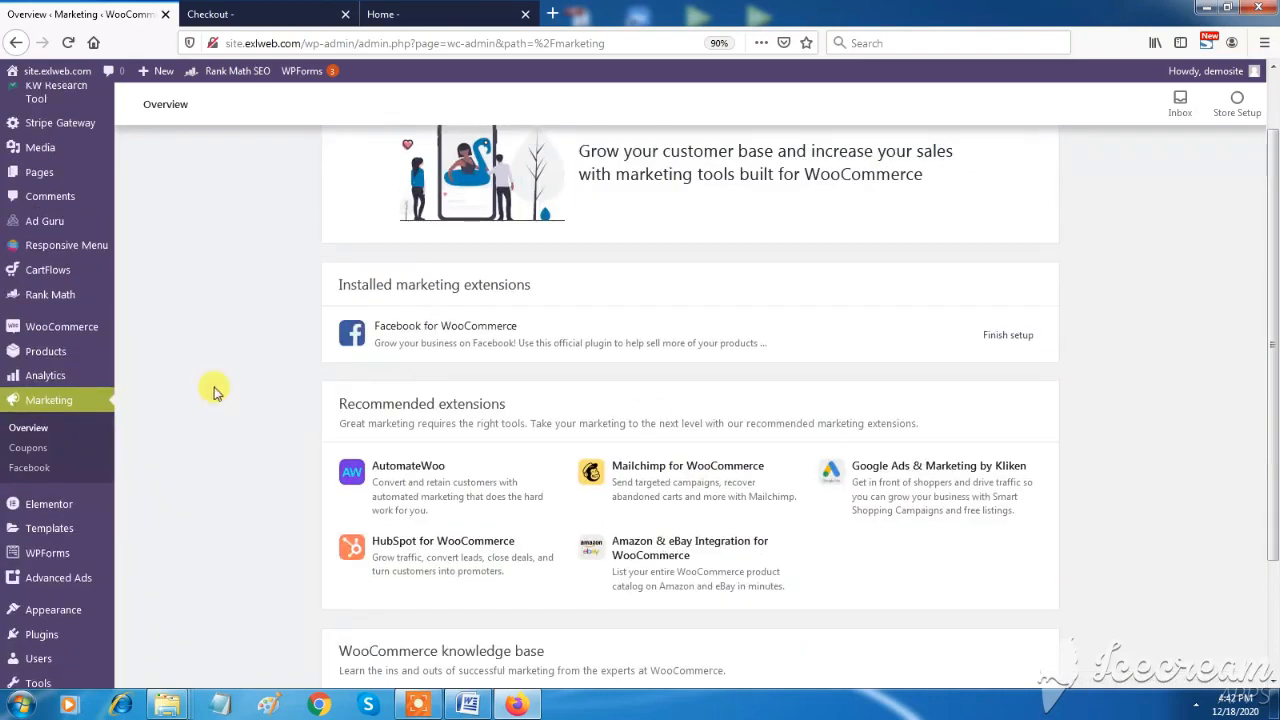
left_click(27, 446)
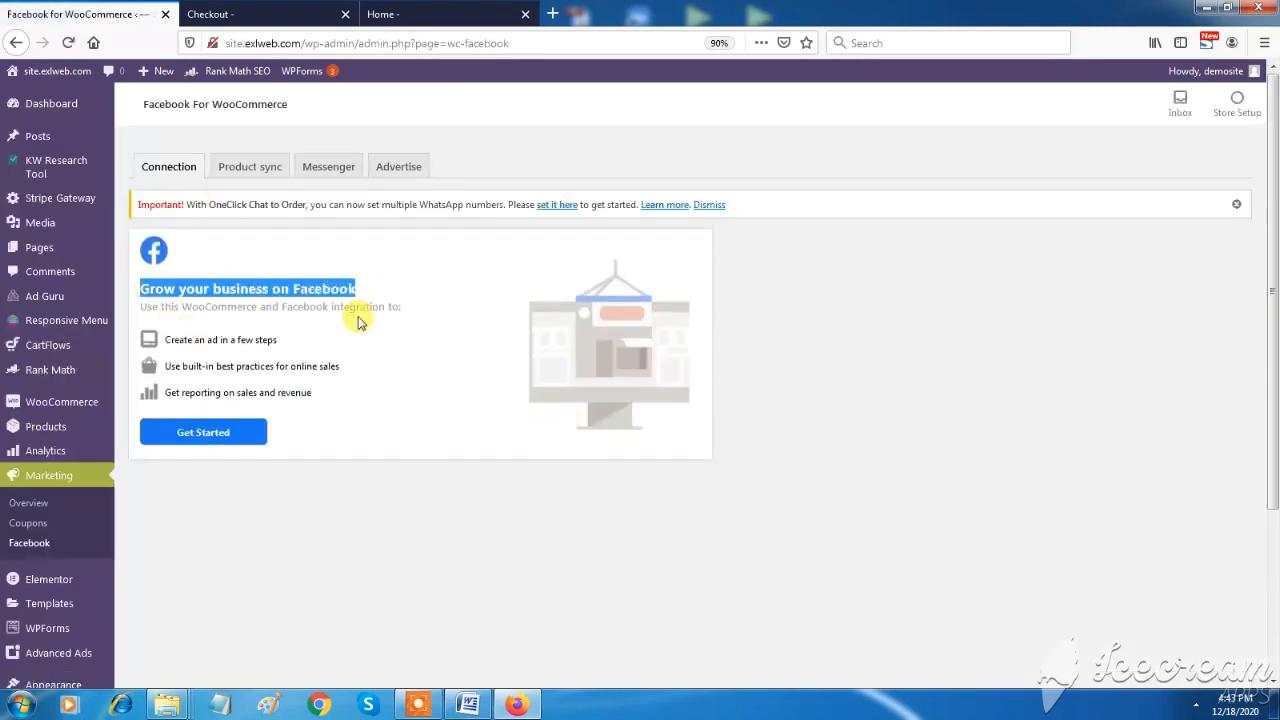
mouse_move(567, 235)
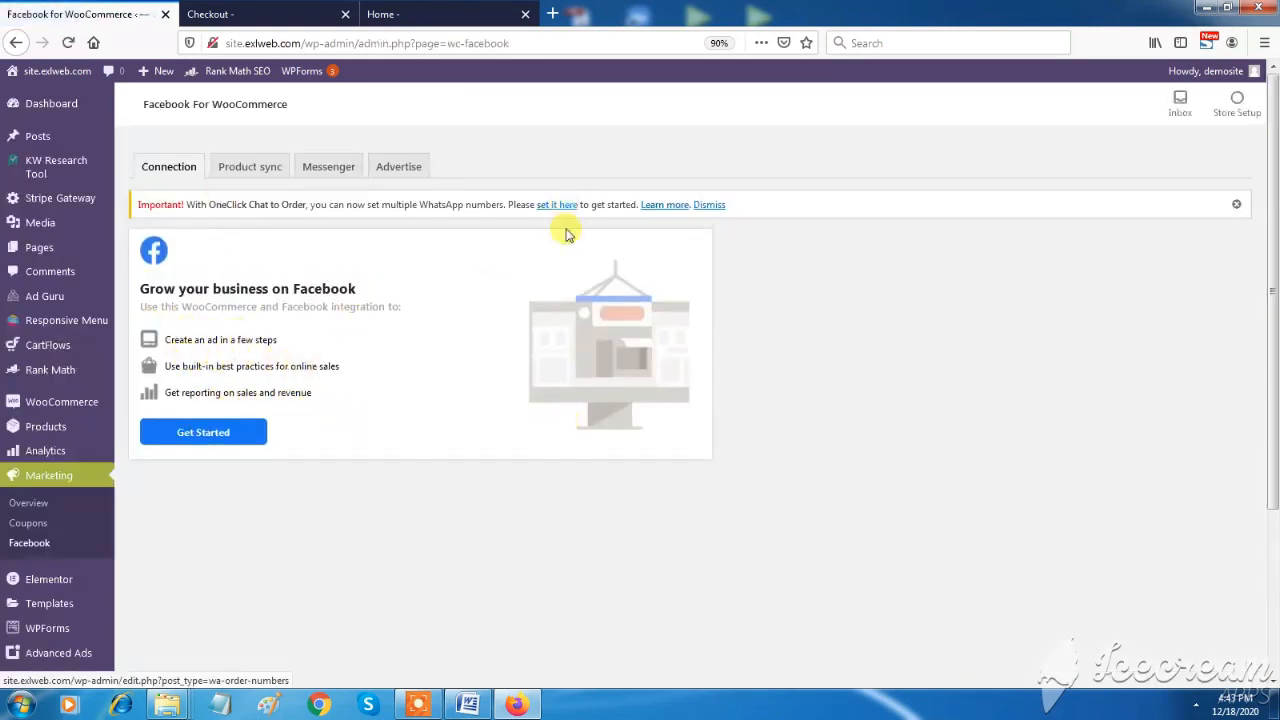
- Follow the 'set it here' notice link to the OneClick Chat to Order welcome page
left_click(557, 204)
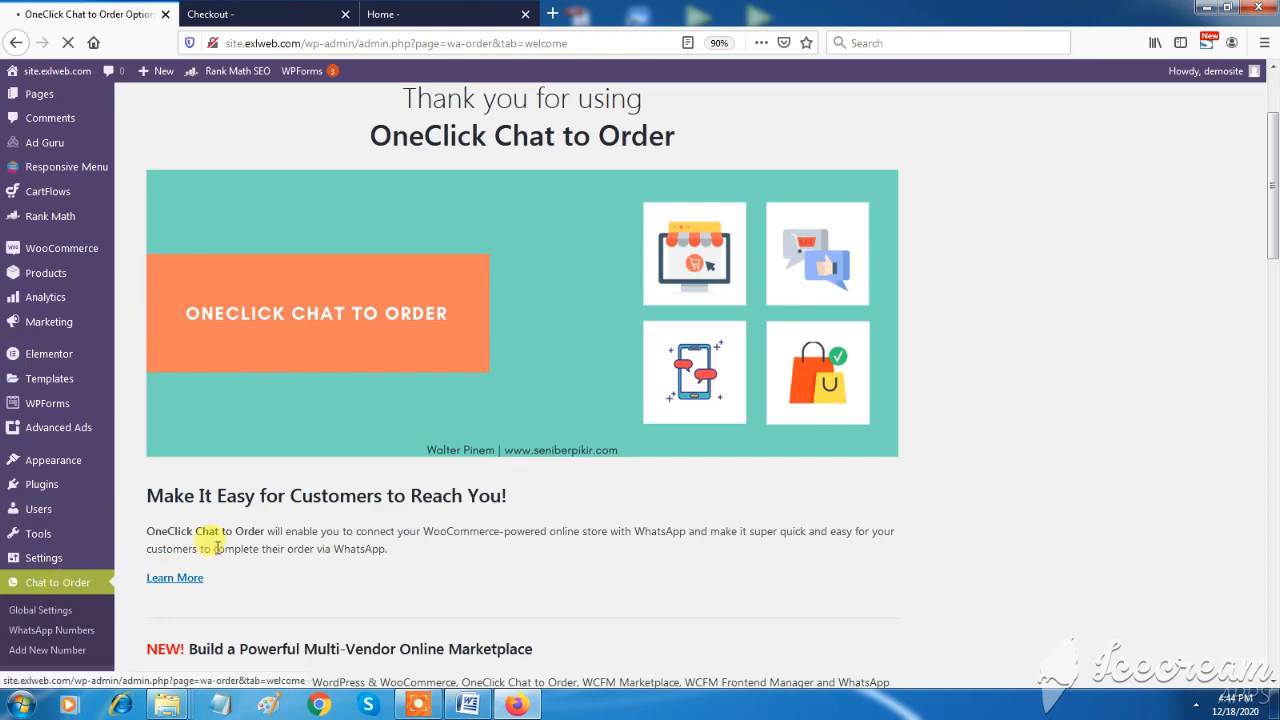
scroll("up", 3)
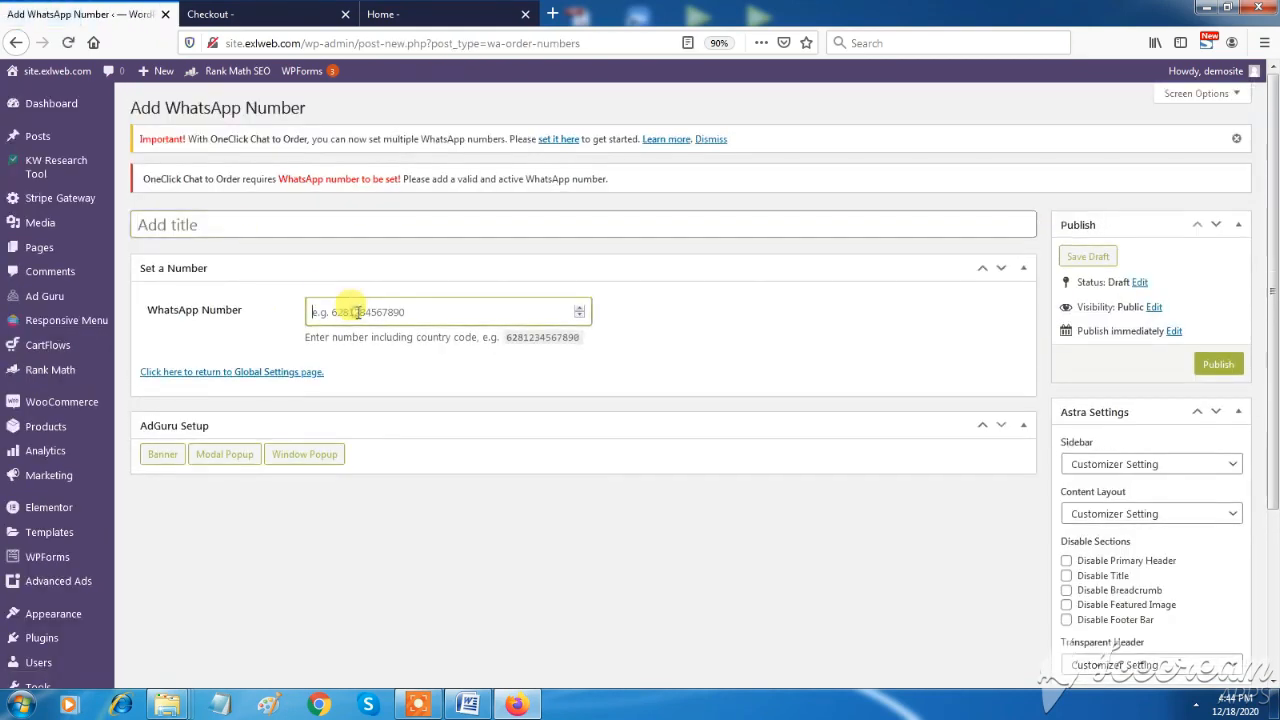
mouse_move(535, 517)
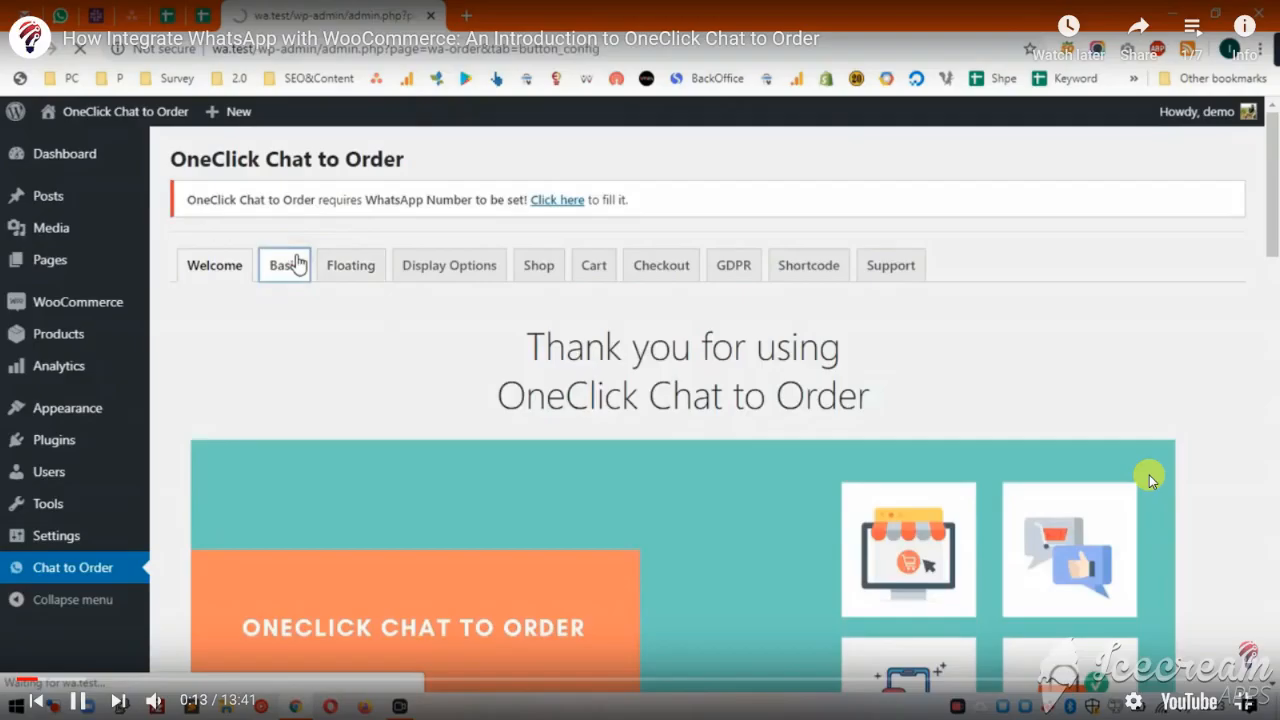
- Play the WhatsApp integration tutorial and skip through its early sections
left_click(284, 265)
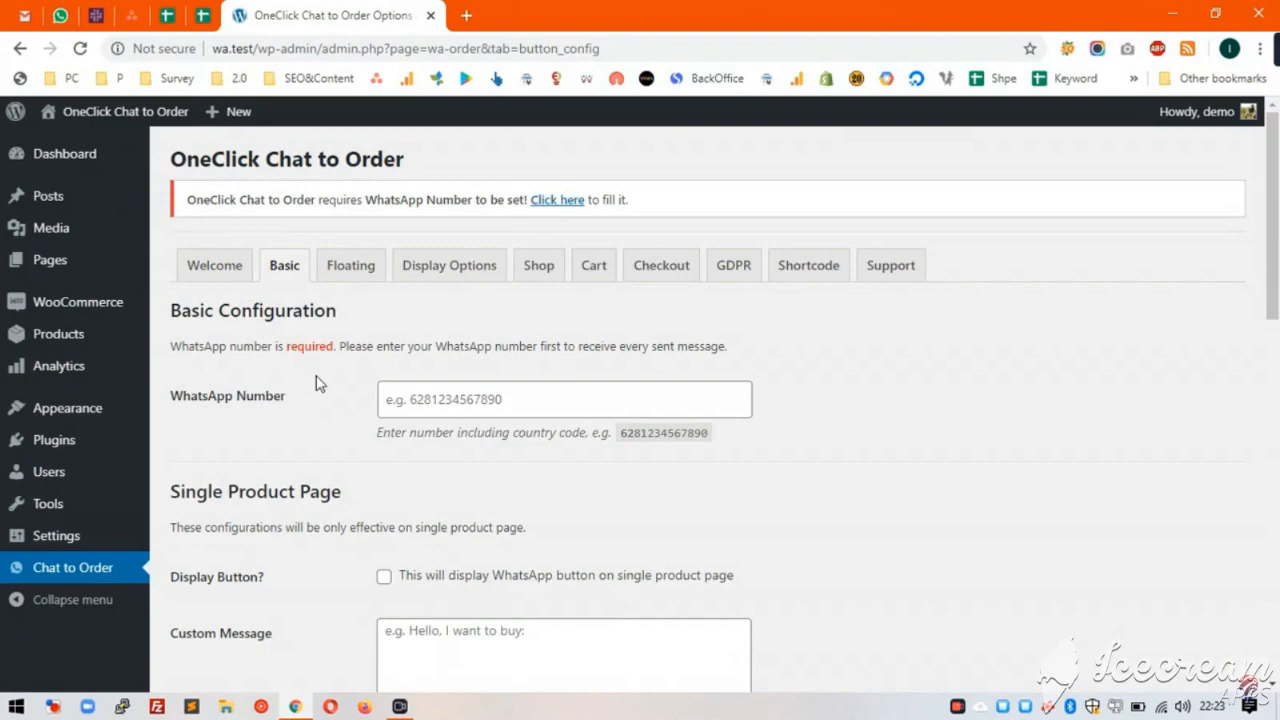
scroll("down", 3)
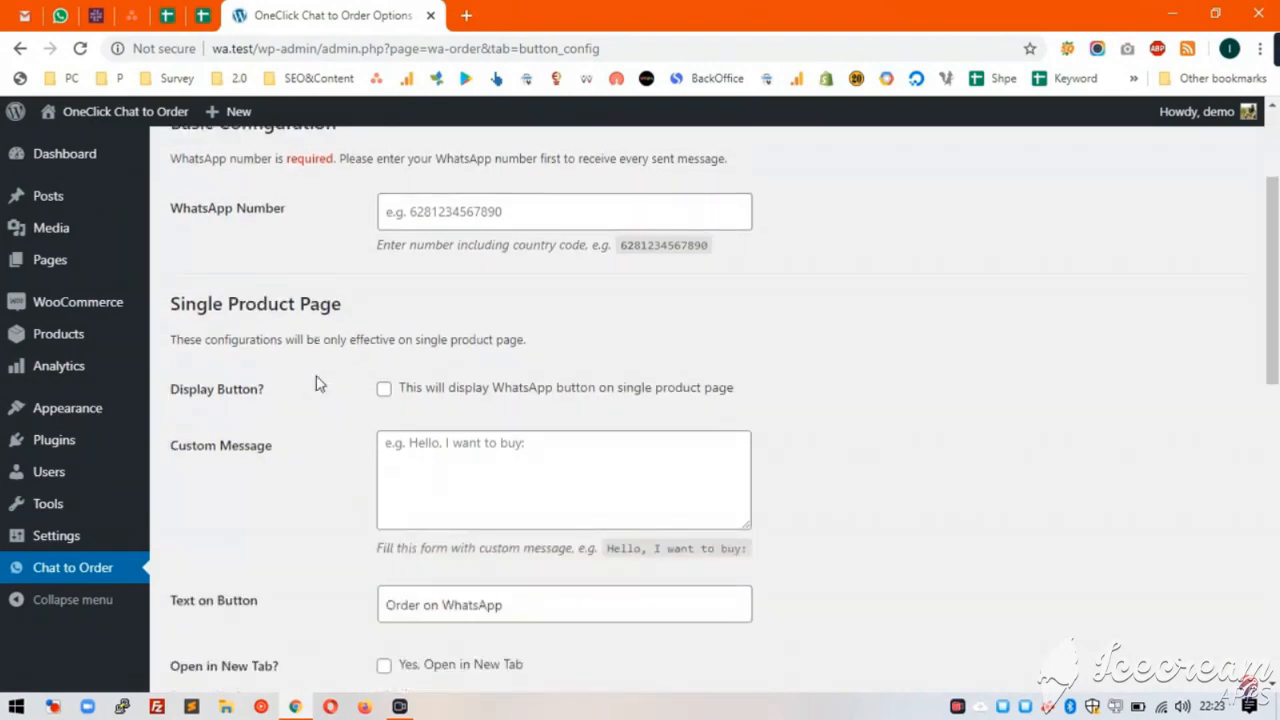
scroll("down", 3)
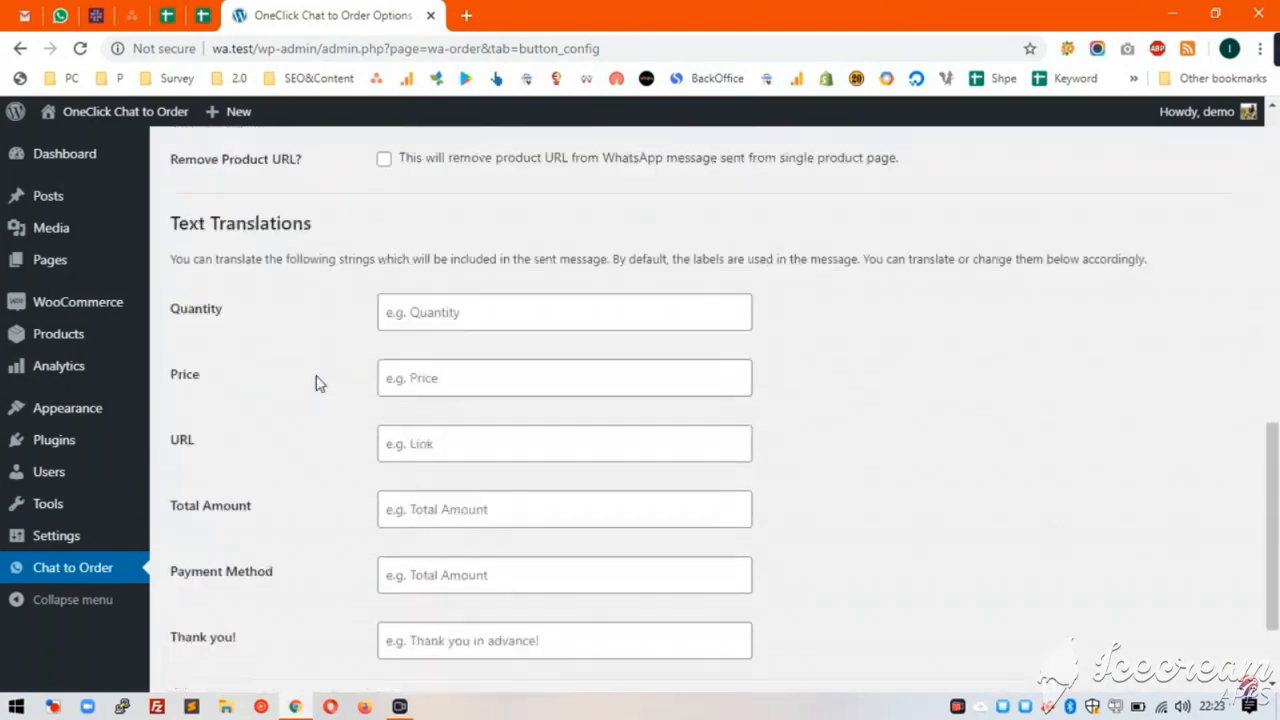
scroll("up", 3)
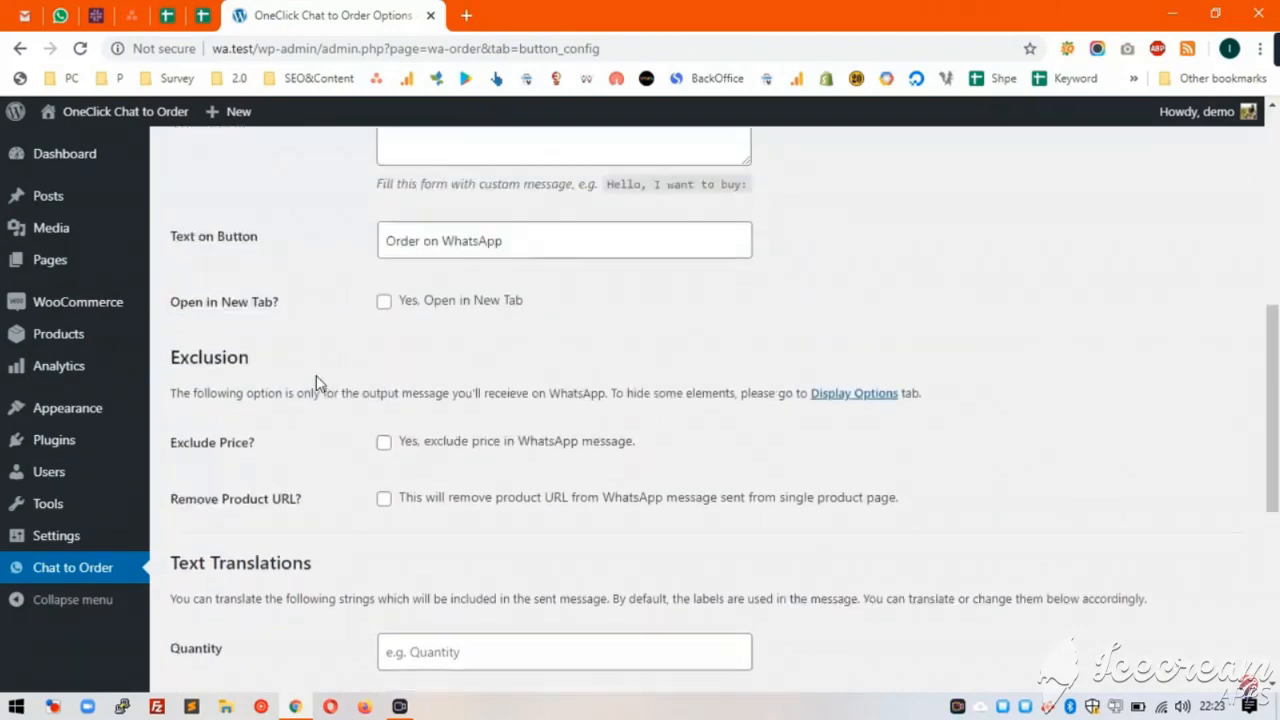
left_click(350, 265)
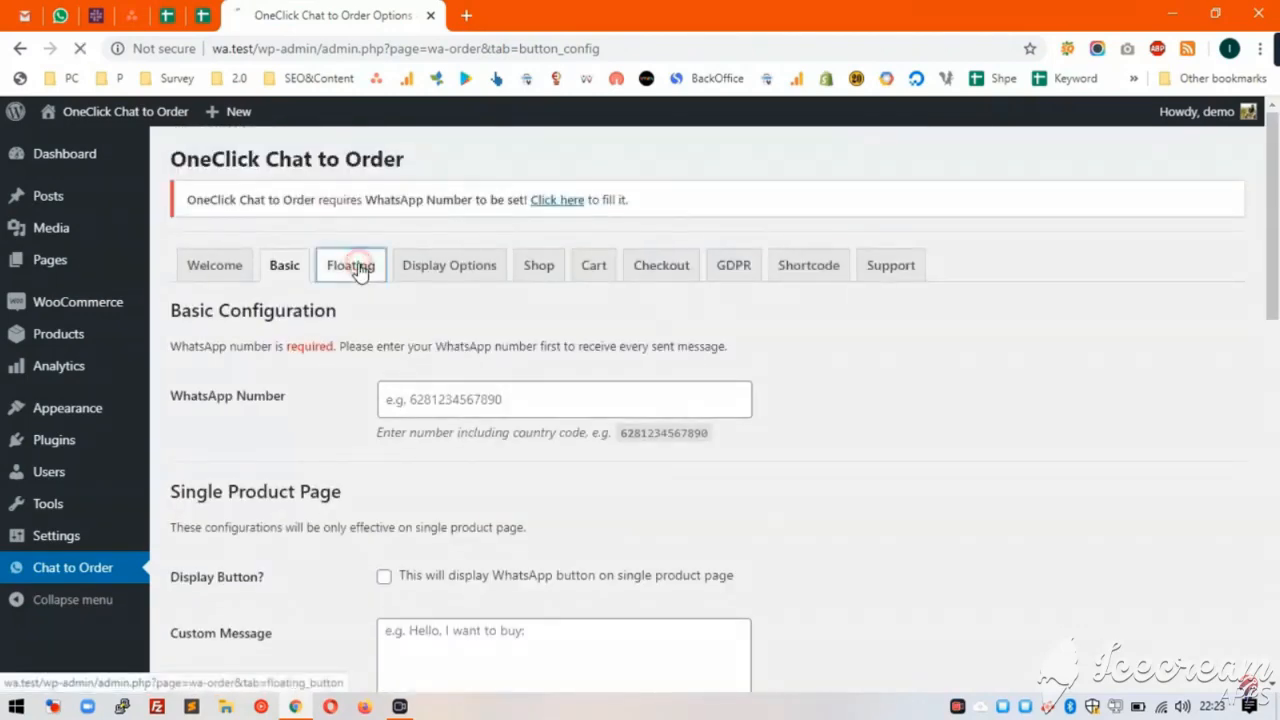
left_click(214, 265)
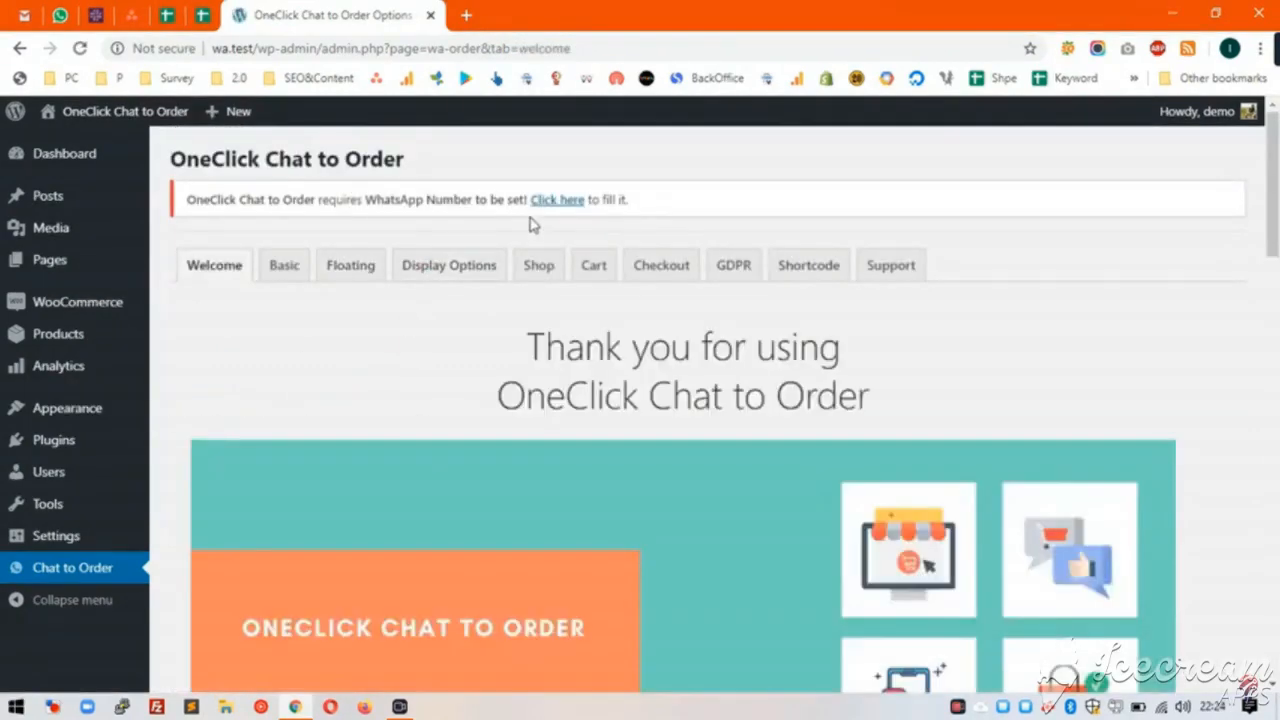
left_click(284, 265)
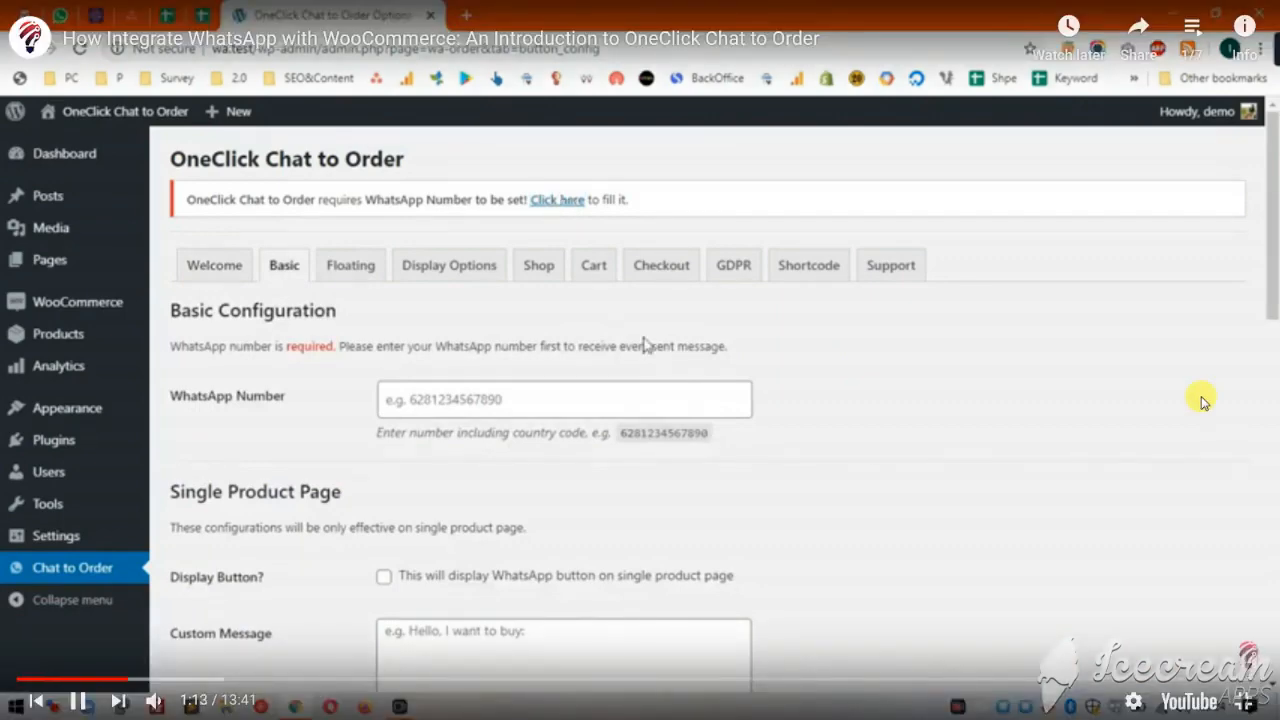
- Jump further ahead to the Alexandria Shirt cart checkout demo
left_click(458, 399)
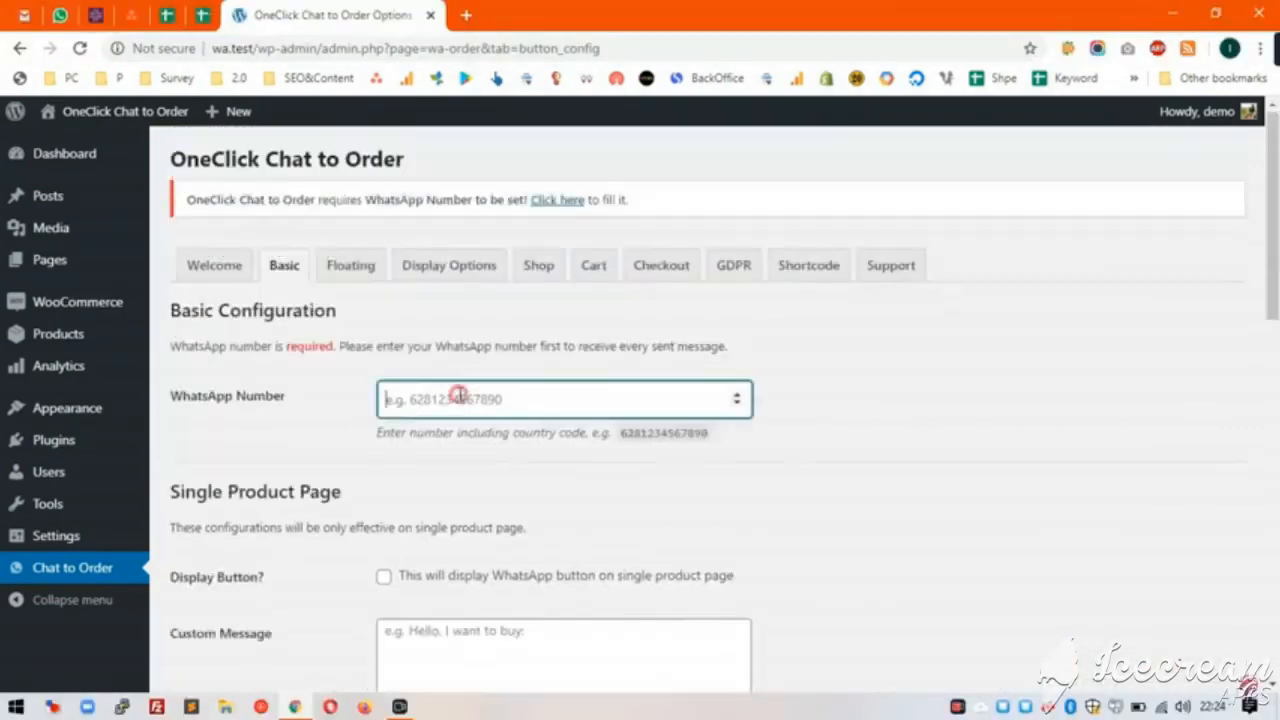
type("8226022")
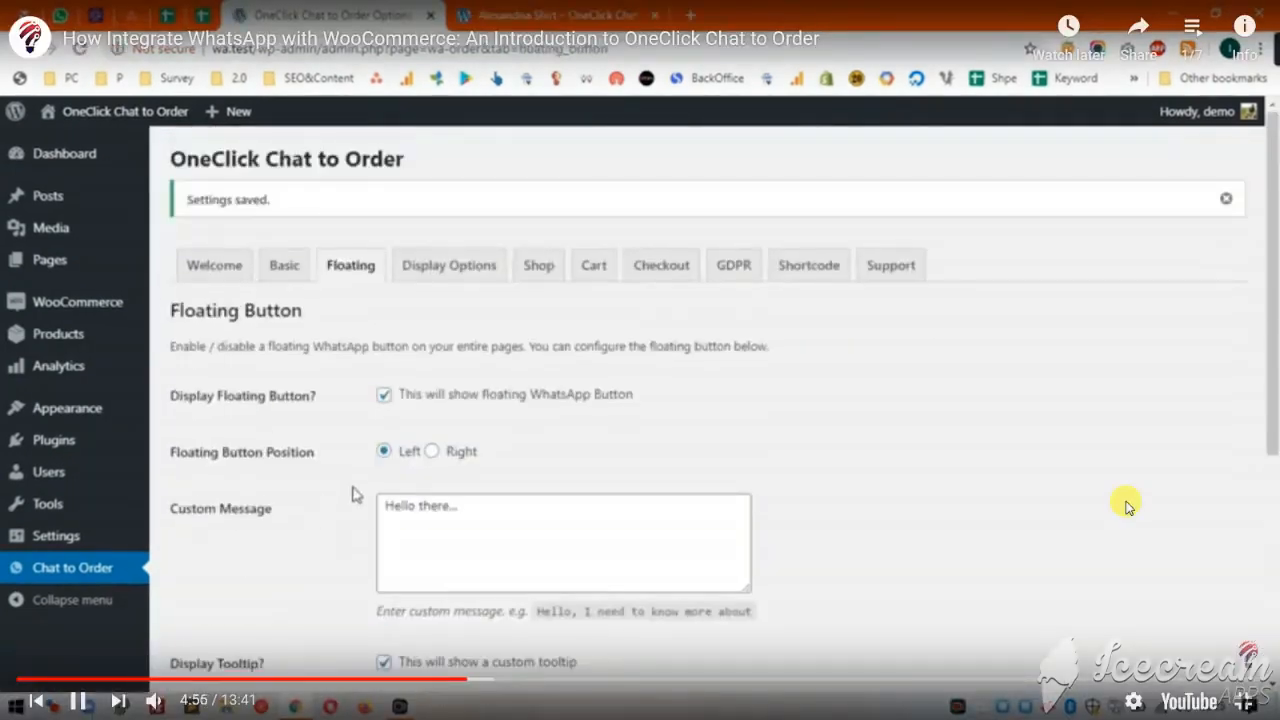
left_click(557, 15)
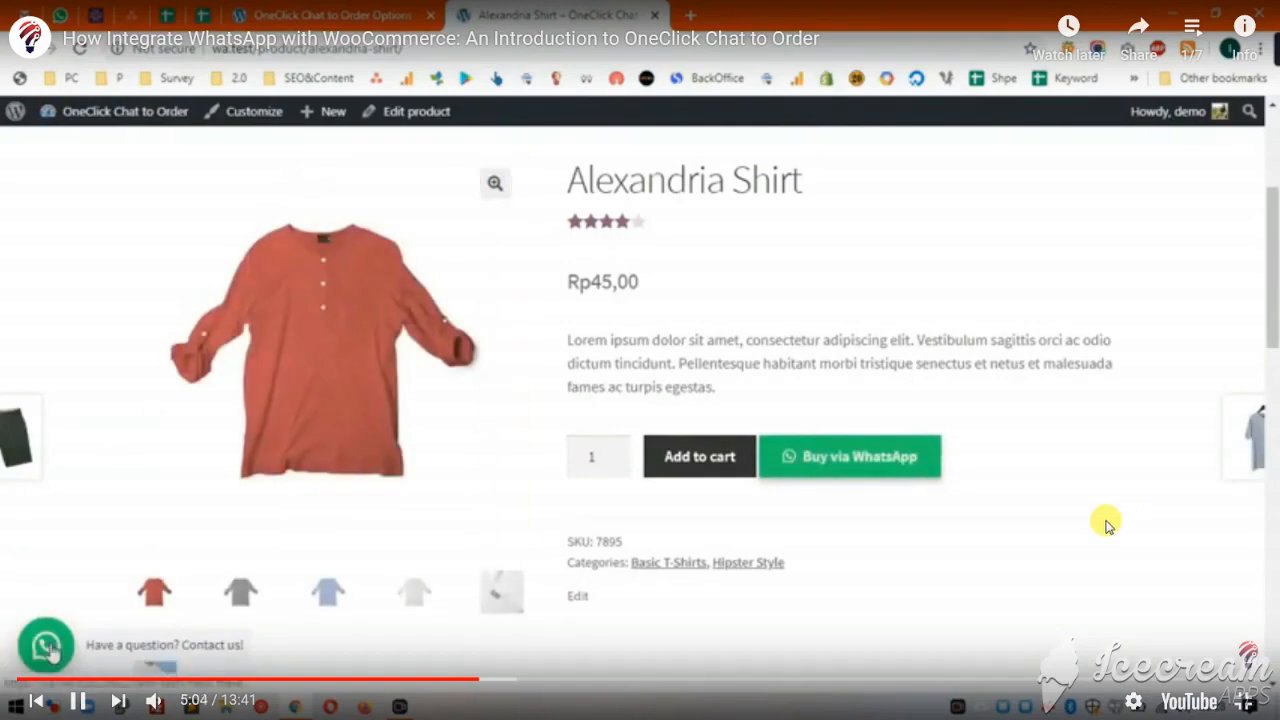
left_click(699, 456)
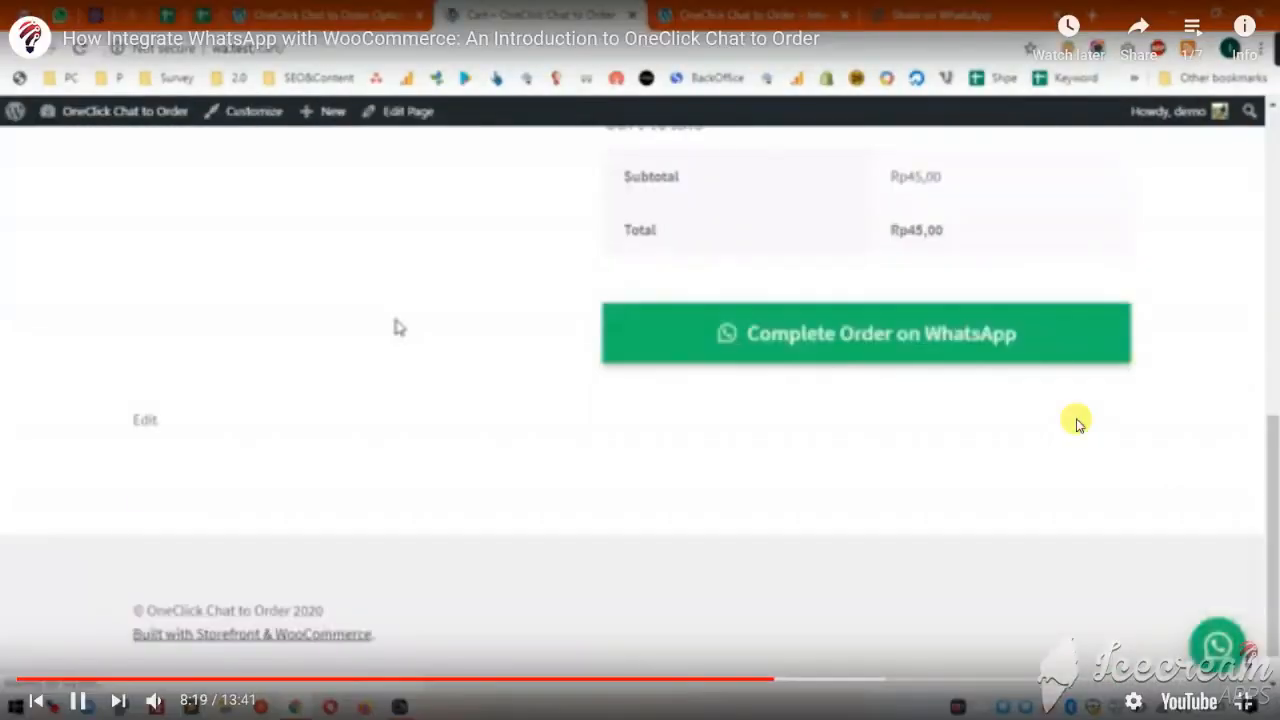
scroll("up", 3)
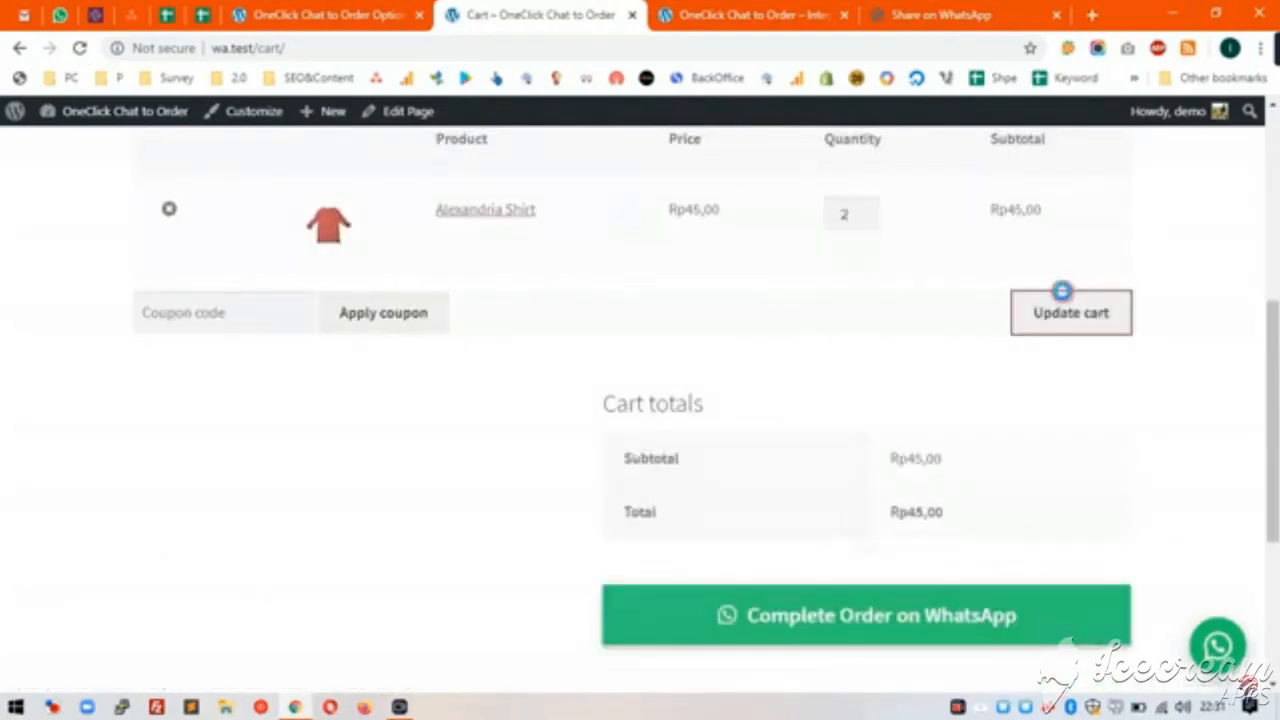